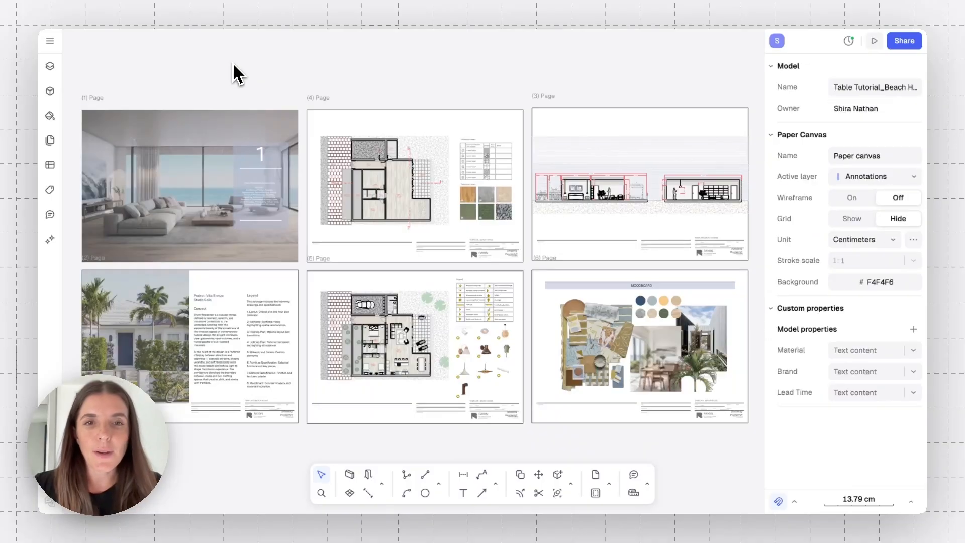
{"action": "mouse_move", "coordinate": [146, 96]}
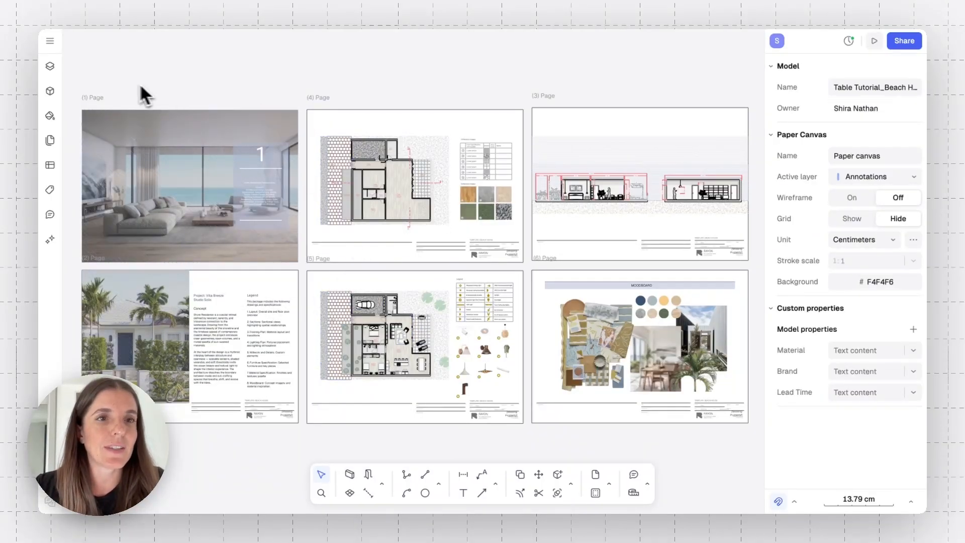
Switch from the paper canvas overview to the beach house Floor plans canvas
{"action": "left_click", "coordinate": [49, 66]}
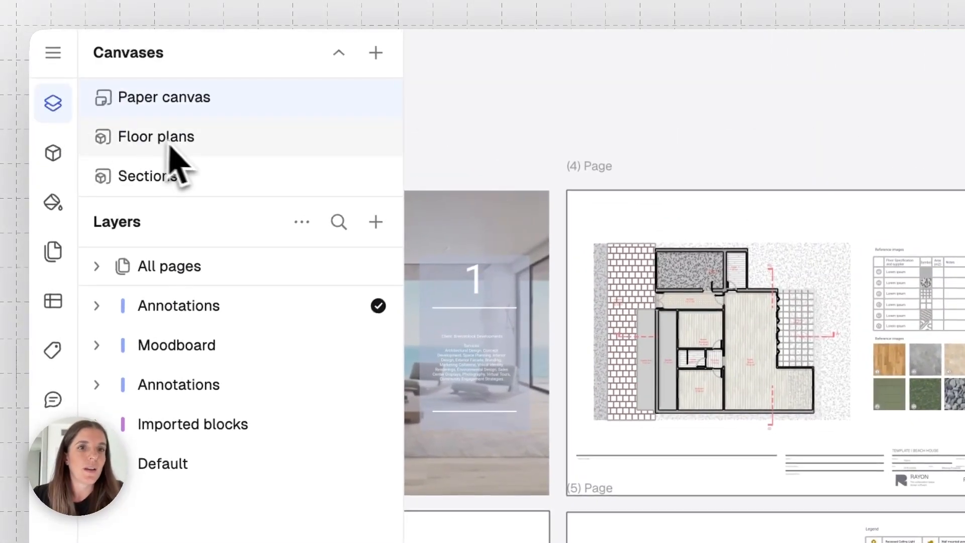
{"action": "left_click", "coordinate": [156, 136]}
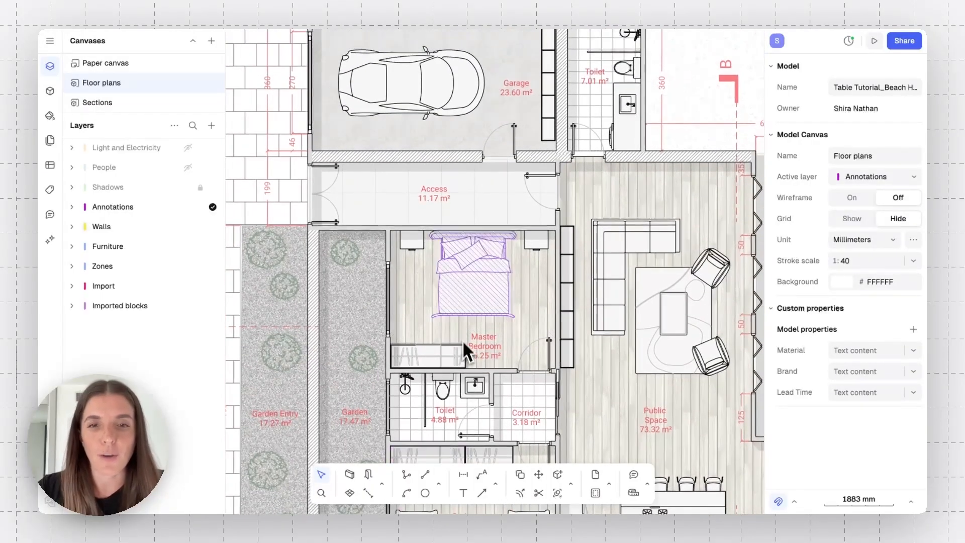
Show the double bed's custom properties (Bed Abundance, €1,200.00) and start a new property
{"action": "left_click", "coordinate": [473, 291]}
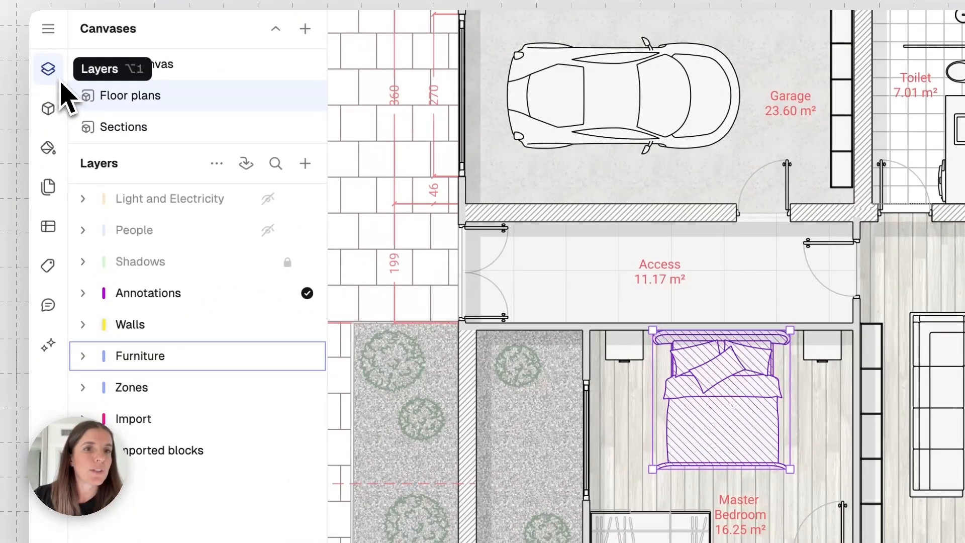
{"action": "mouse_move", "coordinate": [48, 267]}
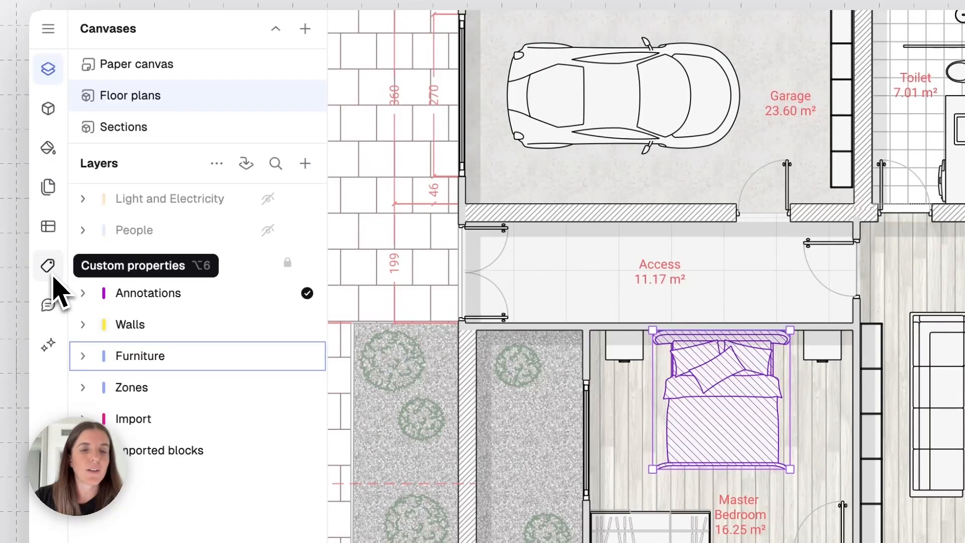
{"action": "left_click", "coordinate": [48, 266]}
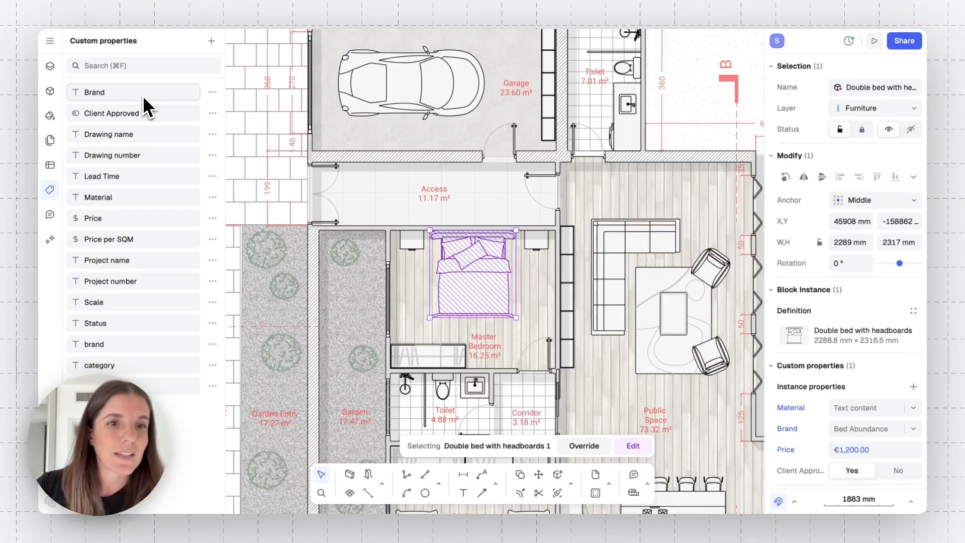
{"action": "mouse_move", "coordinate": [168, 191]}
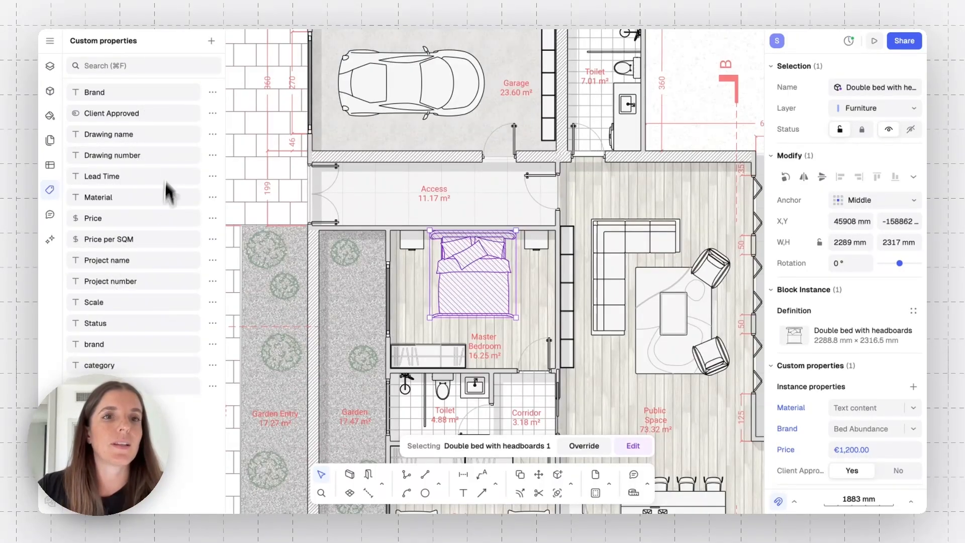
{"action": "mouse_move", "coordinate": [171, 155]}
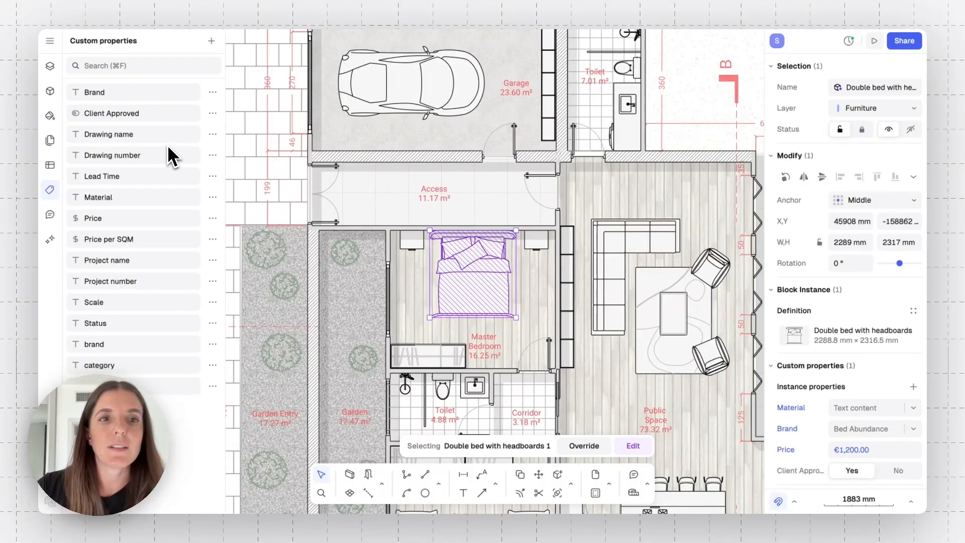
{"action": "left_click", "coordinate": [211, 41]}
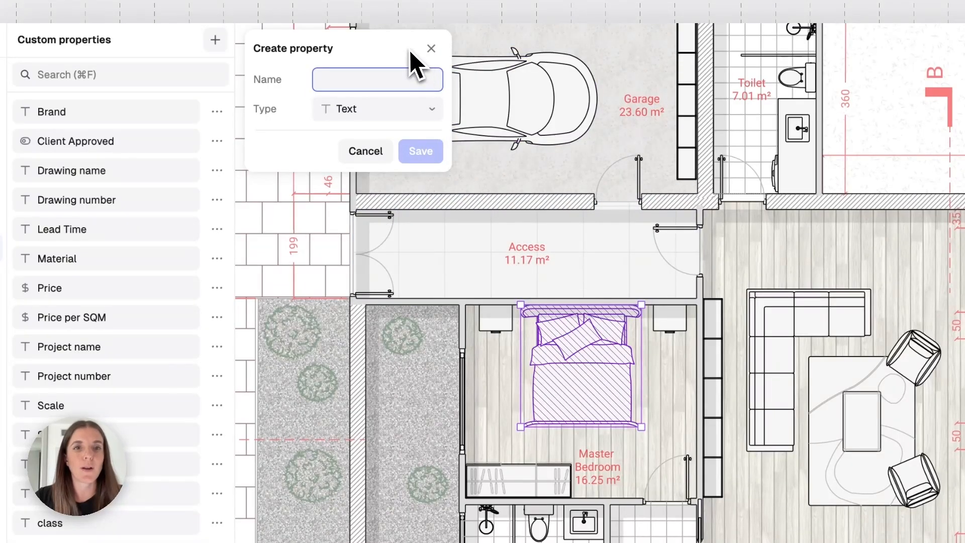
{"action": "mouse_move", "coordinate": [370, 107]}
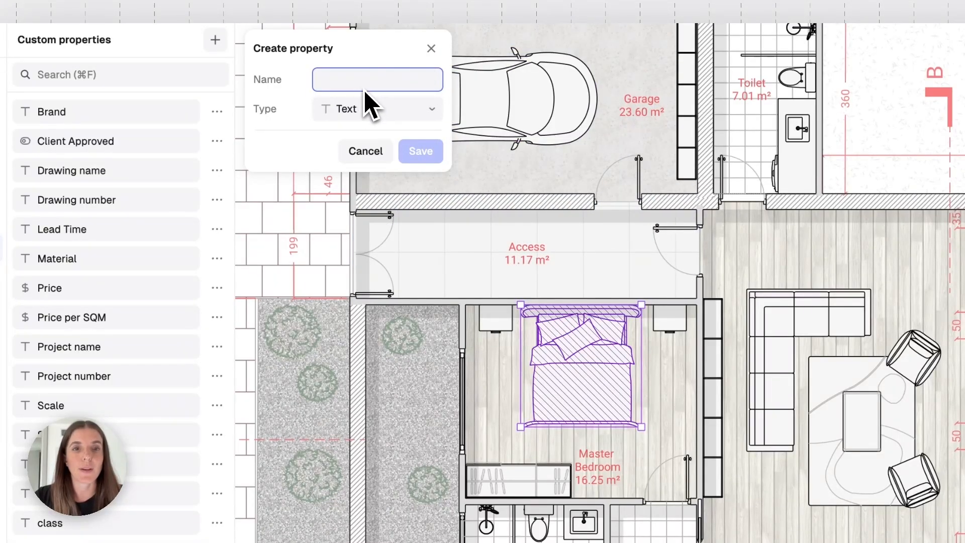
{"action": "left_click", "coordinate": [377, 109]}
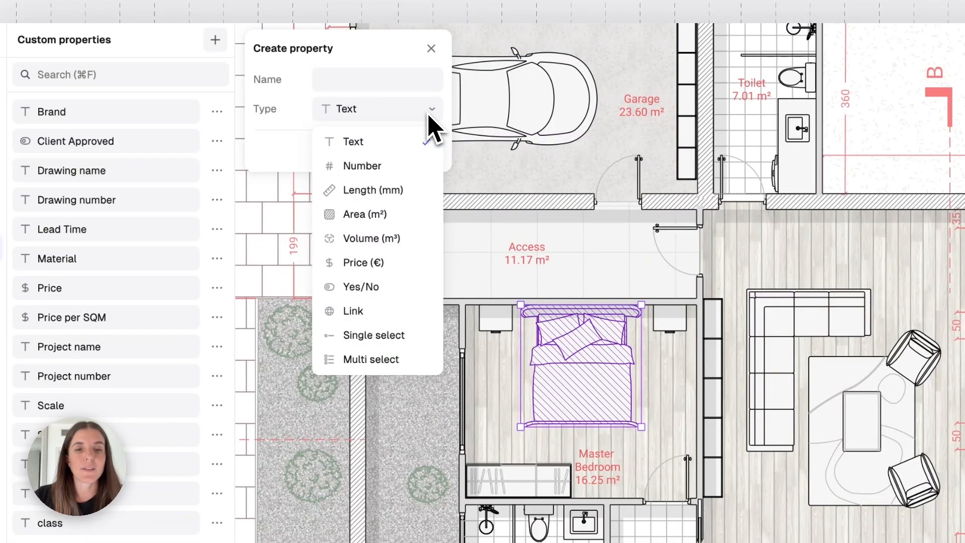
{"action": "mouse_move", "coordinate": [386, 166]}
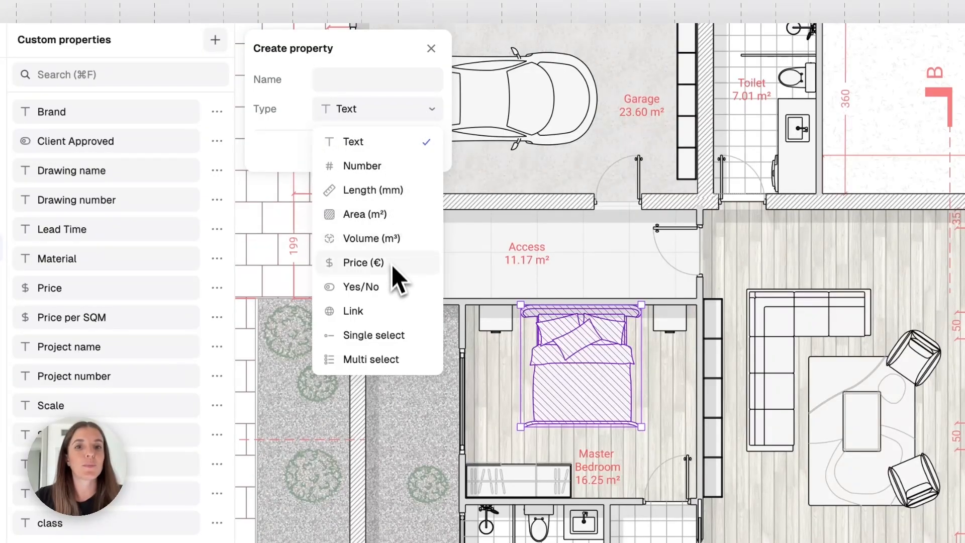
{"action": "mouse_move", "coordinate": [400, 323]}
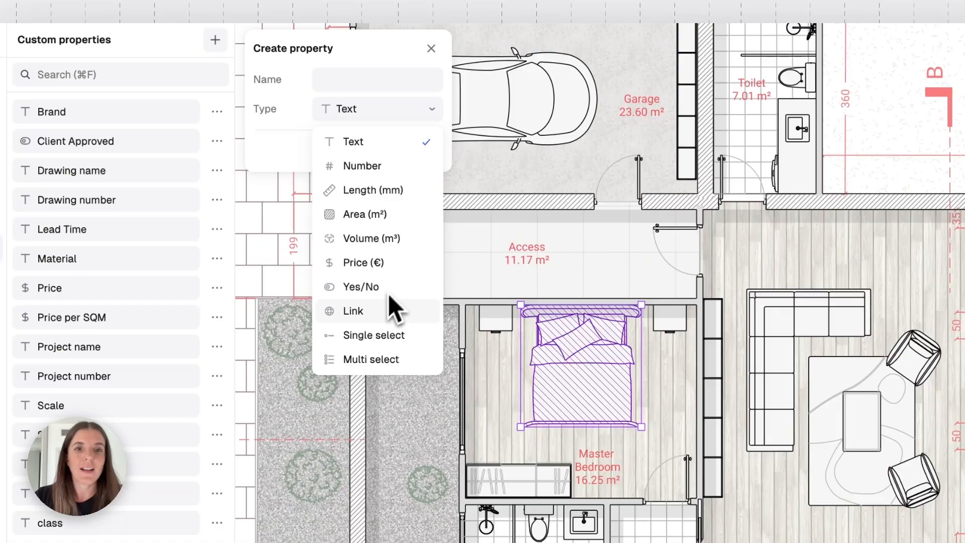
{"action": "mouse_move", "coordinate": [399, 342]}
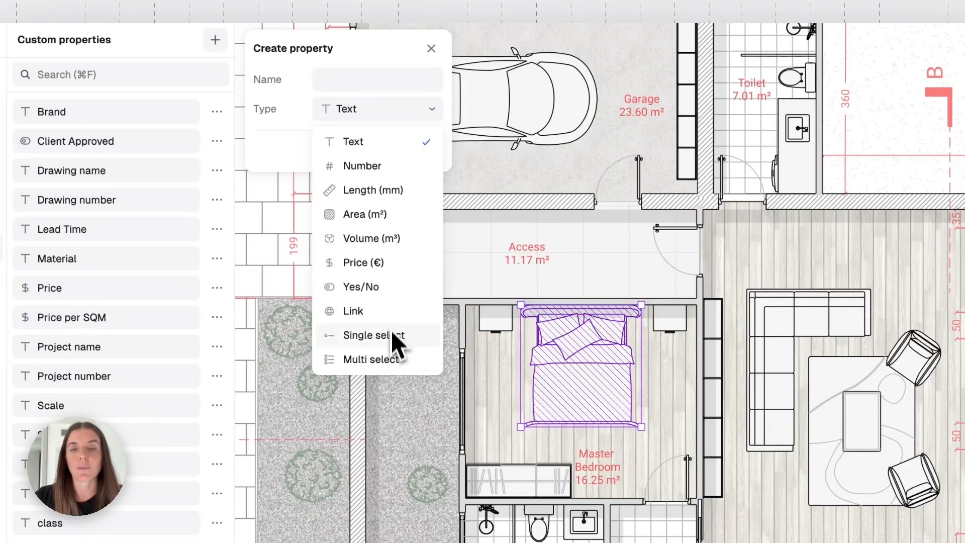
{"action": "mouse_move", "coordinate": [393, 382]}
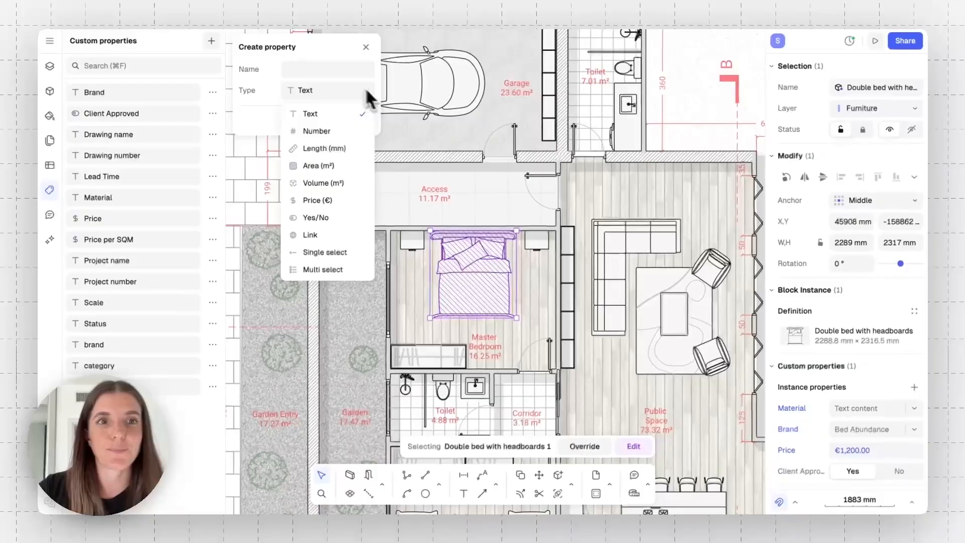
{"action": "left_click", "coordinate": [310, 113]}
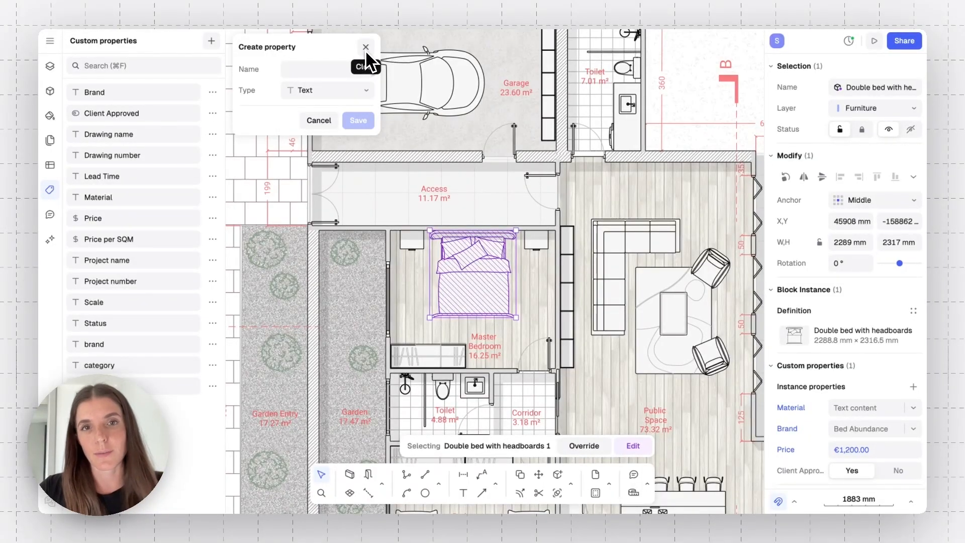
Dismiss the Create property form without adding a property
{"action": "left_click", "coordinate": [366, 46]}
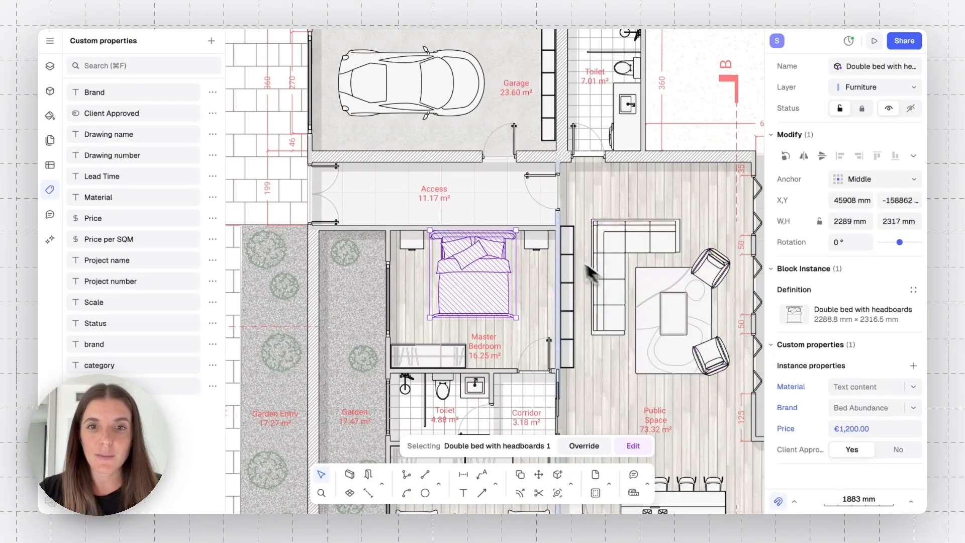
{"action": "mouse_move", "coordinate": [811, 388]}
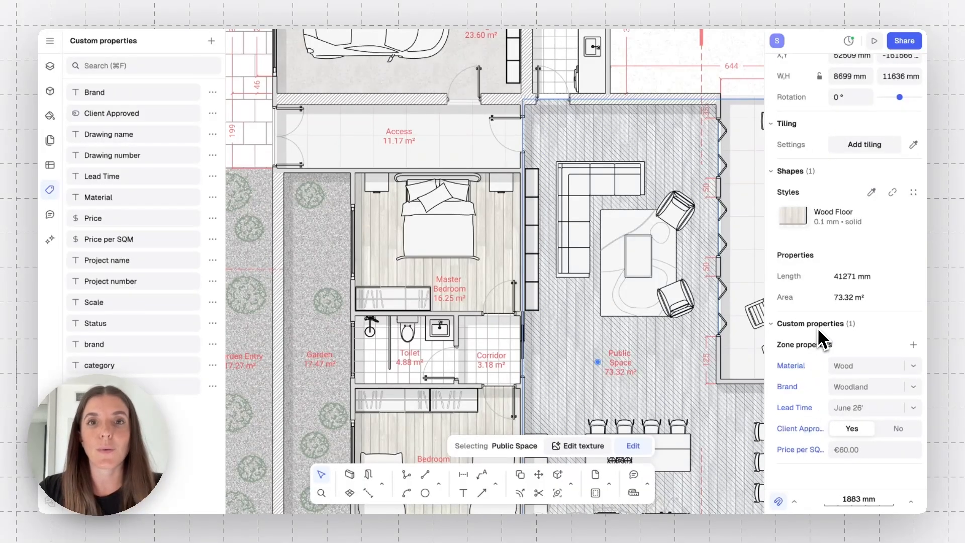
{"action": "mouse_move", "coordinate": [870, 421]}
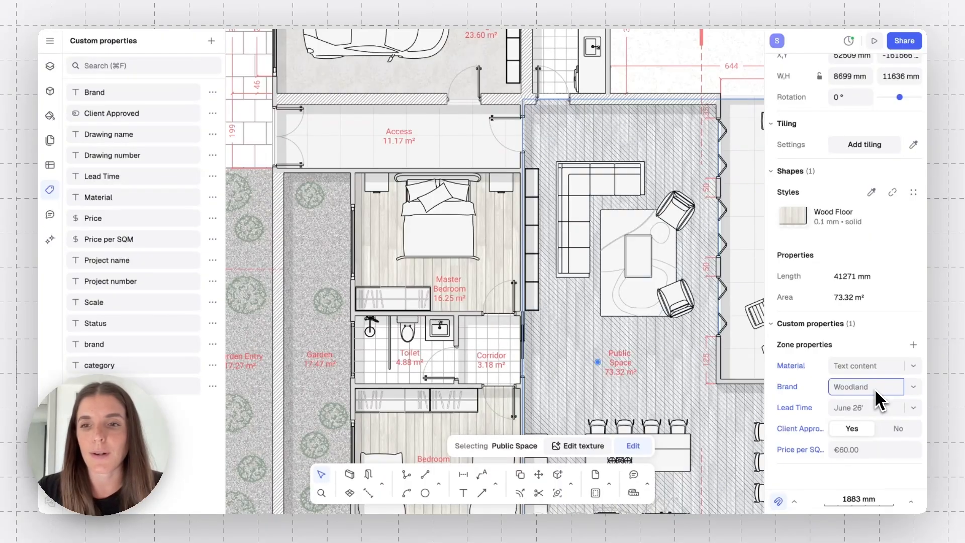
Change the Public Space zone's Brand from Woodland to 'hardwood design' and zoom out
{"action": "type", "text": "hardwood design"}
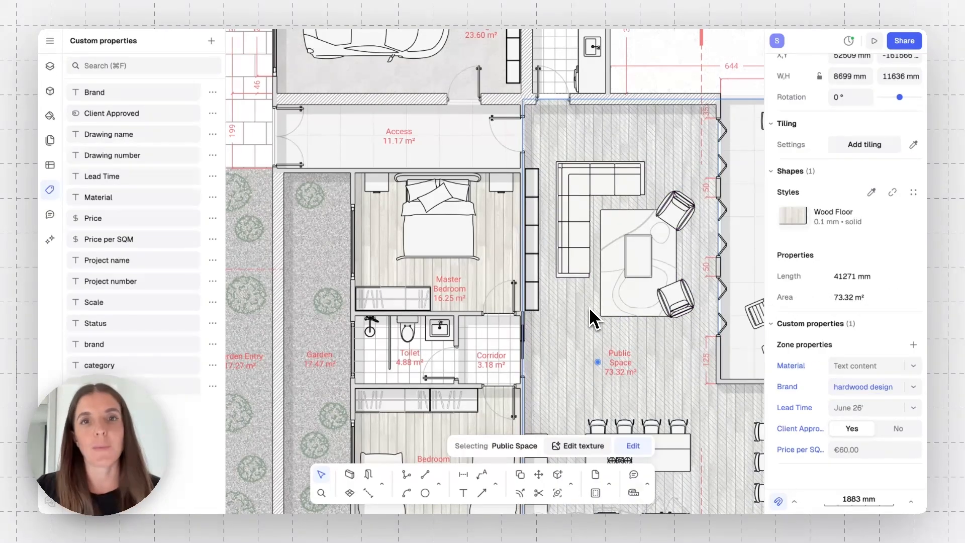
{"action": "scroll", "scroll_direction": "down", "scroll_amount": 3}
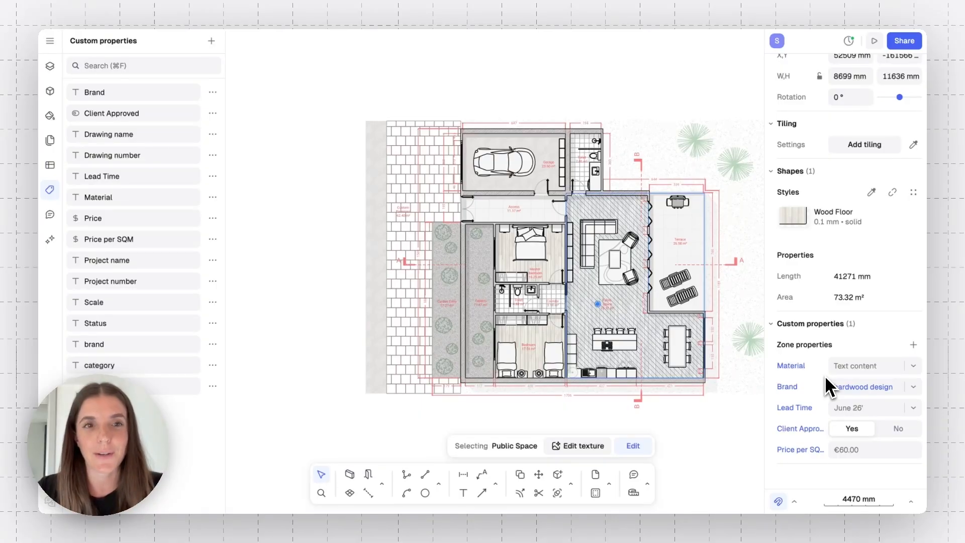
Clear the selection to show the whole floor plan and model-level properties
{"action": "left_click", "coordinate": [308, 392]}
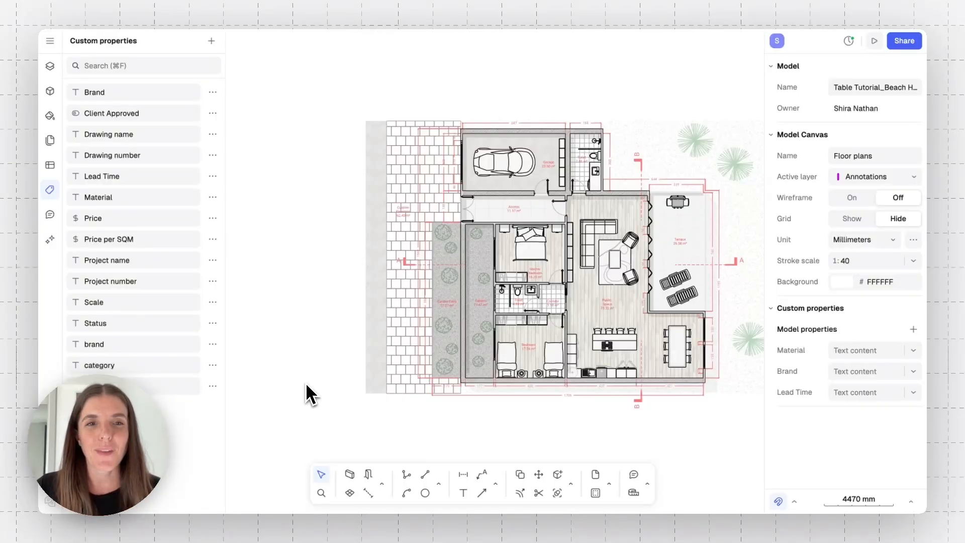
{"action": "mouse_move", "coordinate": [298, 327]}
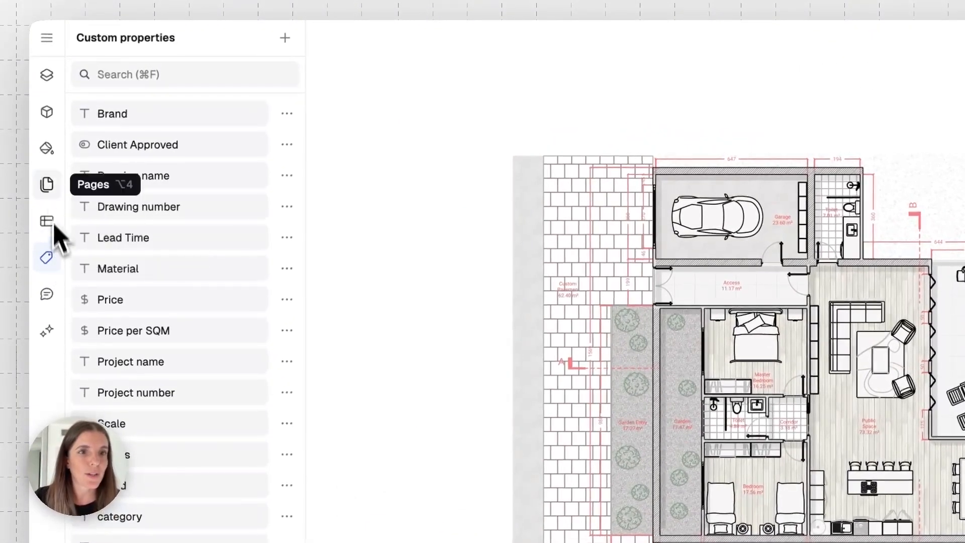
{"action": "left_click", "coordinate": [46, 112]}
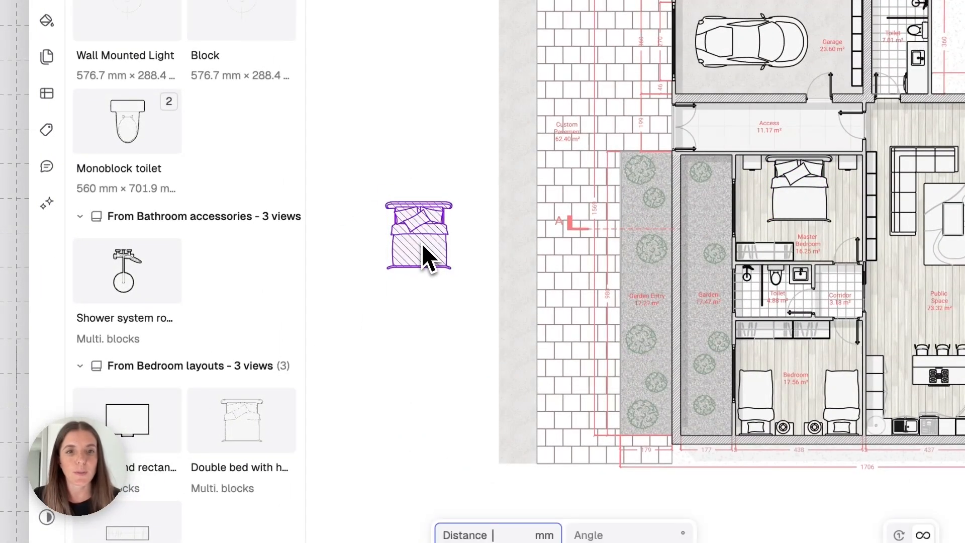
{"action": "left_click_drag", "start_coordinate": [418, 236], "coordinate": [419, 394]}
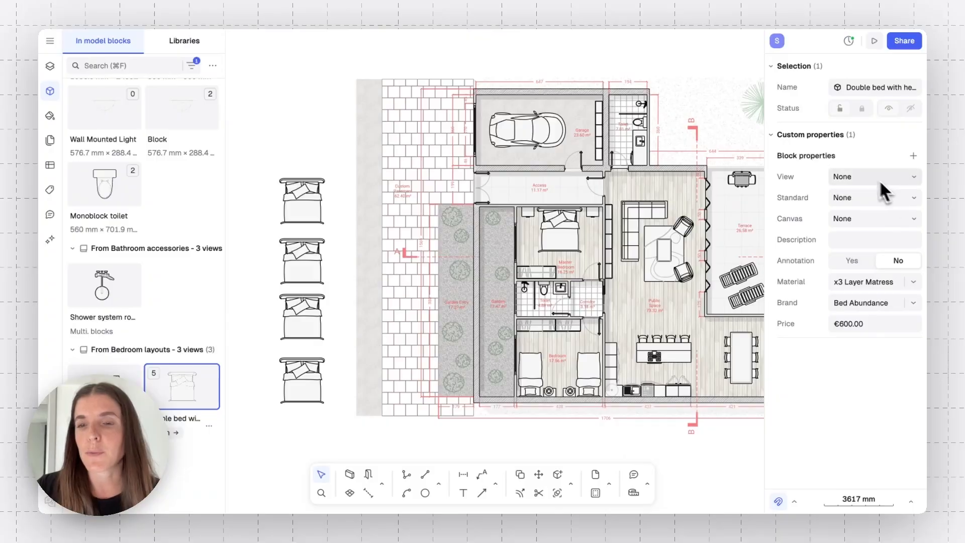
{"action": "mouse_move", "coordinate": [884, 165]}
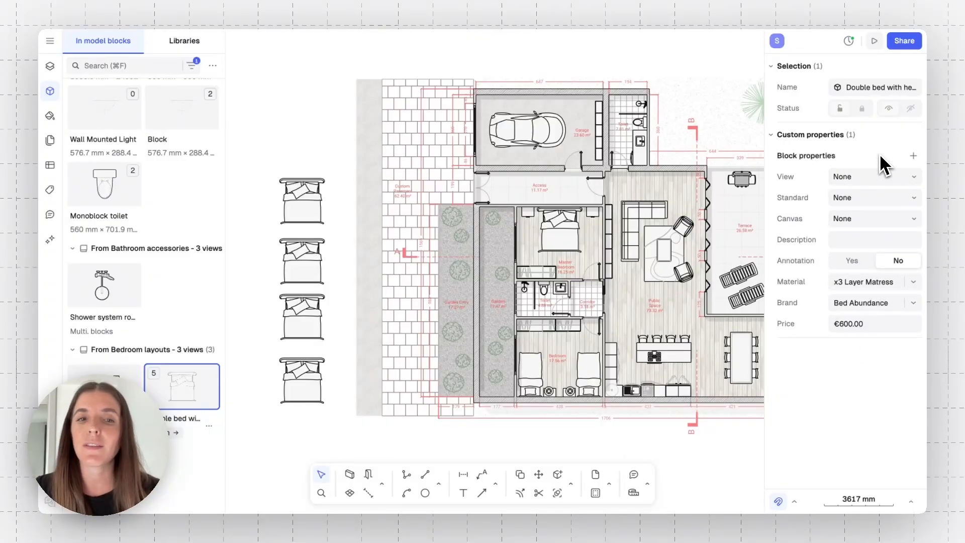
{"action": "mouse_move", "coordinate": [407, 271]}
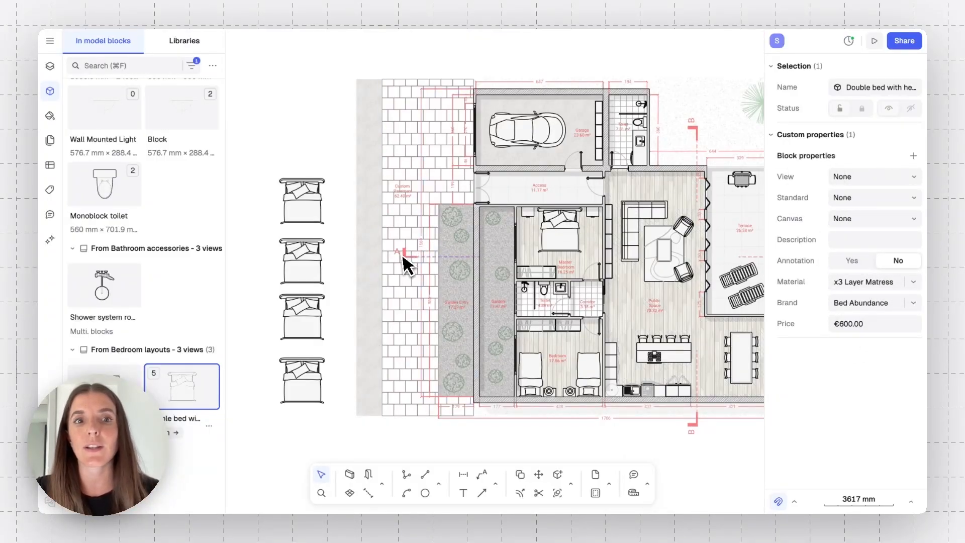
{"action": "left_click", "coordinate": [302, 258]}
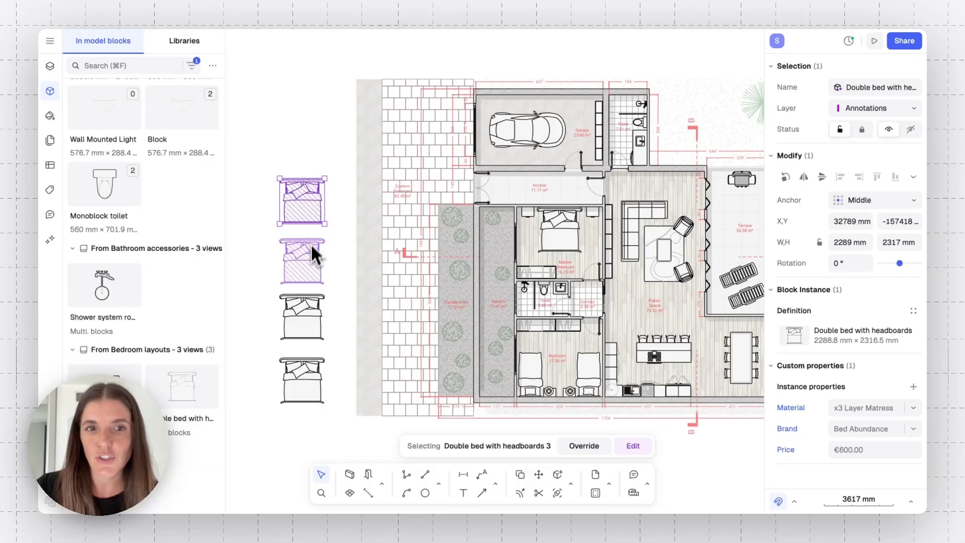
{"action": "left_click", "coordinate": [301, 317]}
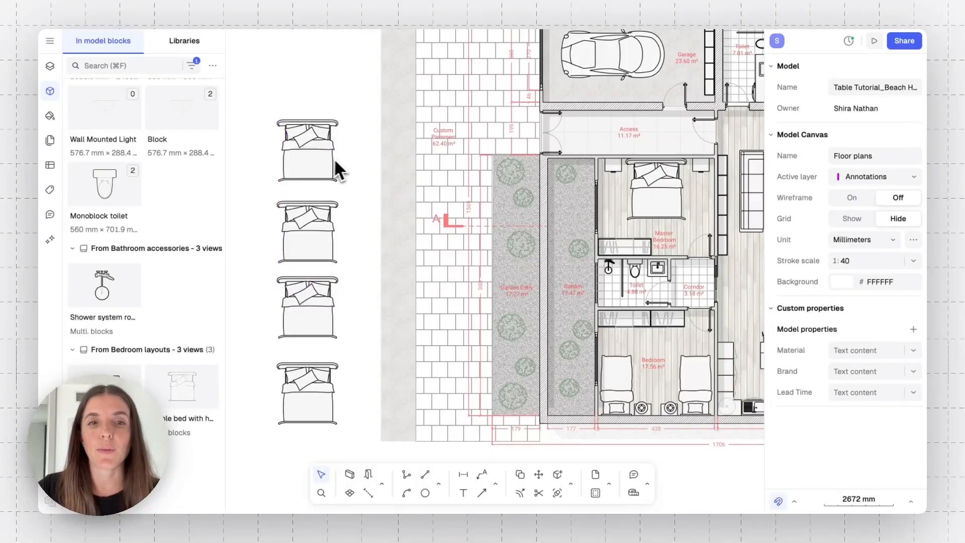
{"action": "mouse_move", "coordinate": [356, 333]}
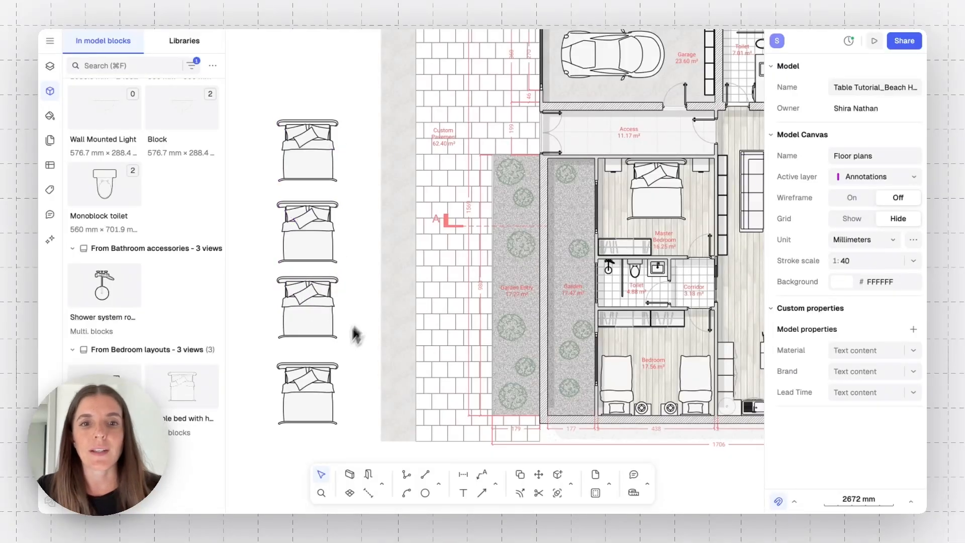
Delete two spare double beds and change the upper bed's price from €600.00 to €300.00
{"action": "left_click", "coordinate": [307, 232]}
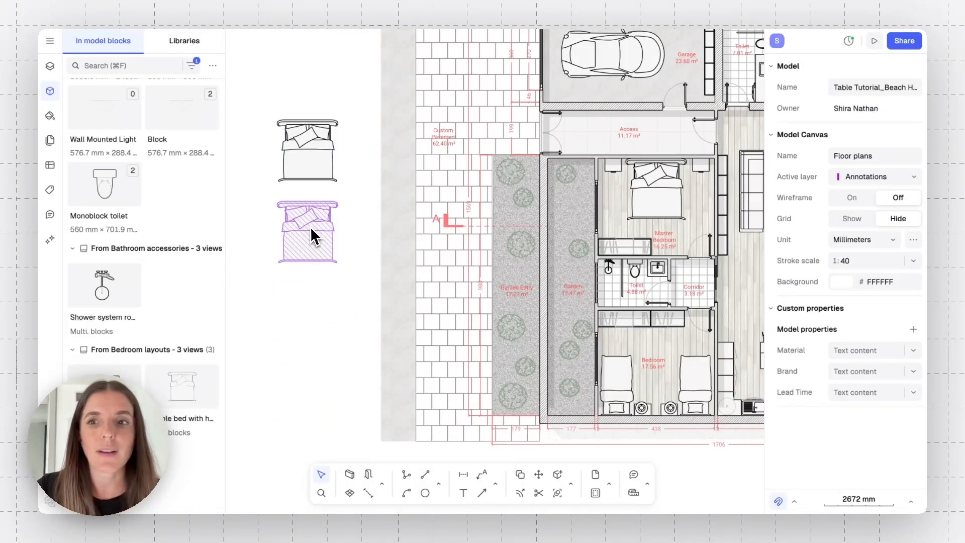
{"action": "left_click", "coordinate": [307, 231]}
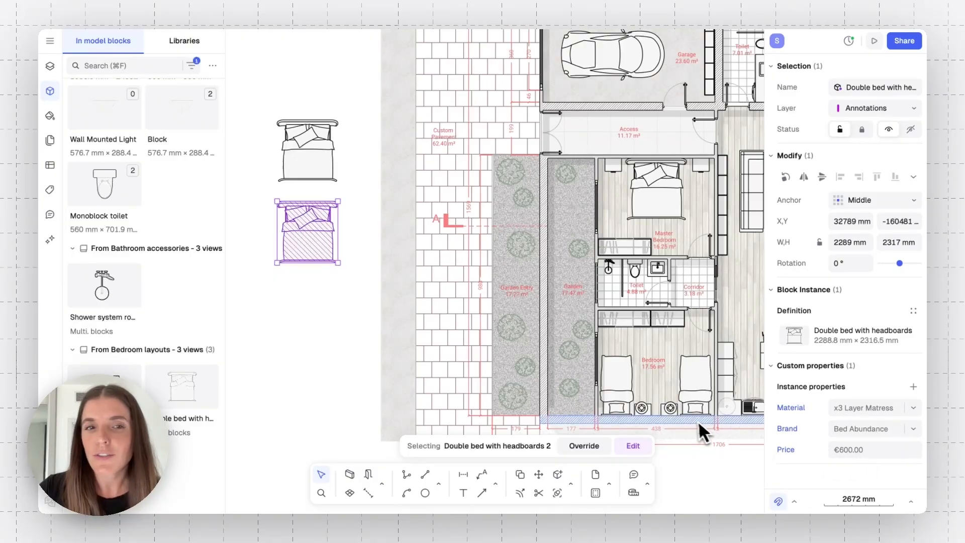
{"action": "left_click", "coordinate": [323, 165]}
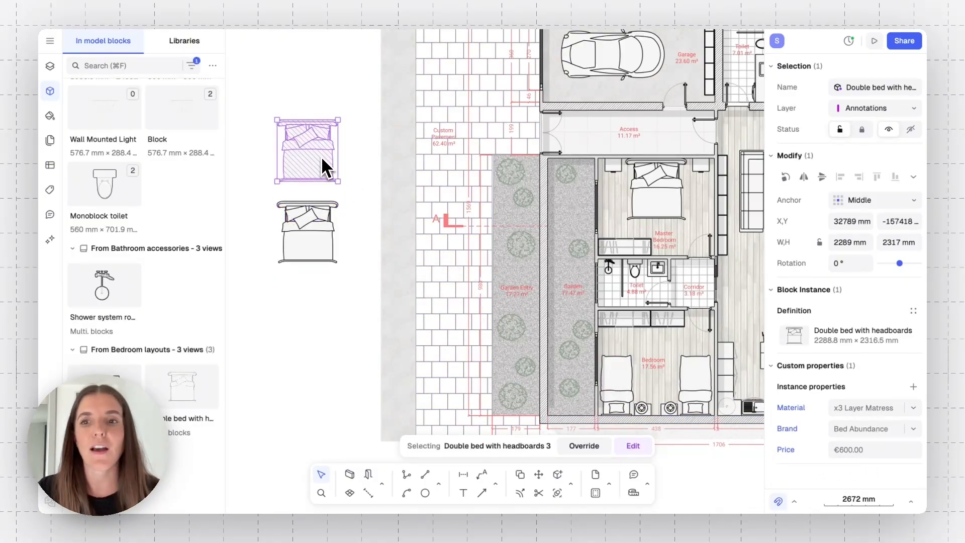
{"action": "left_click", "coordinate": [869, 450]}
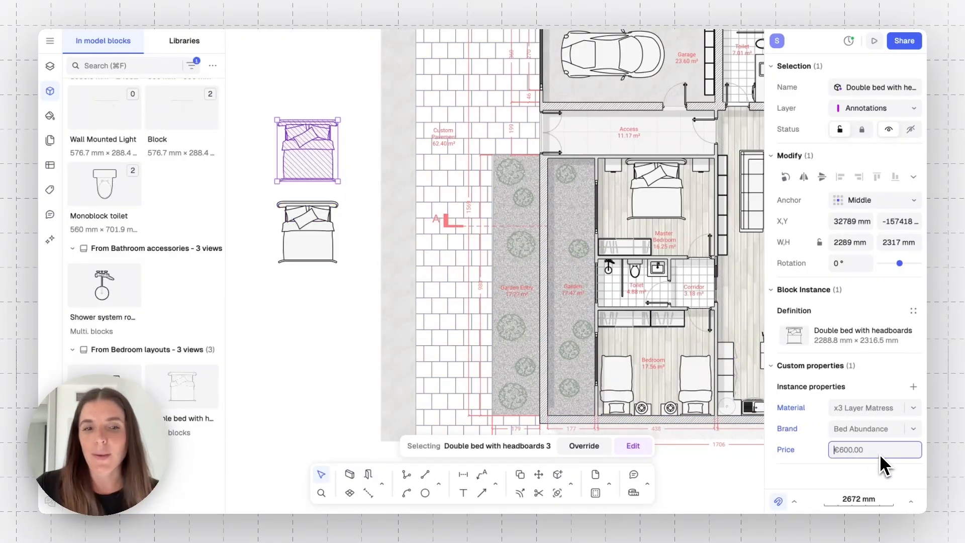
{"action": "type", "text": "30"}
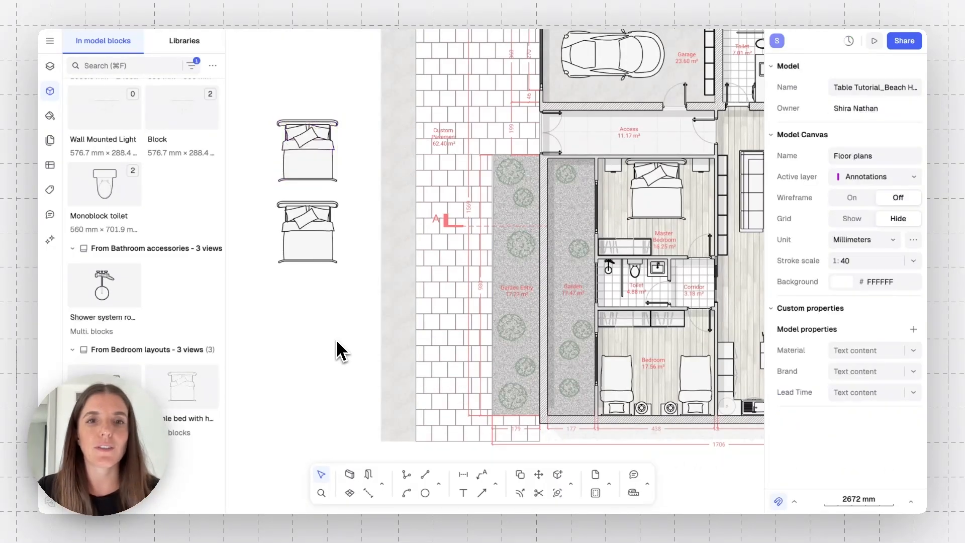
{"action": "left_click", "coordinate": [307, 151]}
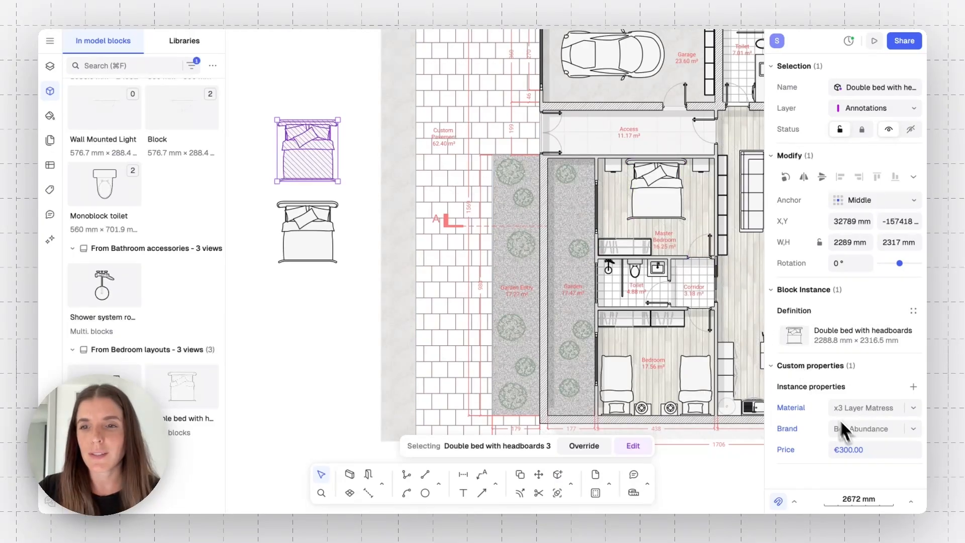
{"action": "mouse_move", "coordinate": [868, 481]}
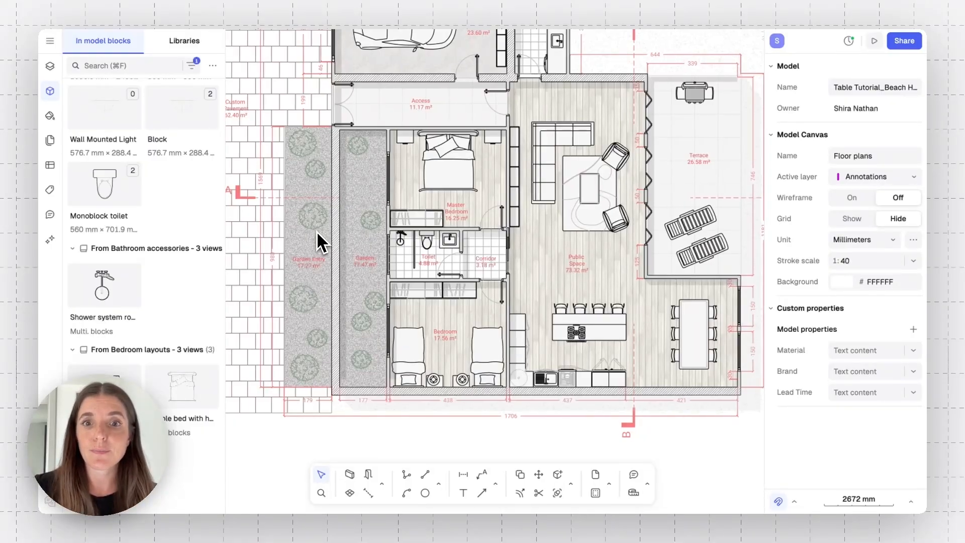
Pan to the bedrooms and select the Bedroom zone showing Woodland wood, June 26', €60.00/m²
{"action": "left_click_drag", "start_coordinate": [320, 240], "coordinate": [422, 292]}
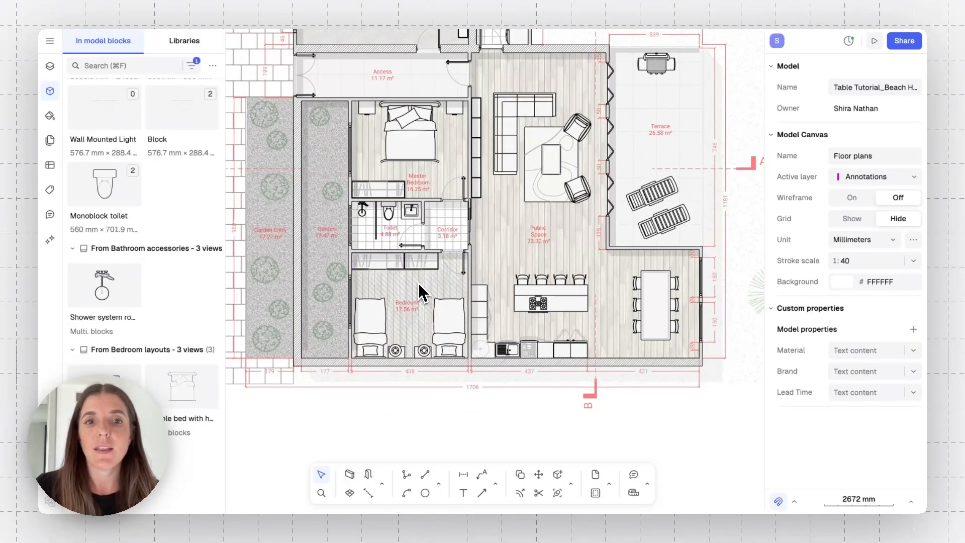
{"action": "left_click", "coordinate": [420, 293]}
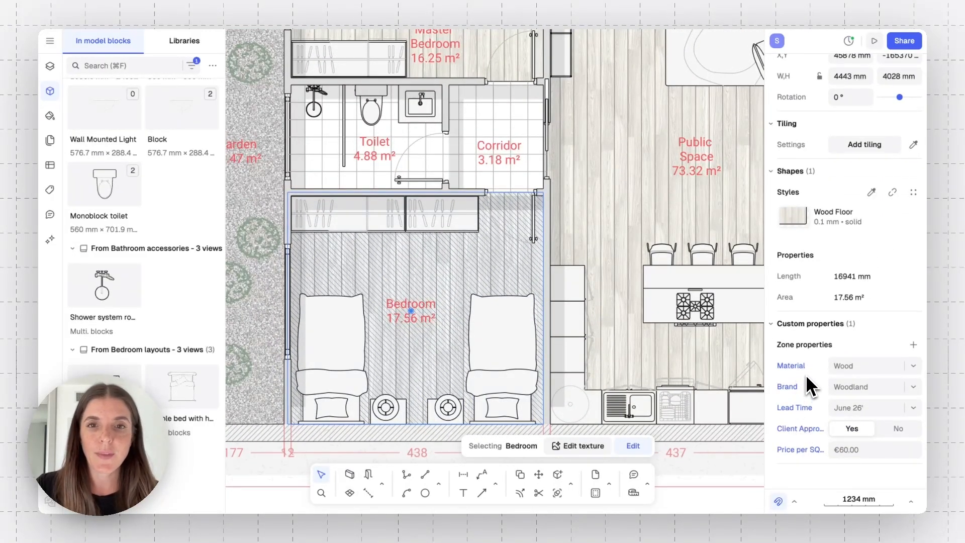
{"action": "mouse_move", "coordinate": [806, 253]}
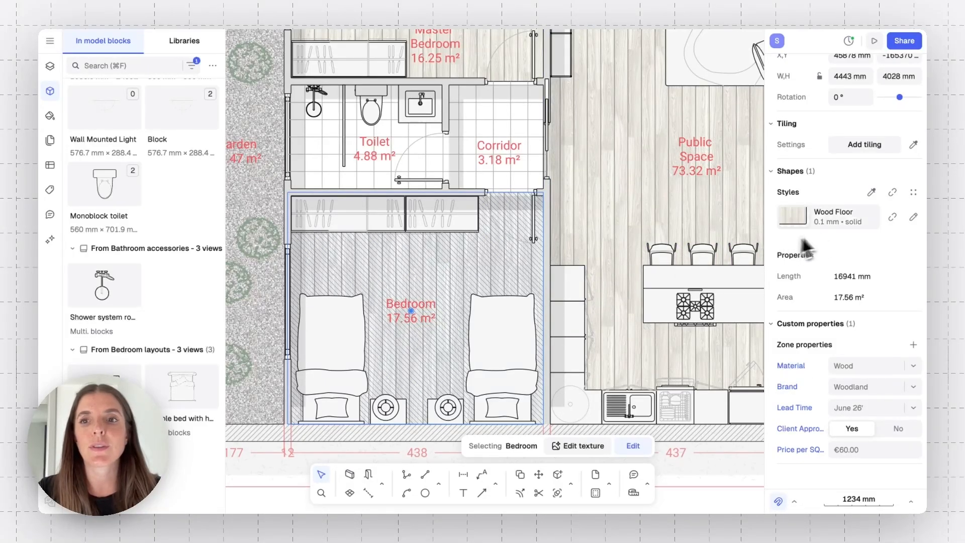
{"action": "mouse_move", "coordinate": [492, 273]}
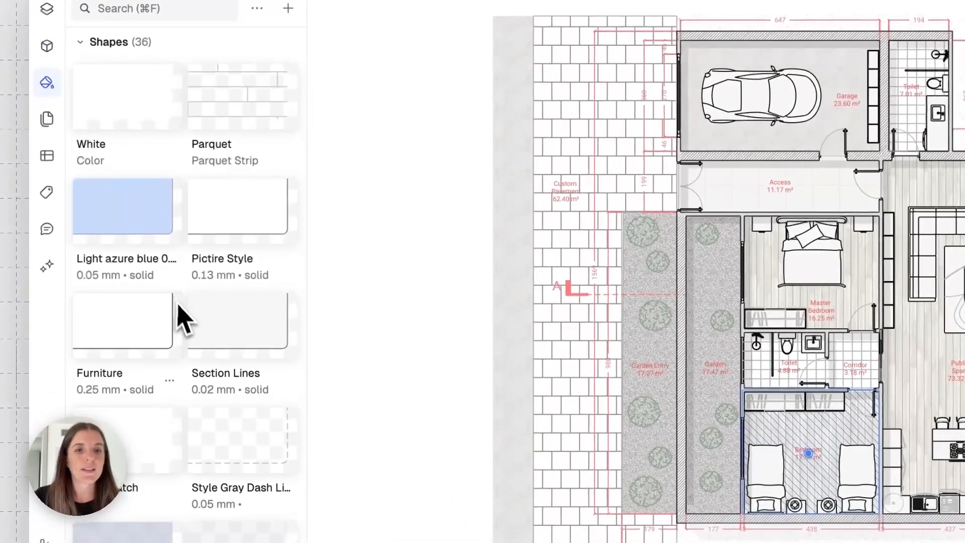
Edit the Wood Floor style to set Client Approved to No, then close the editor
{"action": "scroll", "scroll_direction": "down", "scroll_amount": 3}
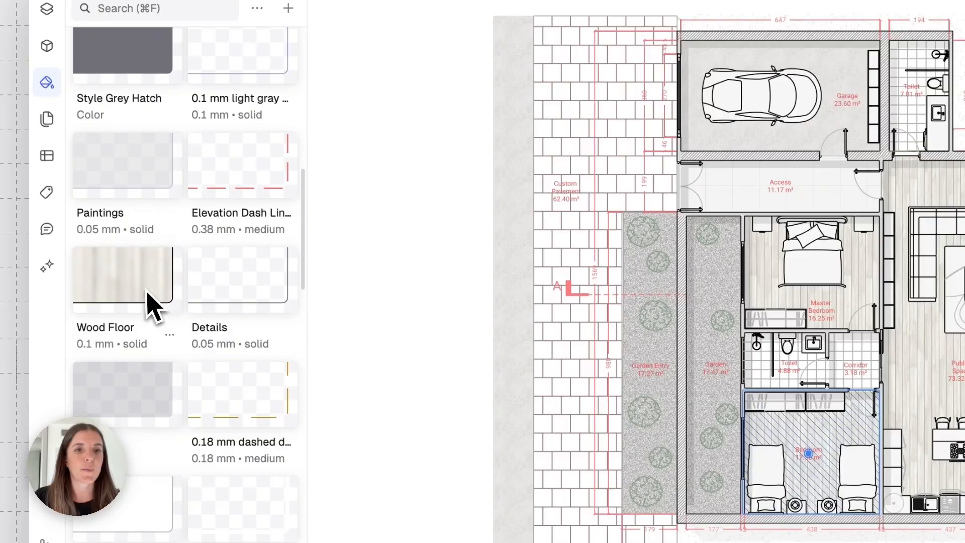
{"action": "left_click", "coordinate": [127, 280]}
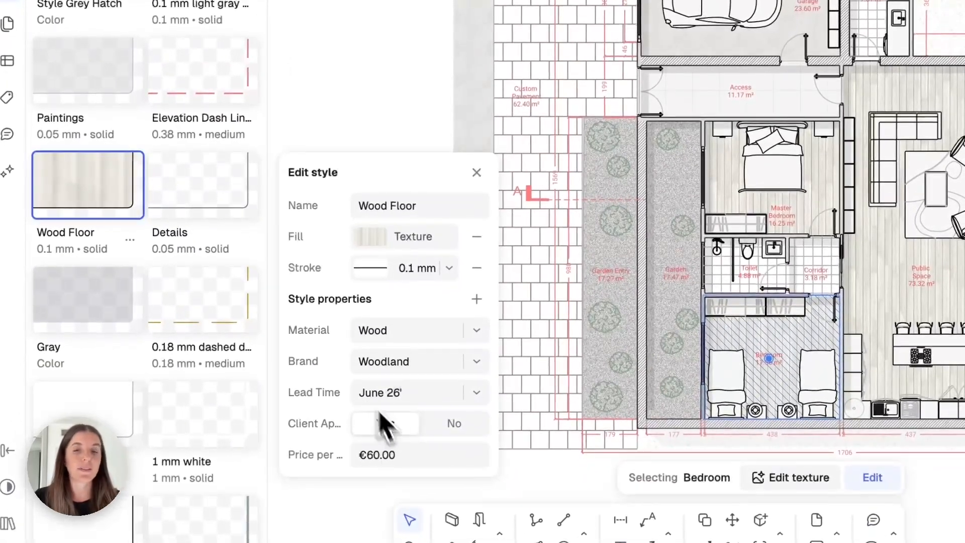
{"action": "left_click", "coordinate": [385, 423]}
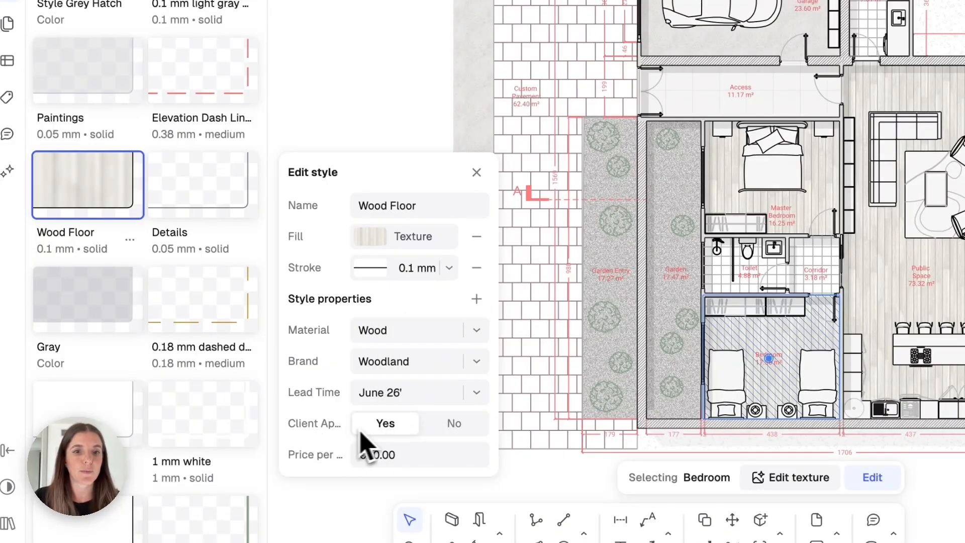
{"action": "left_click", "coordinate": [454, 424]}
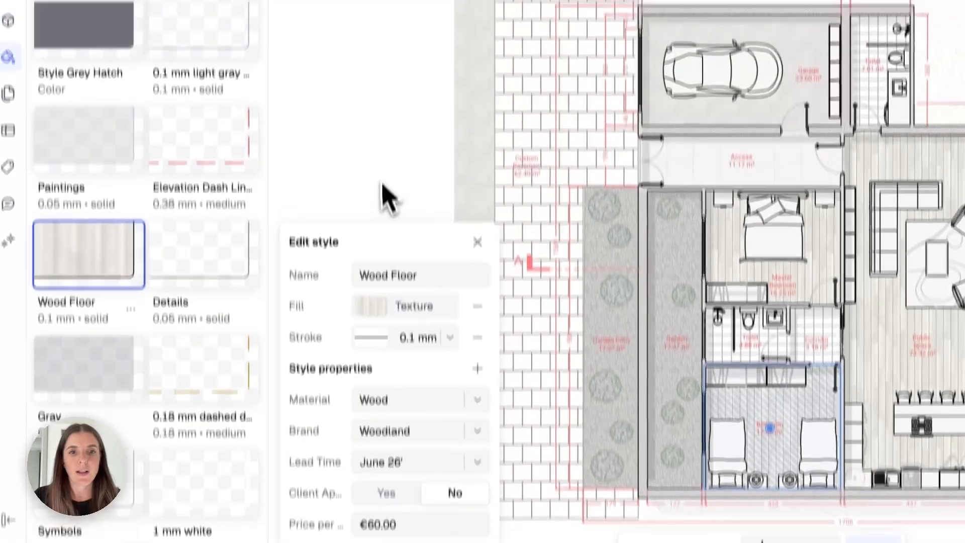
{"action": "left_click", "coordinate": [476, 243]}
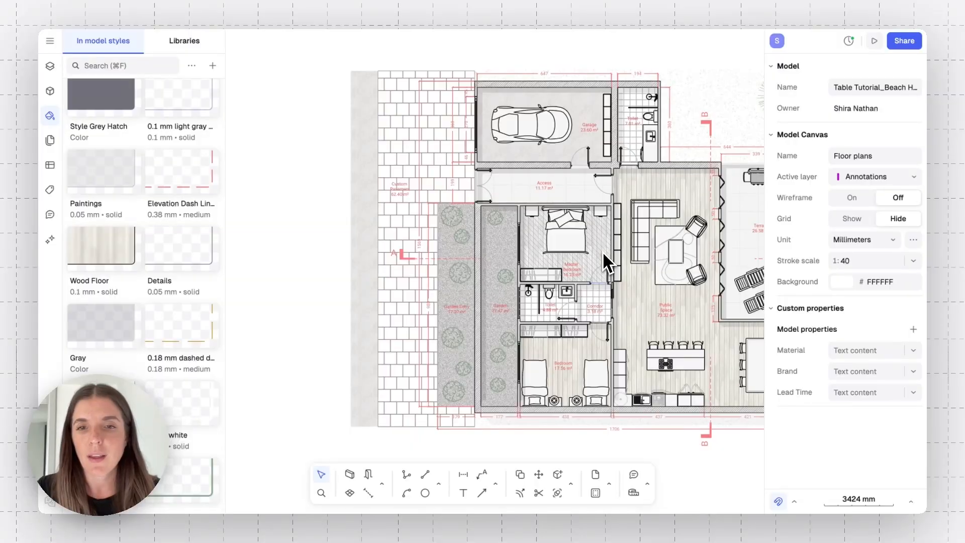
{"action": "left_click", "coordinate": [571, 264]}
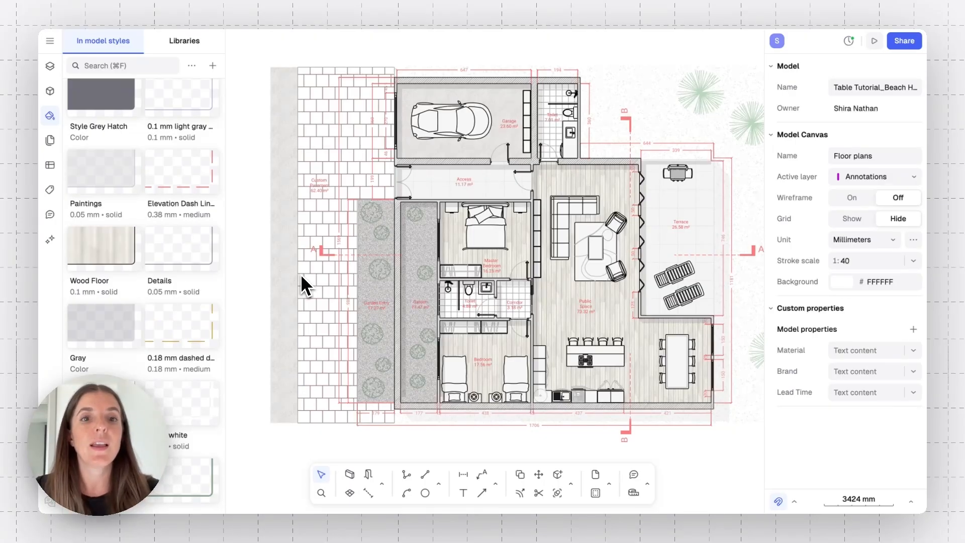
{"action": "mouse_move", "coordinate": [146, 260]}
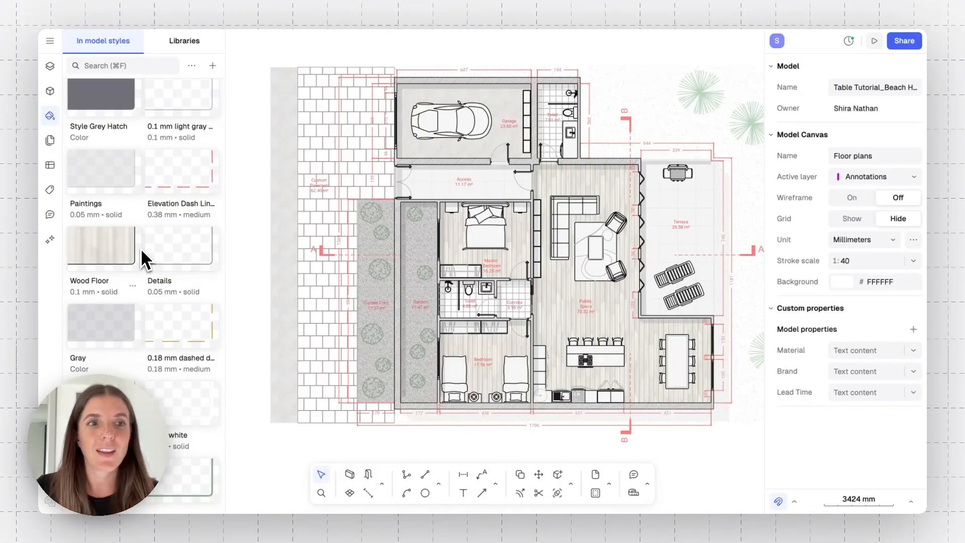
{"action": "mouse_move", "coordinate": [50, 116]}
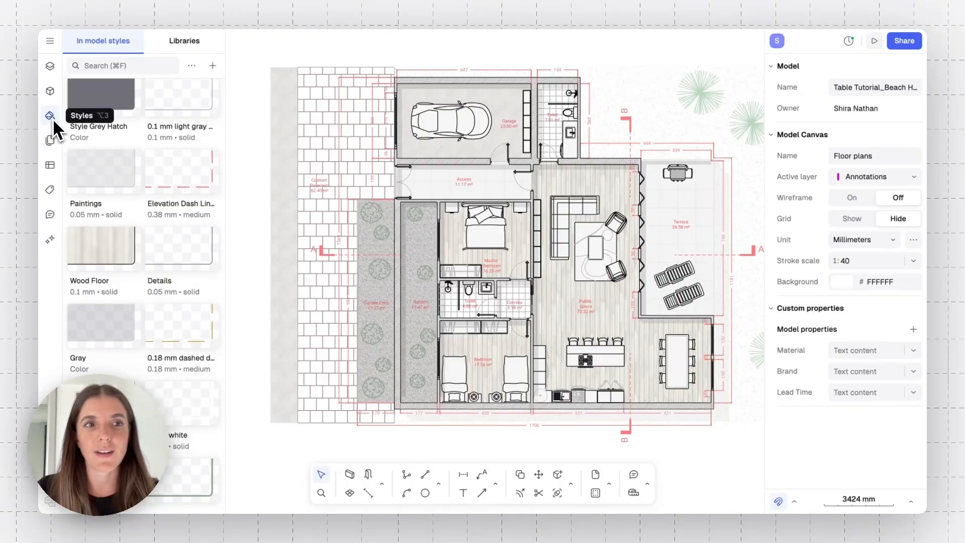
Swap the Styles panel for the Tables list showing FF&E and Material Takeoff Report
{"action": "left_click", "coordinate": [49, 116]}
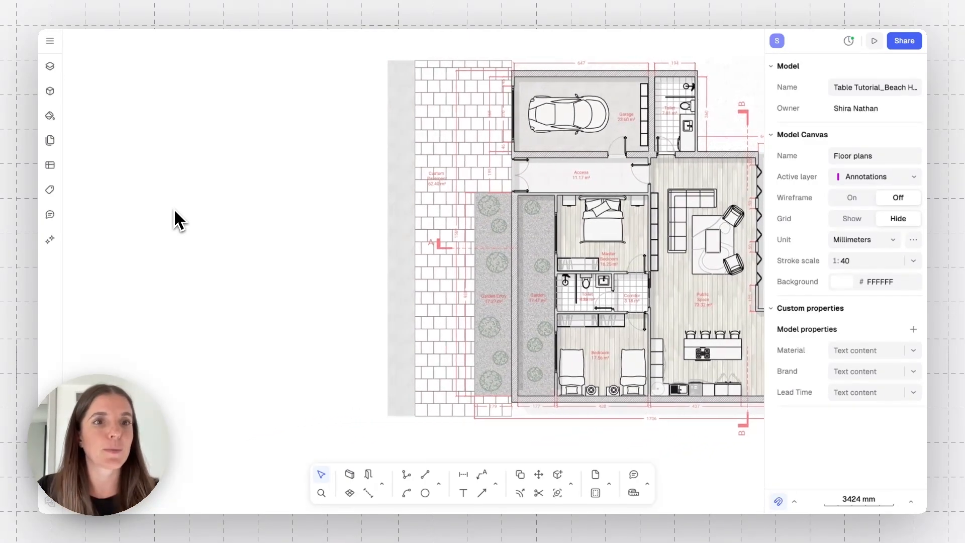
{"action": "mouse_move", "coordinate": [50, 164]}
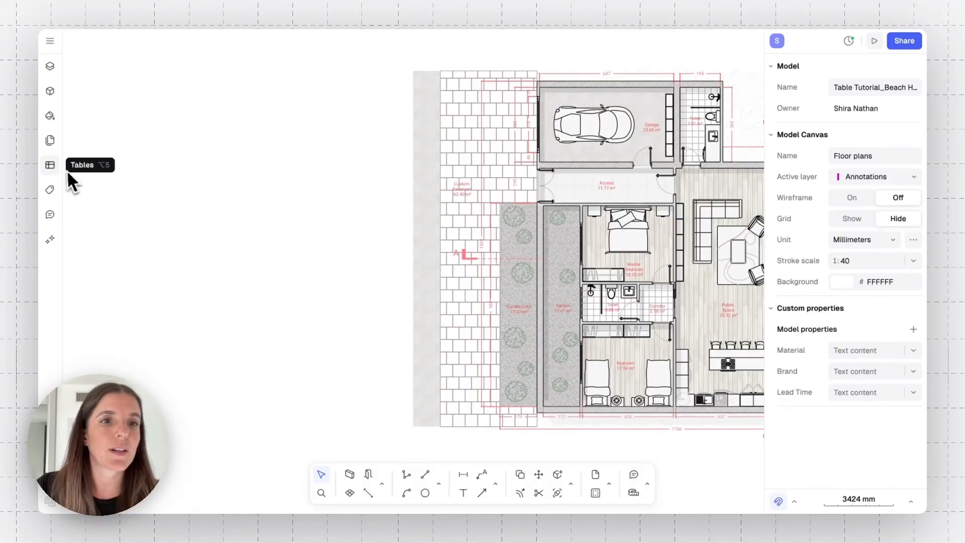
{"action": "left_click", "coordinate": [50, 164]}
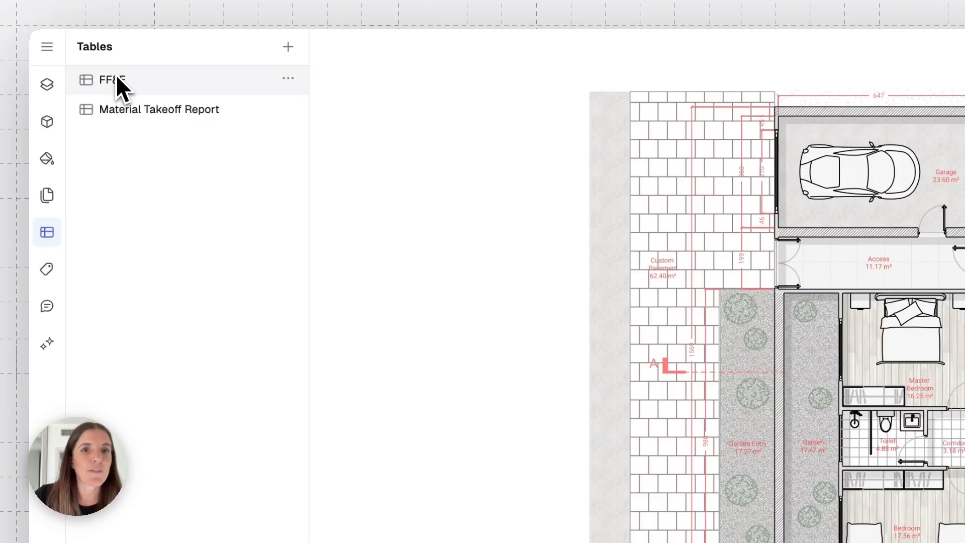
Look through the FF&E table, then scroll the Material Takeoff Report's zone rows
{"action": "left_click", "coordinate": [112, 80]}
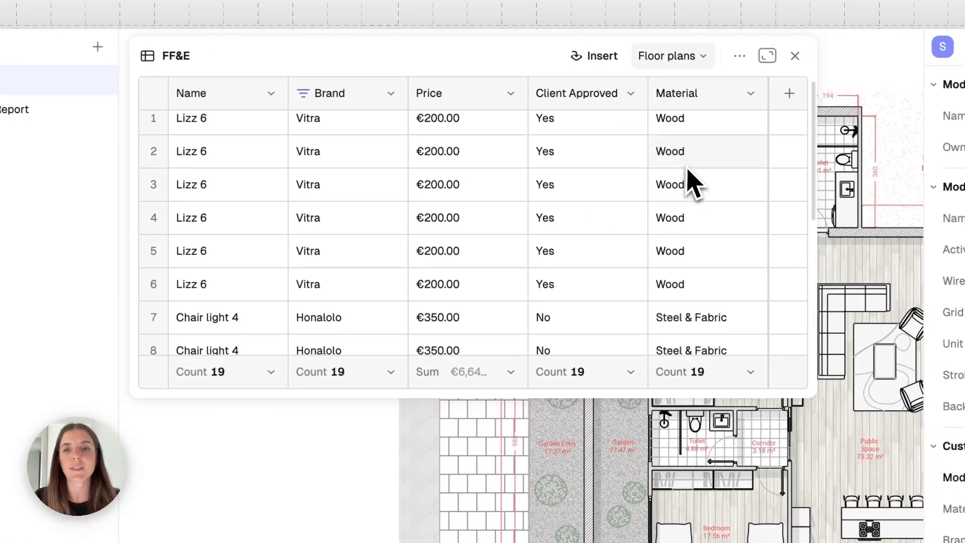
{"action": "scroll", "scroll_direction": "down", "scroll_amount": 3}
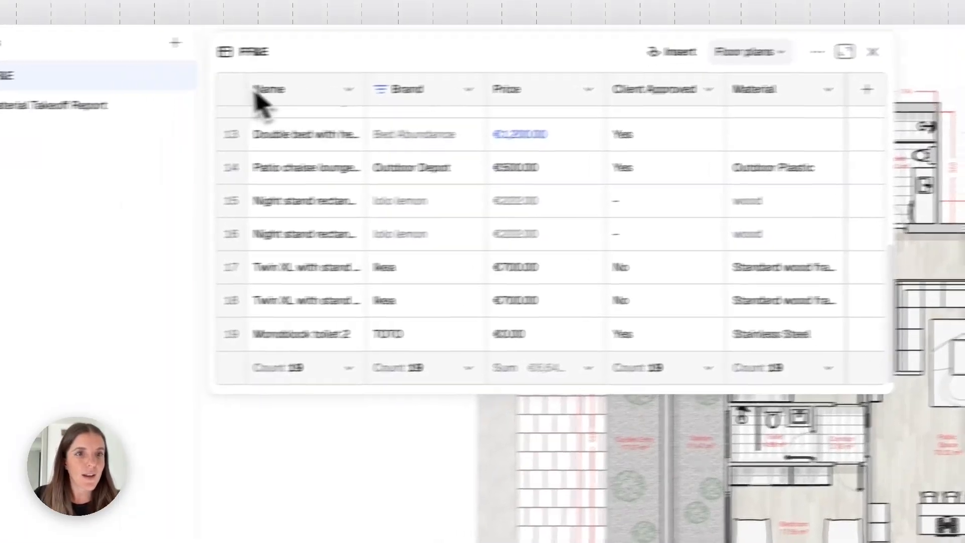
{"action": "left_click", "coordinate": [134, 101]}
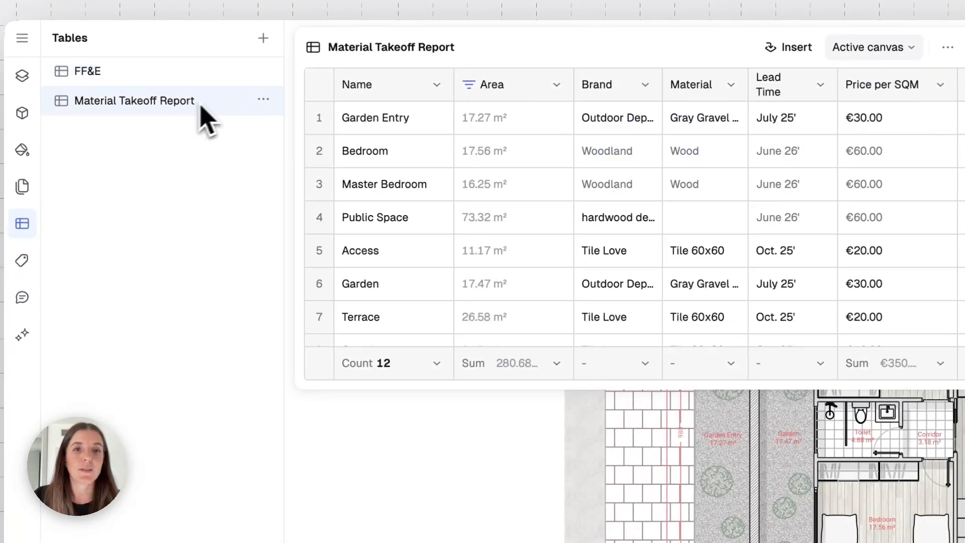
{"action": "scroll", "scroll_direction": "down", "scroll_amount": 3}
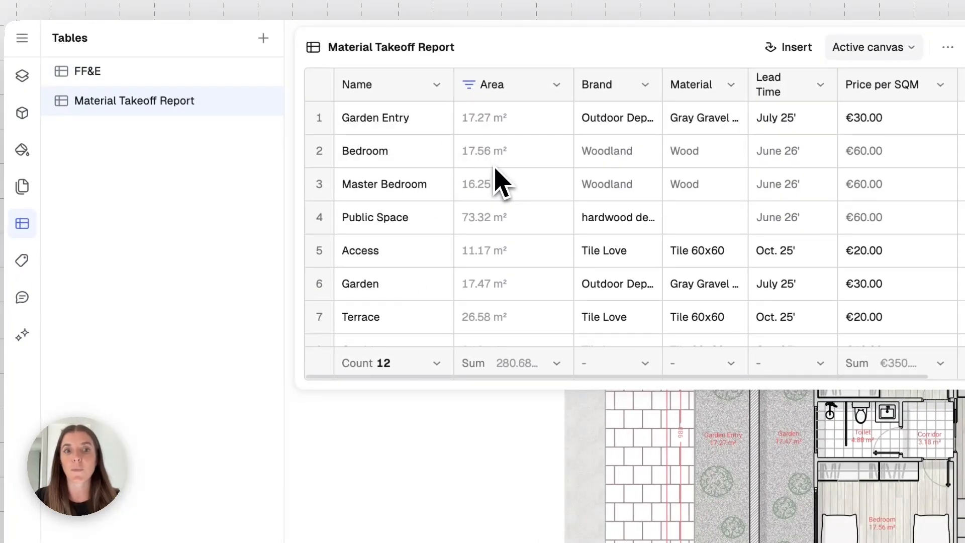
{"action": "mouse_move", "coordinate": [509, 369]}
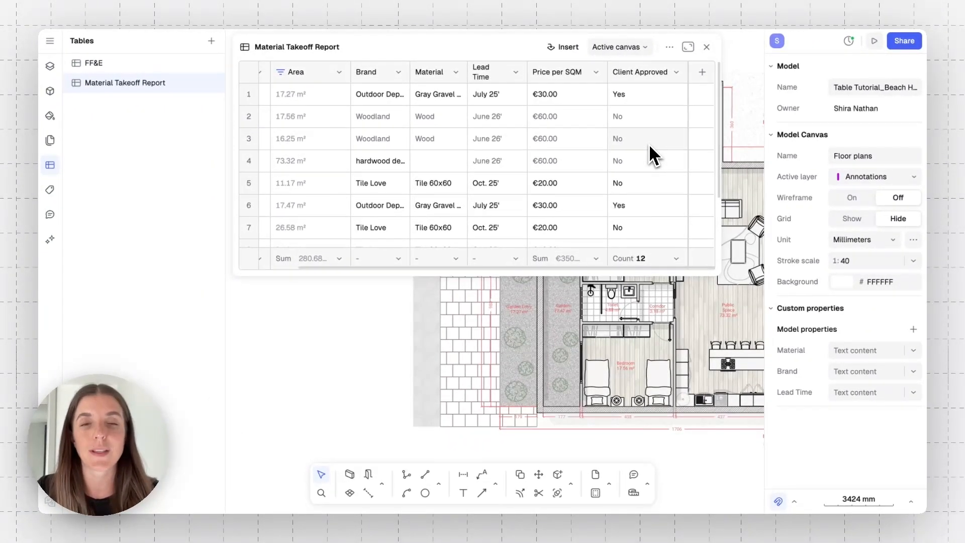
{"action": "mouse_move", "coordinate": [250, 176]}
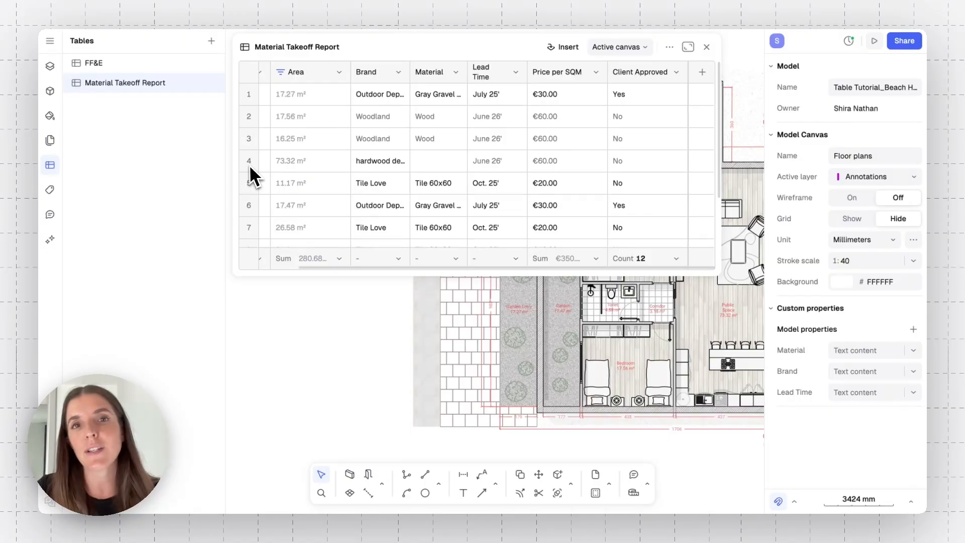
{"action": "mouse_move", "coordinate": [185, 174]}
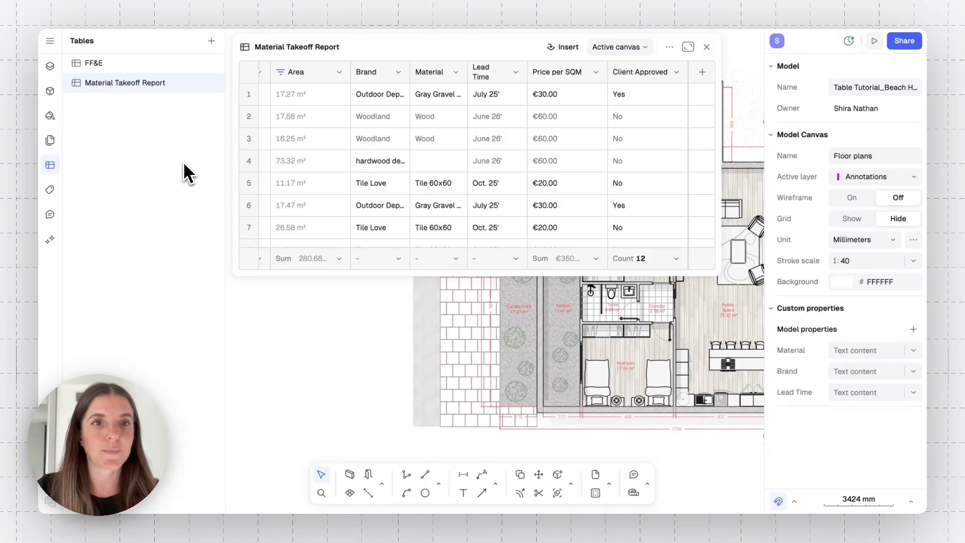
Close the Material Takeoff Report and create Table 3 listing the 179 Floor plans elements
{"action": "left_click", "coordinate": [706, 46]}
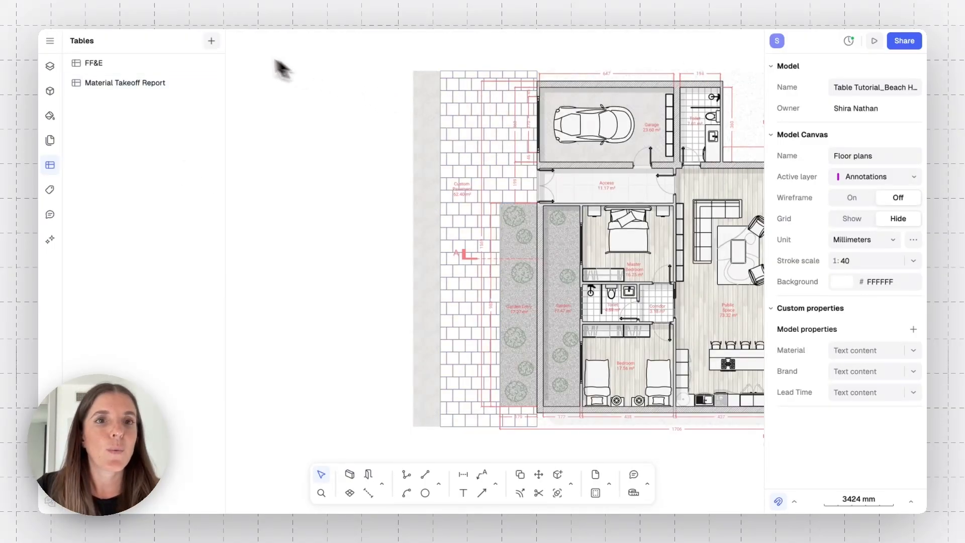
{"action": "left_click", "coordinate": [211, 41]}
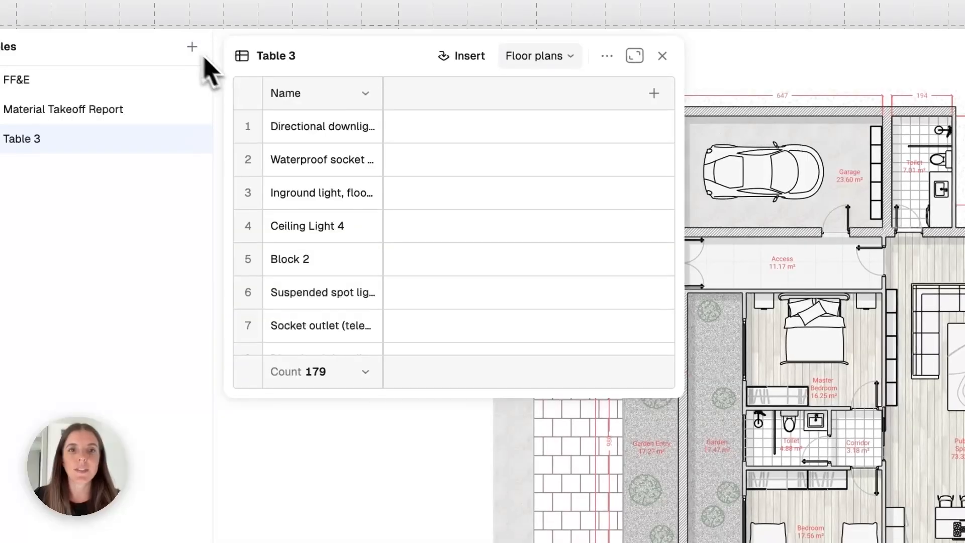
{"action": "scroll", "scroll_direction": "down", "scroll_amount": 3}
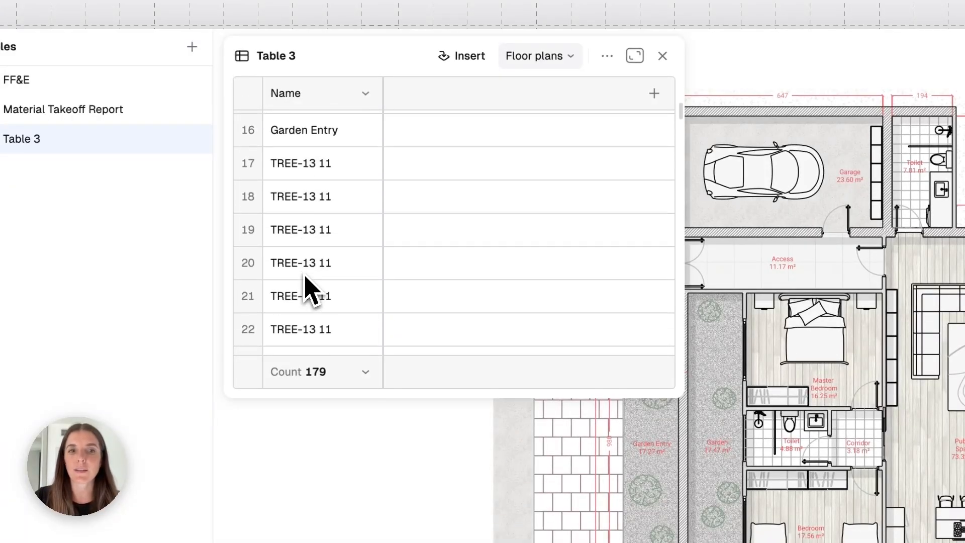
{"action": "scroll", "scroll_direction": "down", "scroll_amount": 3}
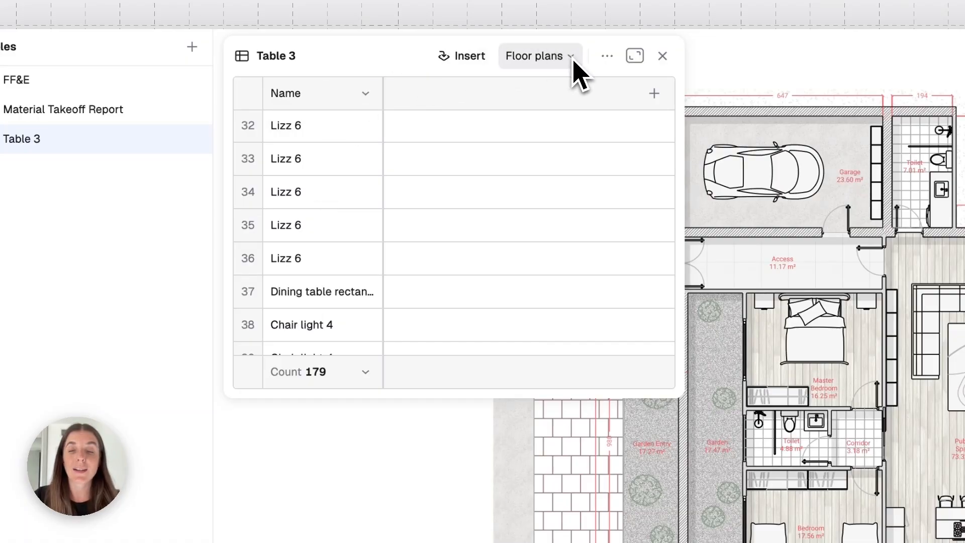
{"action": "left_click", "coordinate": [538, 55]}
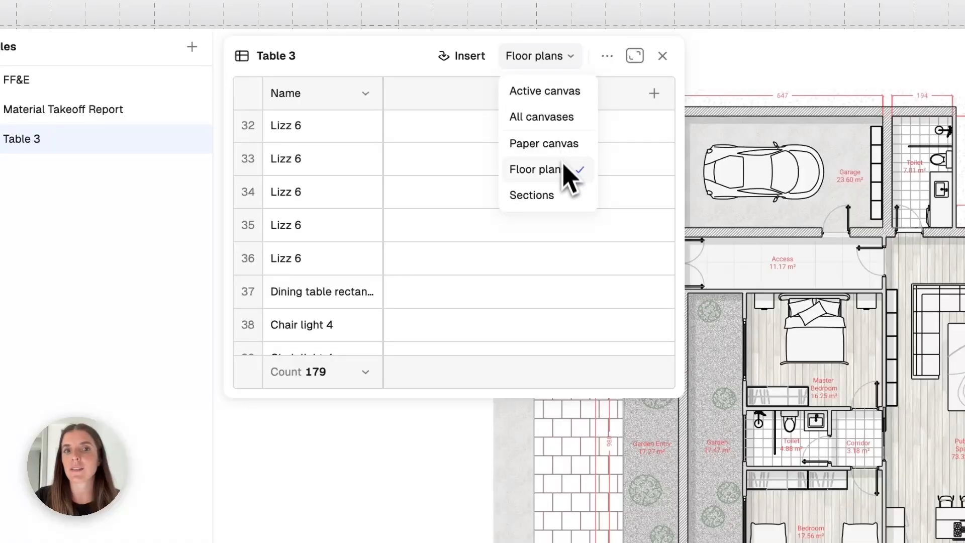
{"action": "mouse_move", "coordinate": [577, 200]}
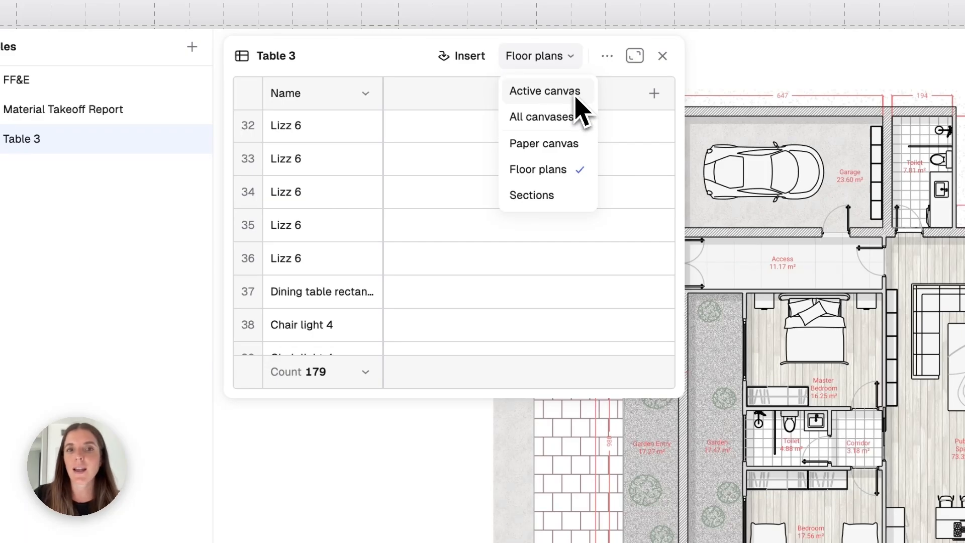
{"action": "mouse_move", "coordinate": [545, 141]}
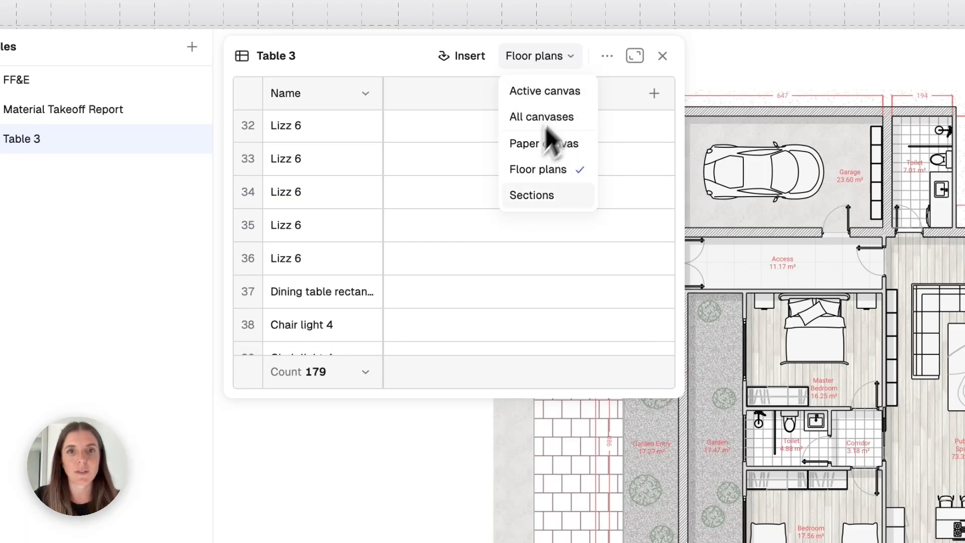
{"action": "mouse_move", "coordinate": [548, 98]}
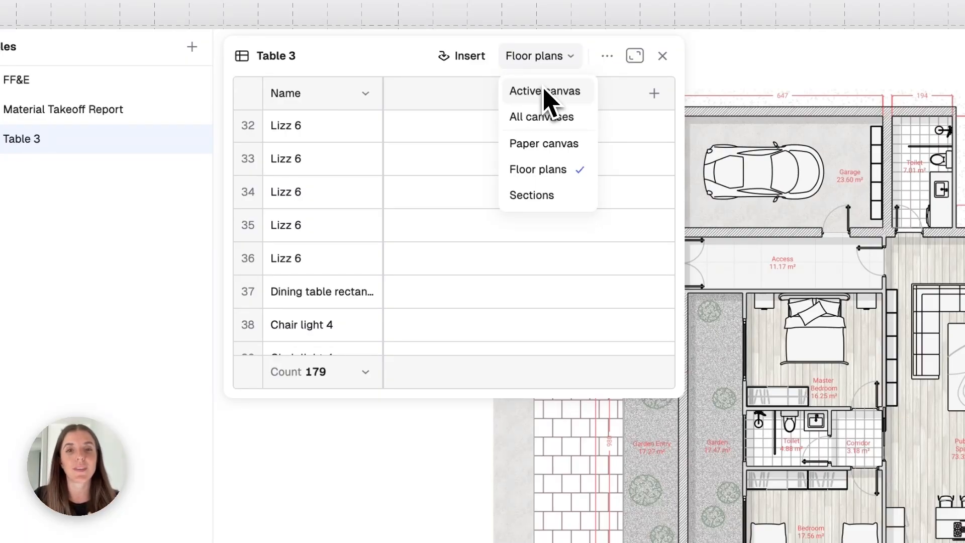
{"action": "mouse_move", "coordinate": [574, 78]}
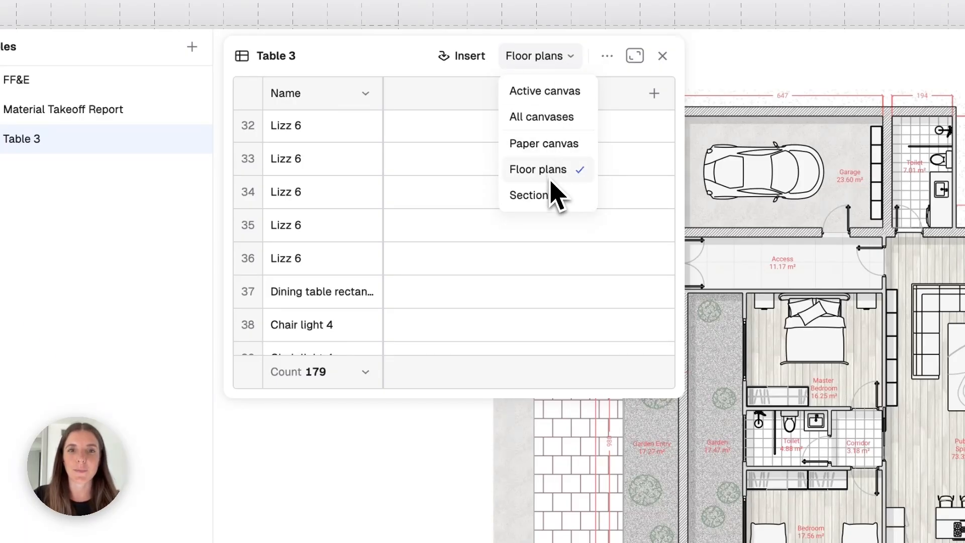
{"action": "left_click", "coordinate": [539, 169]}
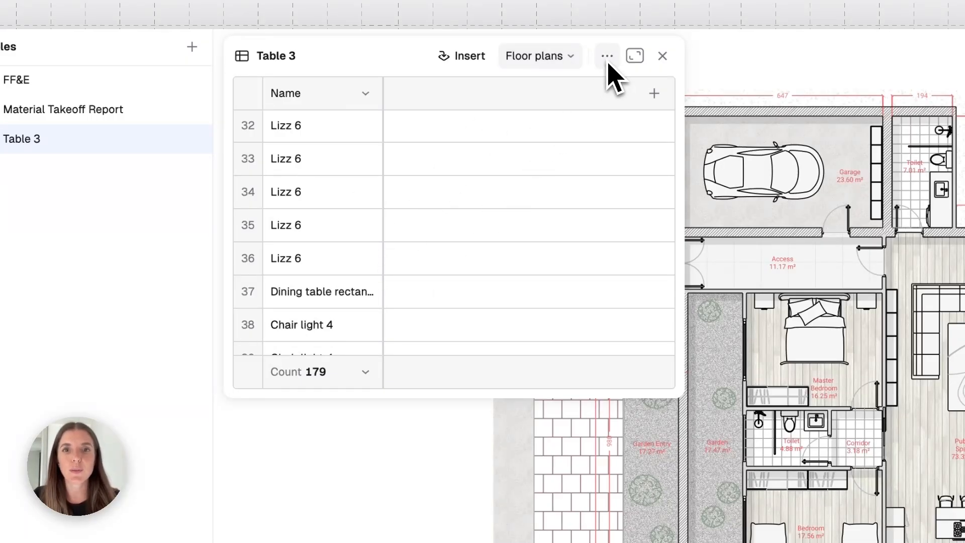
Untick the Wall and Block instance categories so Table 3 lists only the 12 zones
{"action": "left_click", "coordinate": [607, 56]}
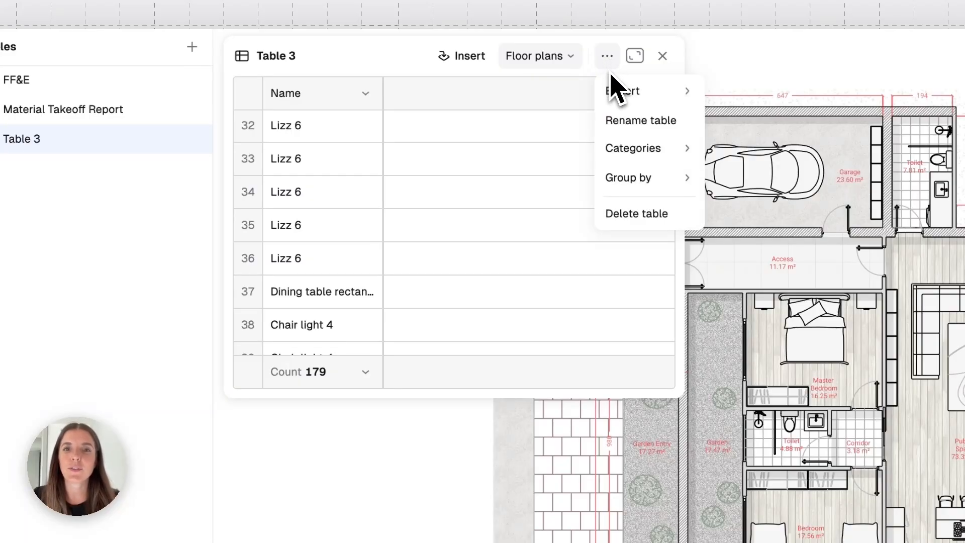
{"action": "left_click", "coordinate": [633, 148]}
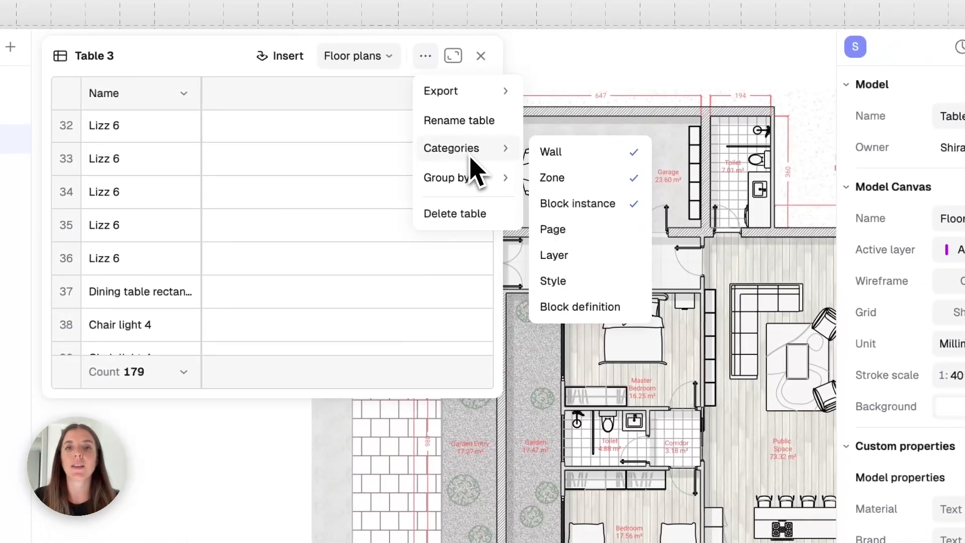
{"action": "mouse_move", "coordinate": [522, 161]}
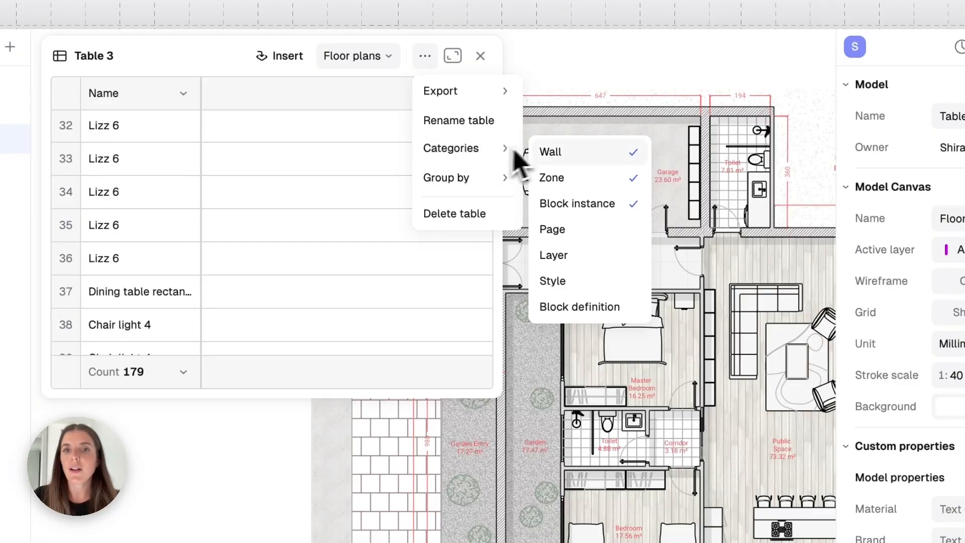
{"action": "mouse_move", "coordinate": [591, 200]}
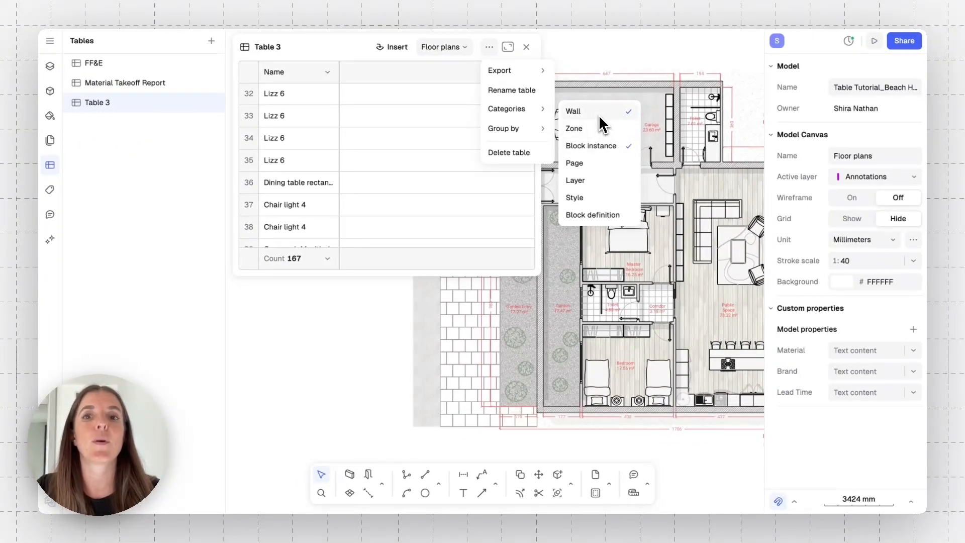
{"action": "left_click", "coordinate": [573, 111]}
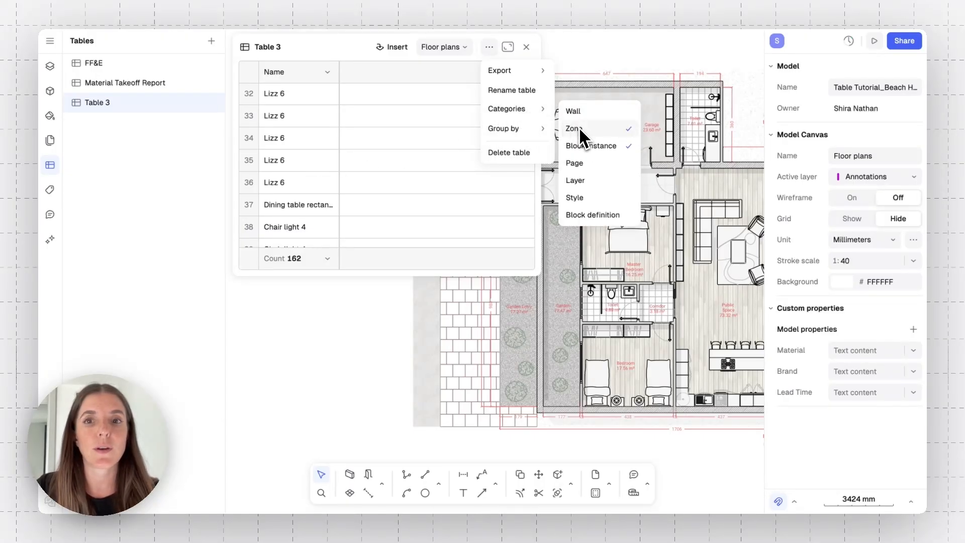
{"action": "left_click", "coordinate": [574, 128]}
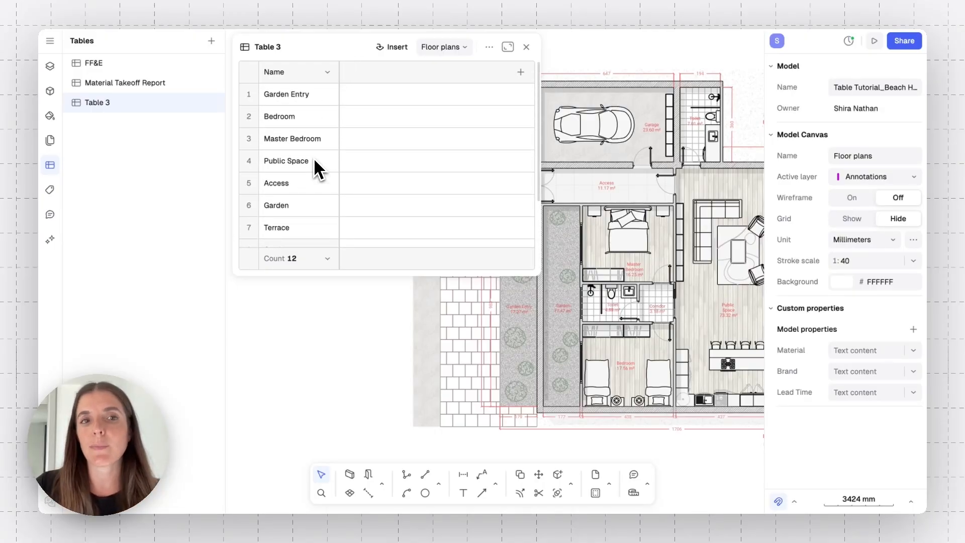
{"action": "mouse_move", "coordinate": [312, 127]}
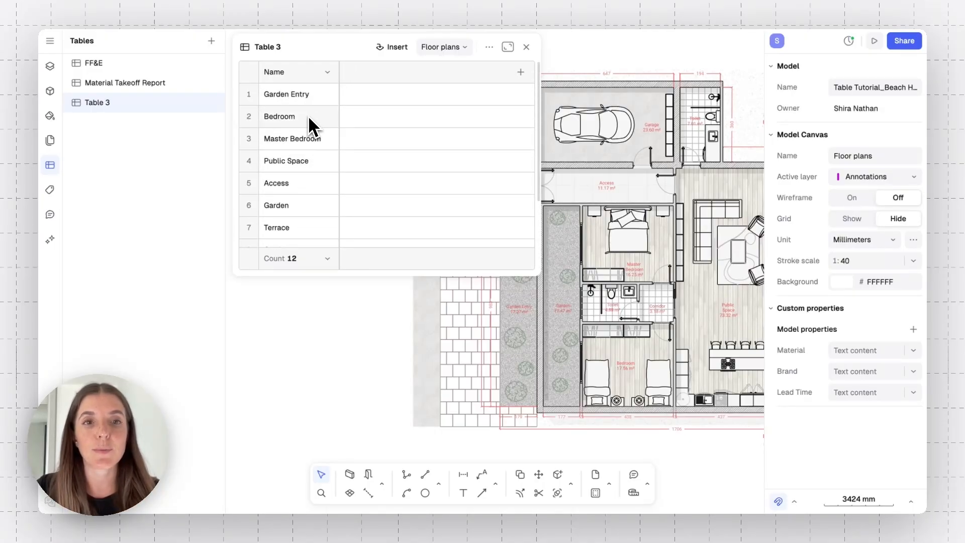
{"action": "scroll", "scroll_direction": "down", "scroll_amount": 3}
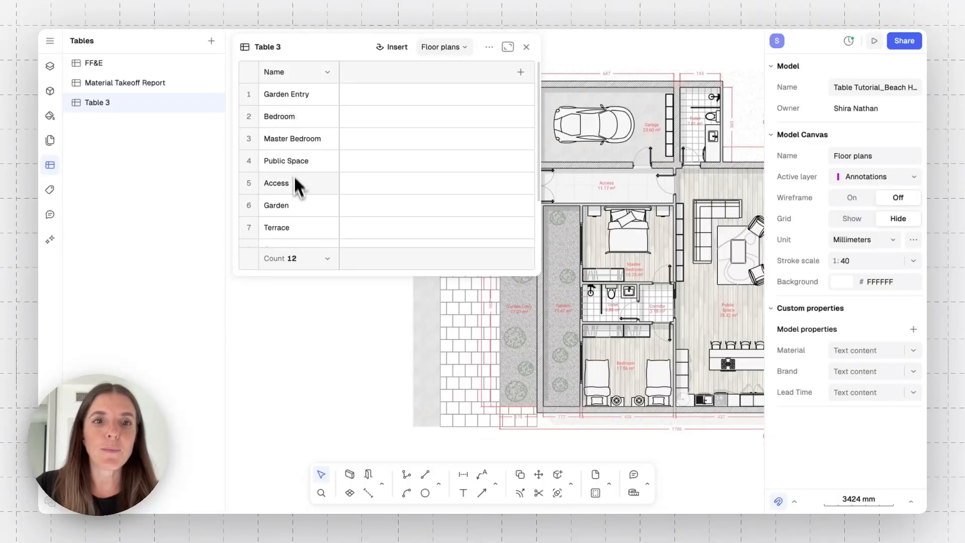
{"action": "mouse_move", "coordinate": [301, 216]}
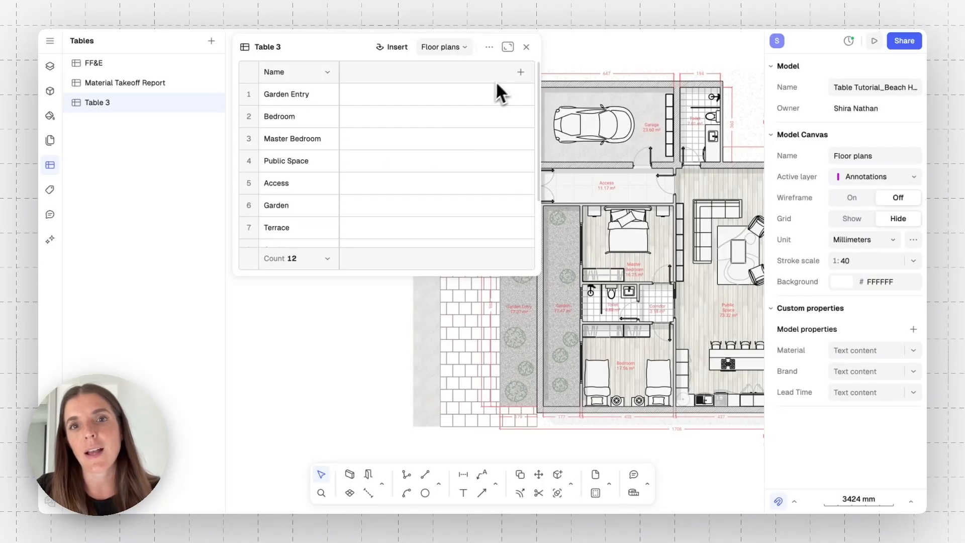
Add an Area column to Table 3 and select the Garage zone on the plan
{"action": "left_click", "coordinate": [521, 72]}
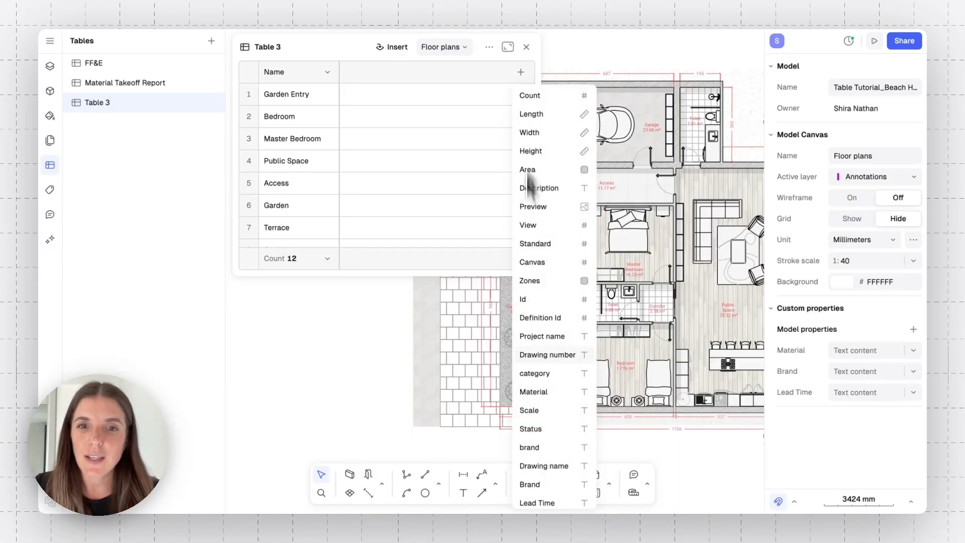
{"action": "mouse_move", "coordinate": [557, 129]}
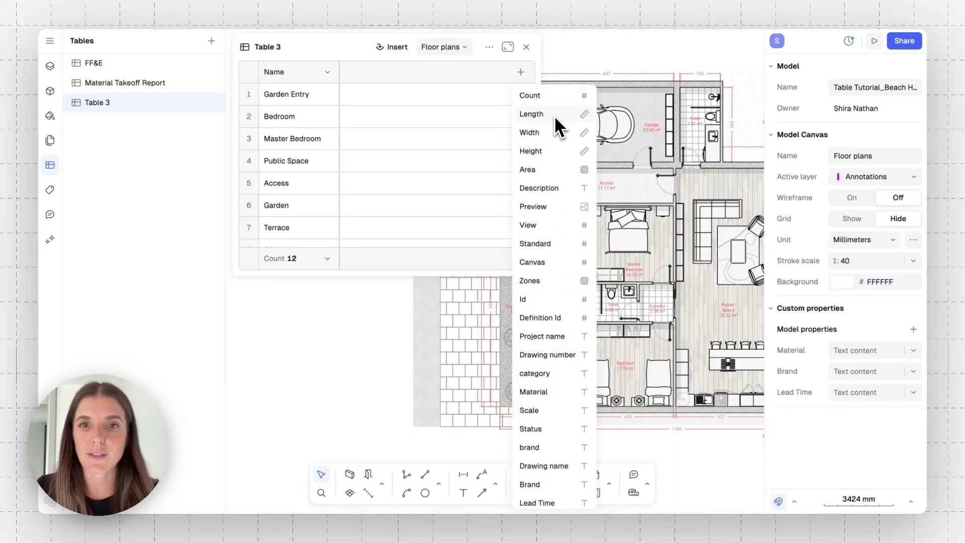
{"action": "mouse_move", "coordinate": [558, 161]}
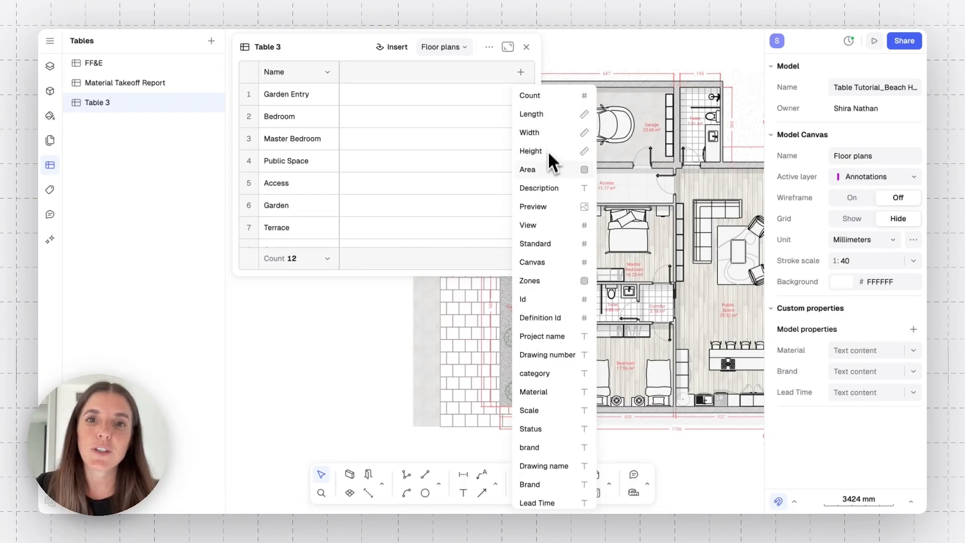
{"action": "left_click", "coordinate": [527, 169]}
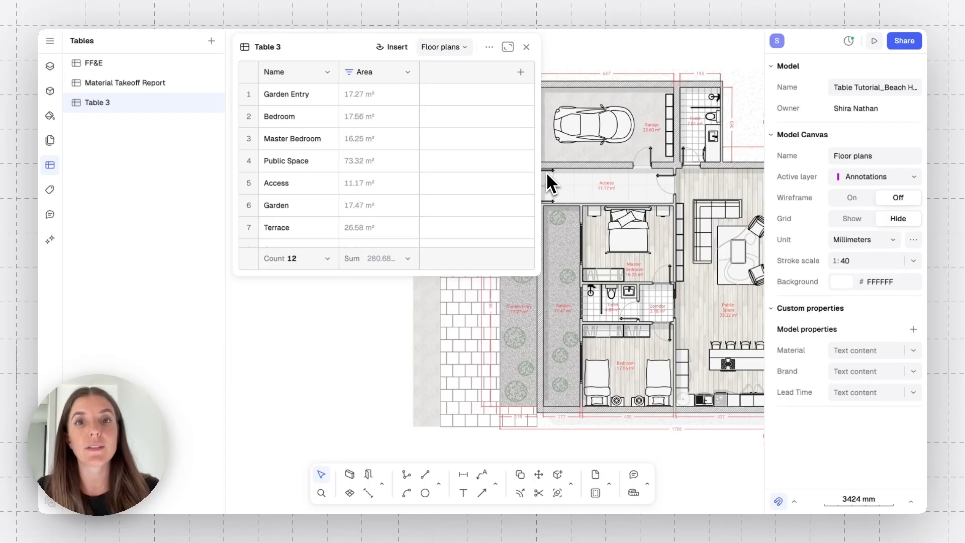
{"action": "mouse_move", "coordinate": [366, 108]}
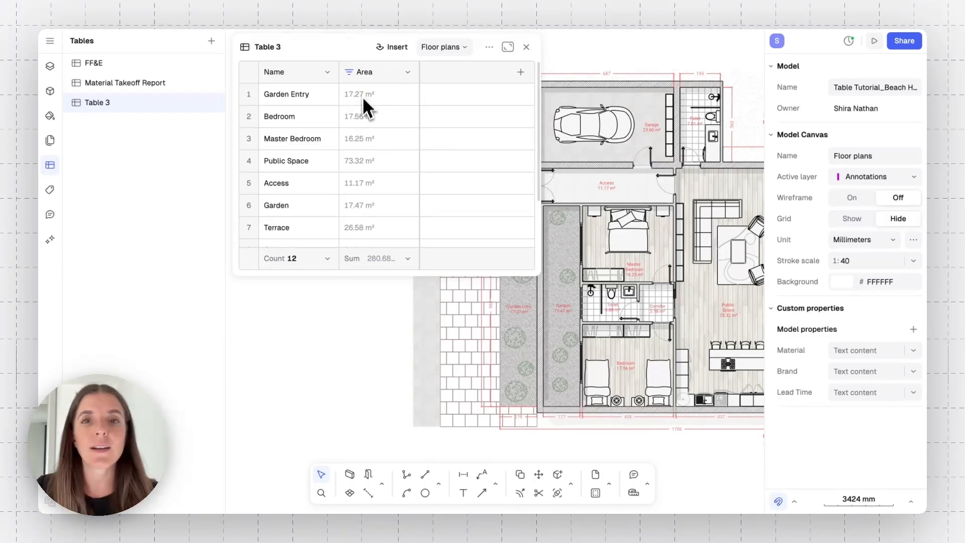
{"action": "mouse_move", "coordinate": [375, 192]}
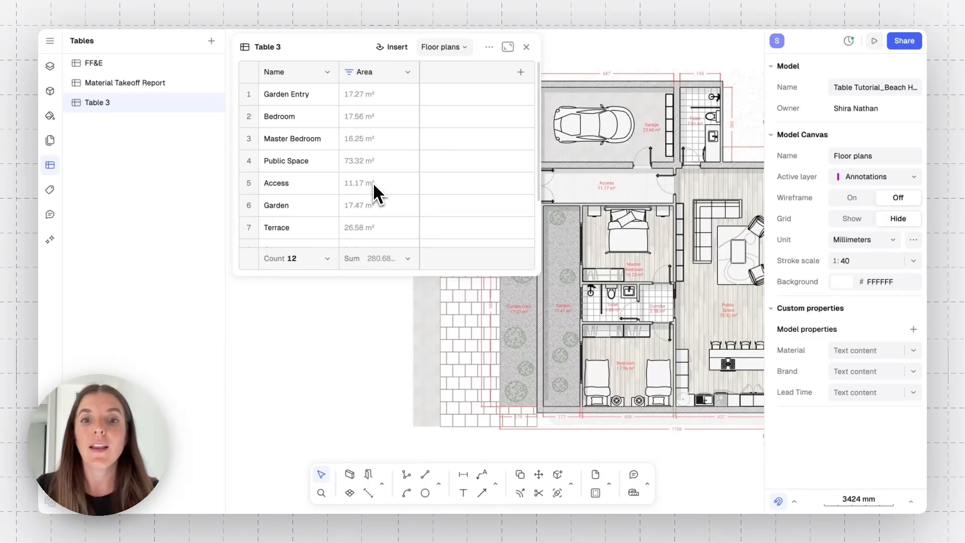
{"action": "mouse_move", "coordinate": [409, 204]}
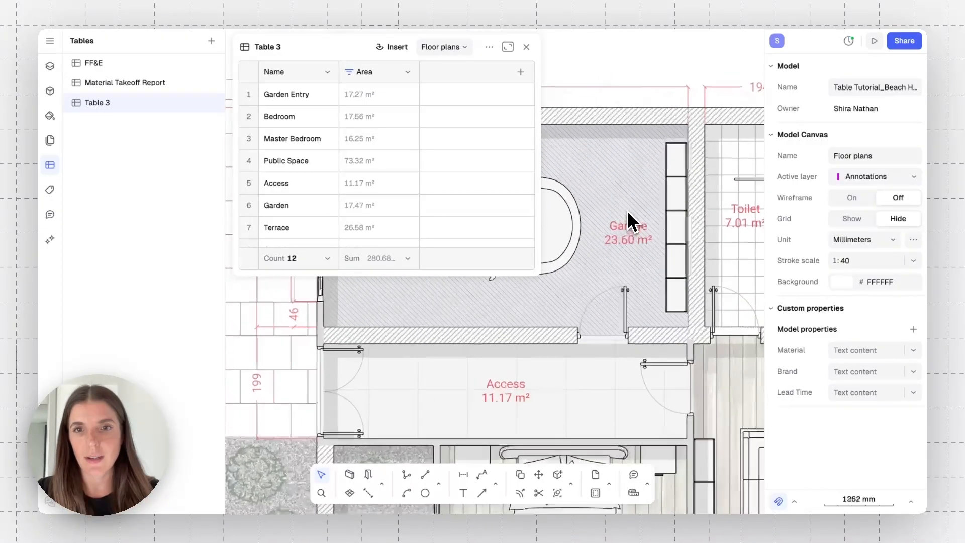
{"action": "left_click", "coordinate": [628, 224]}
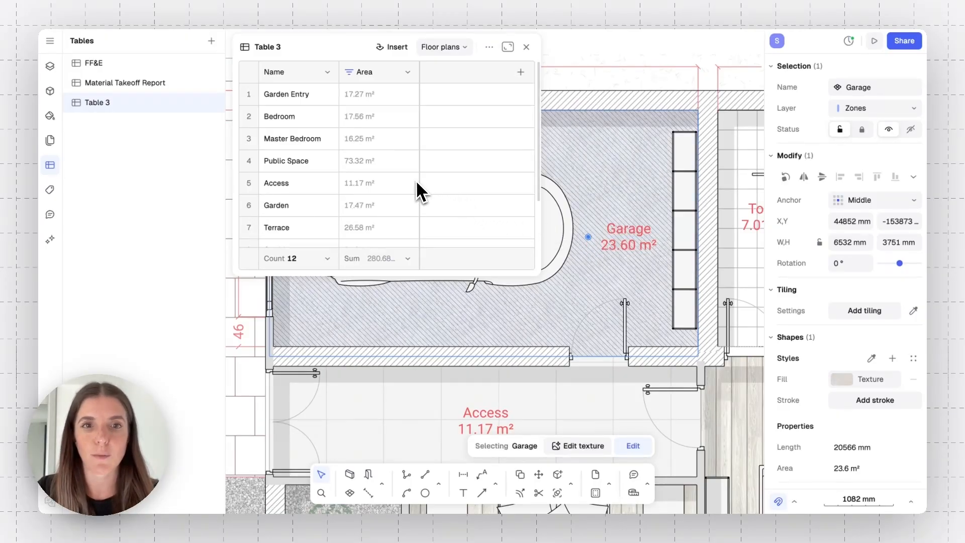
{"action": "scroll", "scroll_direction": "down", "scroll_amount": 3}
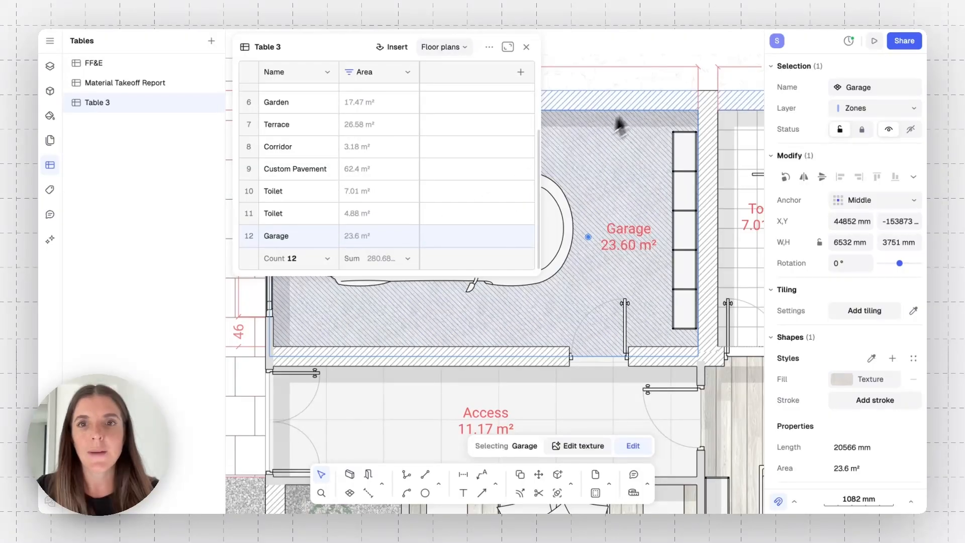
{"action": "left_click", "coordinate": [641, 101]}
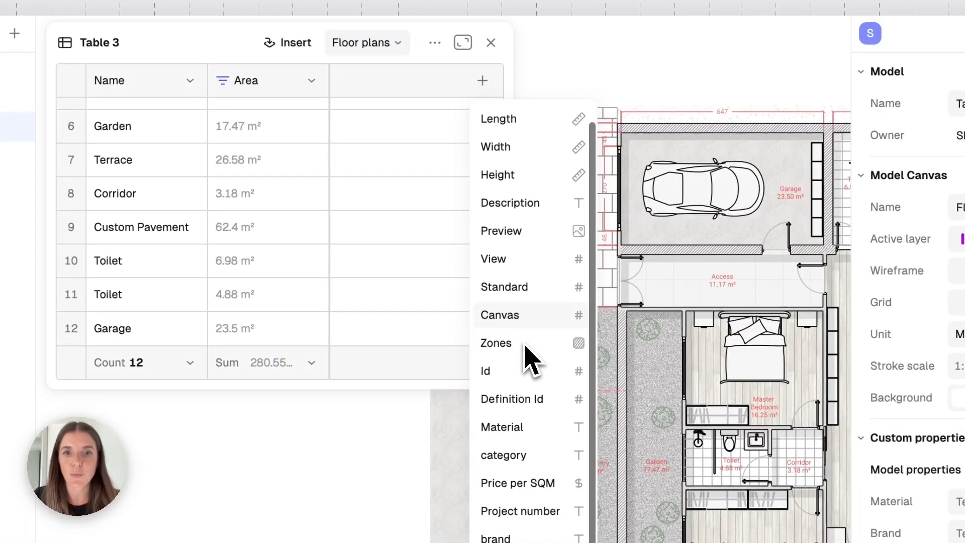
Add Material, Brand and Client Approved property columns to Table 3
{"action": "left_click", "coordinate": [501, 427]}
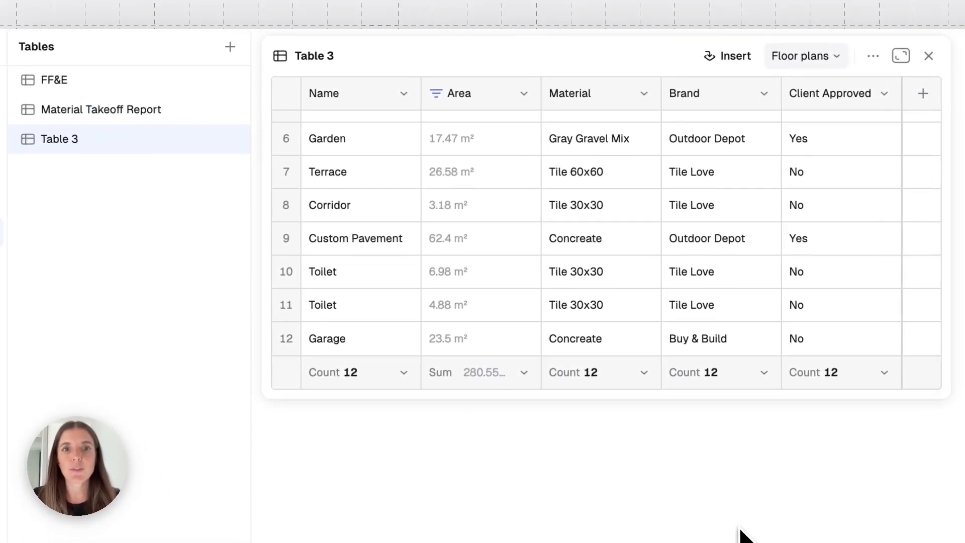
{"action": "mouse_move", "coordinate": [446, 160]}
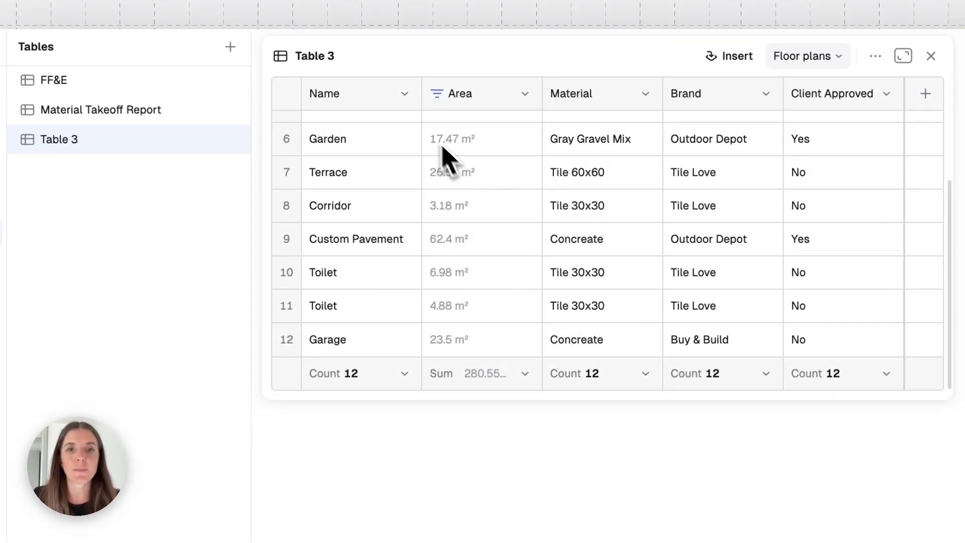
Sort Table 3's zones A to Z using the Name column
{"action": "left_click", "coordinate": [401, 94]}
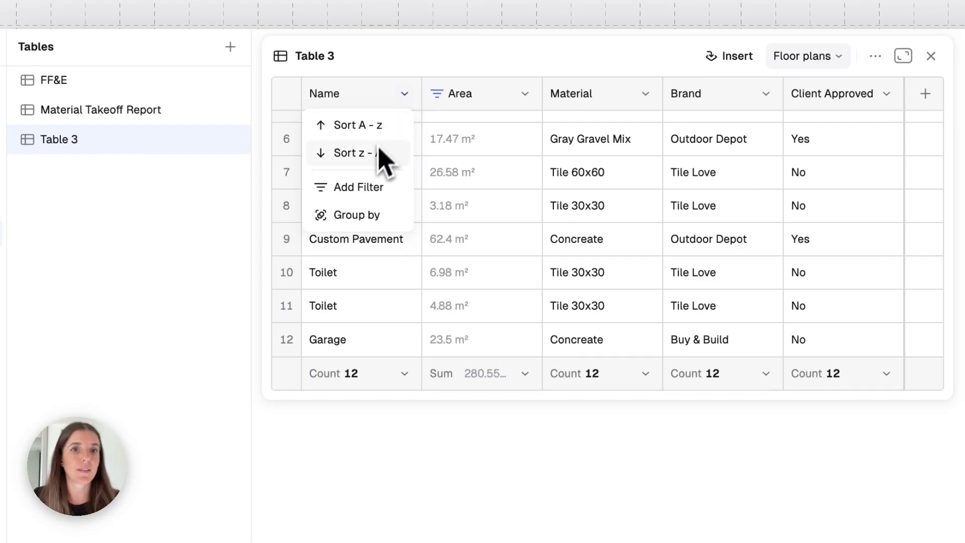
{"action": "mouse_move", "coordinate": [349, 255]}
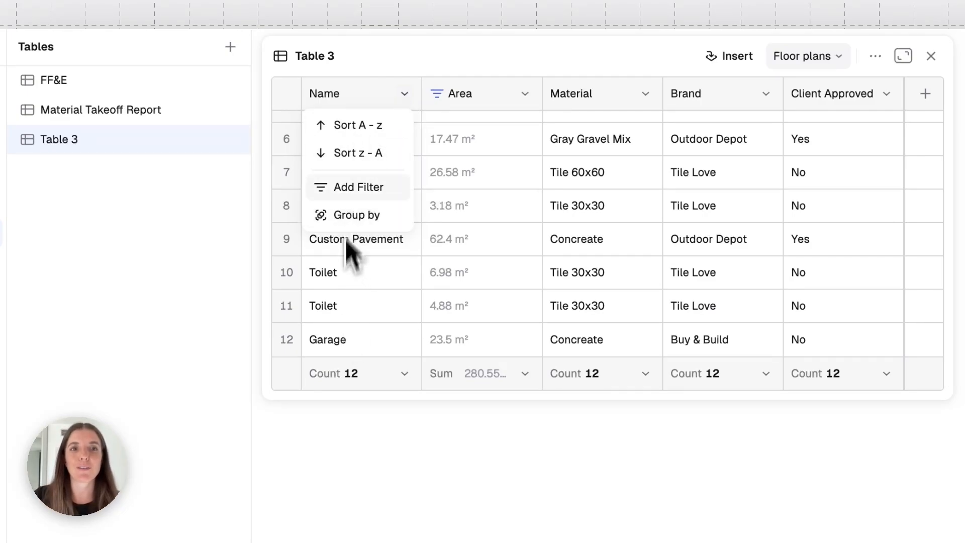
{"action": "left_click", "coordinate": [350, 125]}
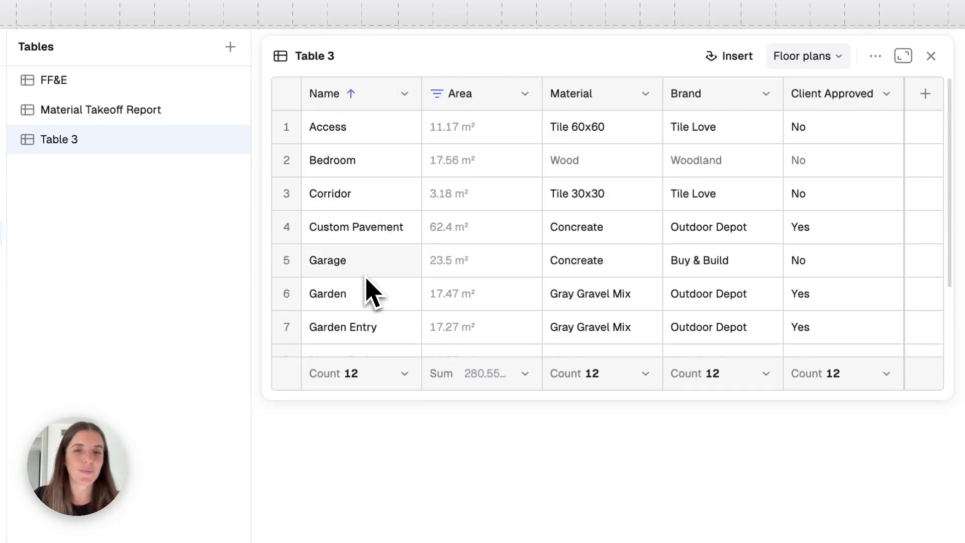
{"action": "mouse_move", "coordinate": [645, 94]}
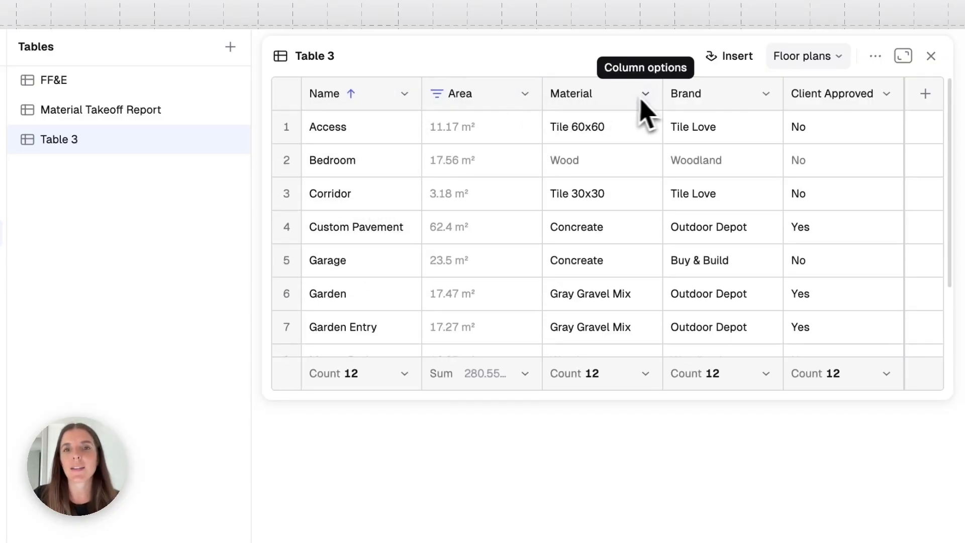
{"action": "left_click", "coordinate": [646, 94]}
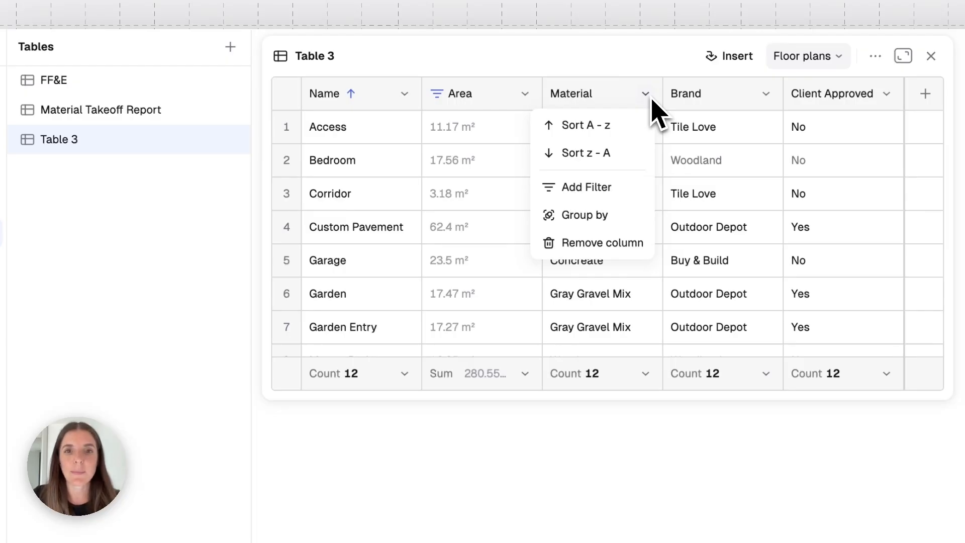
{"action": "mouse_move", "coordinate": [626, 196]}
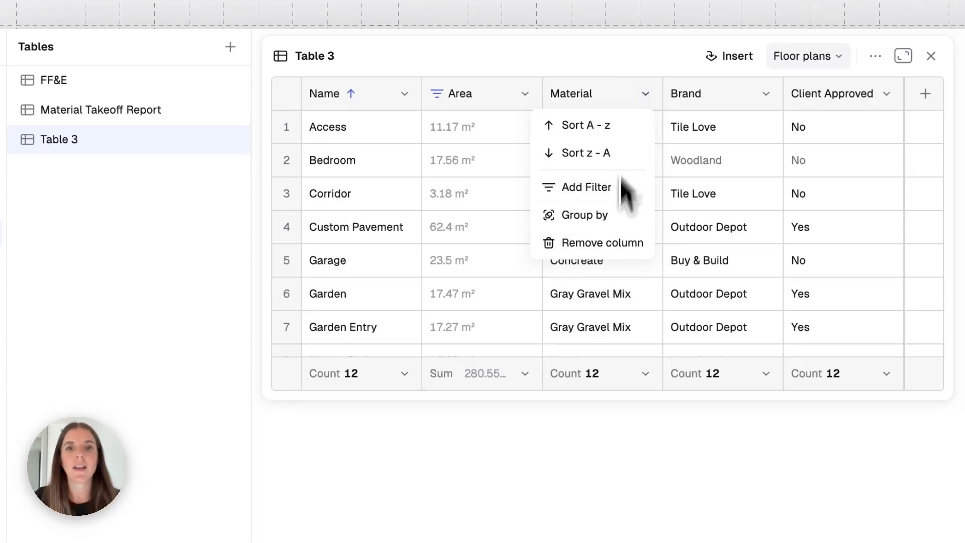
{"action": "mouse_move", "coordinate": [634, 153]}
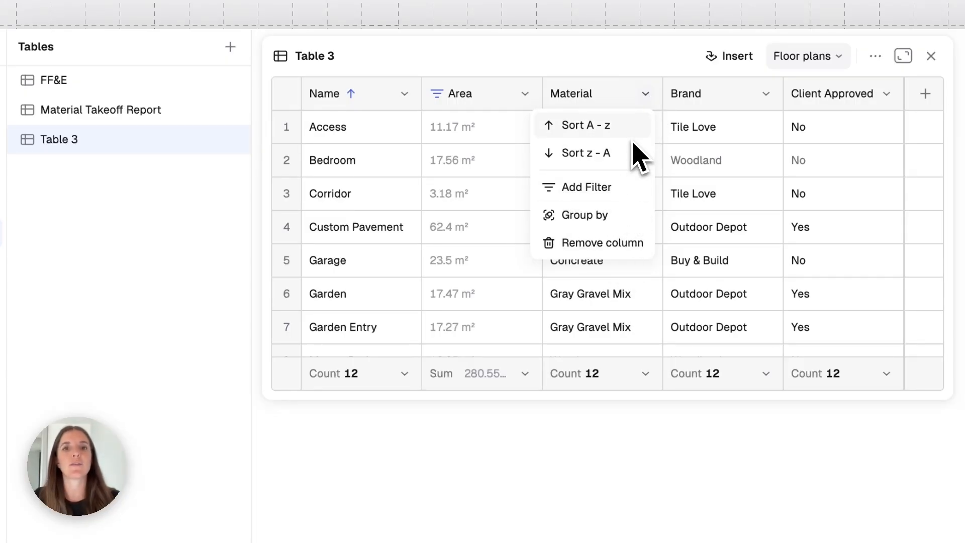
{"action": "mouse_move", "coordinate": [619, 184]}
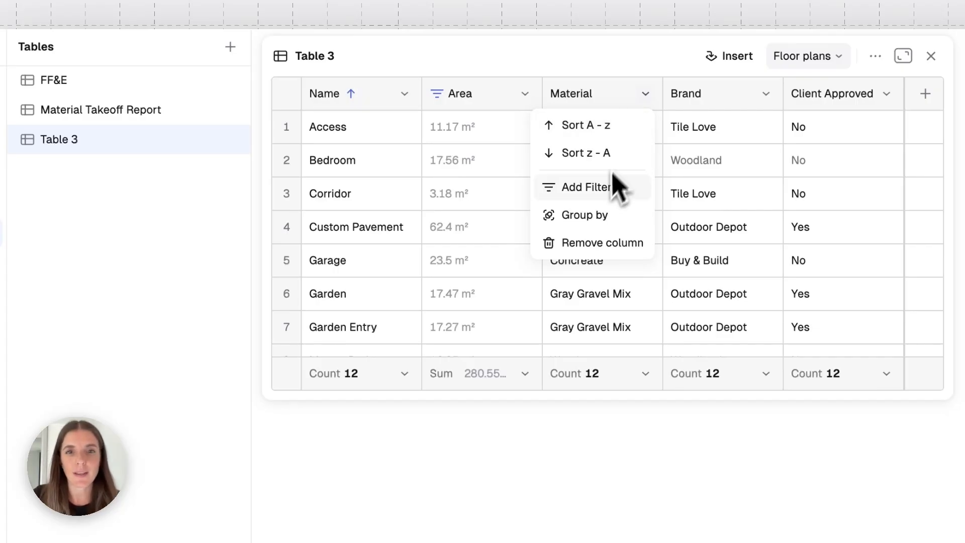
{"action": "left_click", "coordinate": [585, 187]}
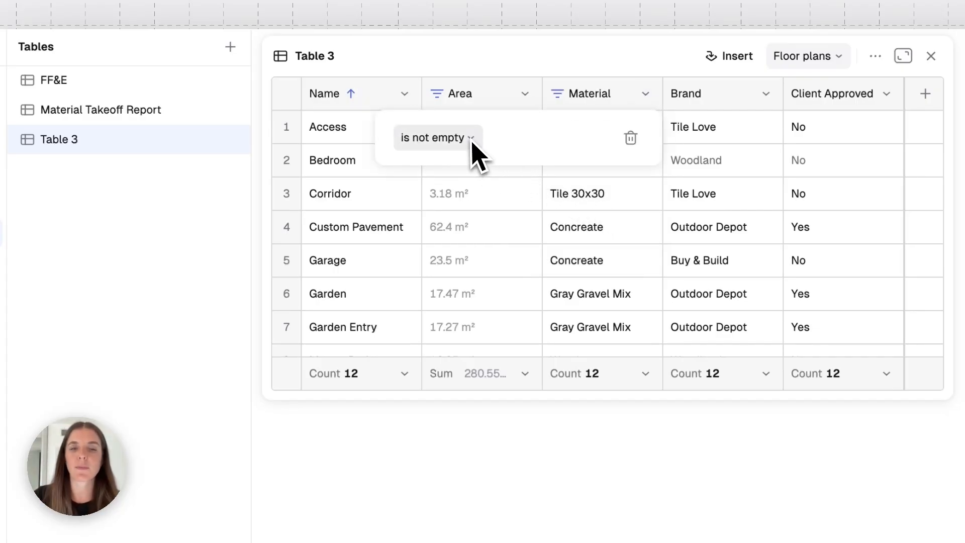
{"action": "left_click", "coordinate": [437, 138]}
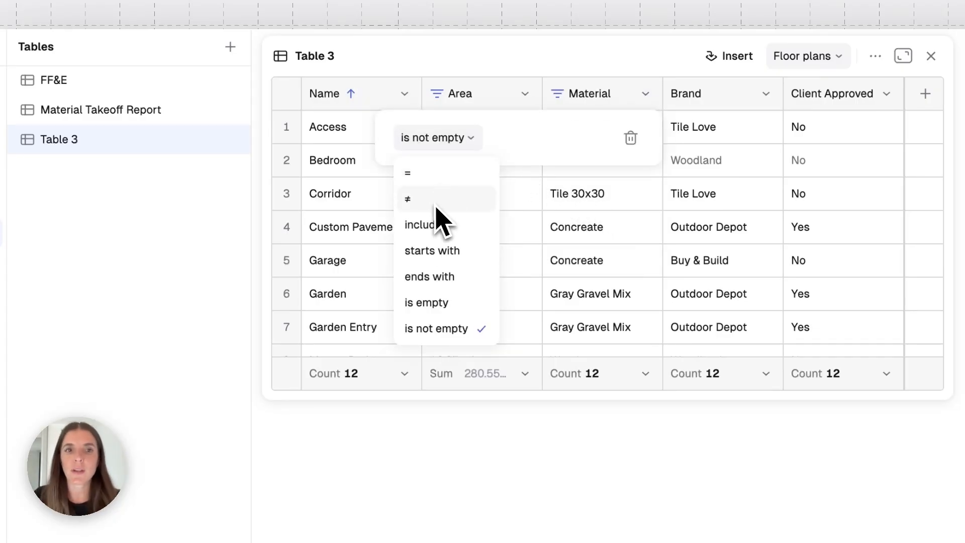
{"action": "mouse_move", "coordinate": [449, 172]}
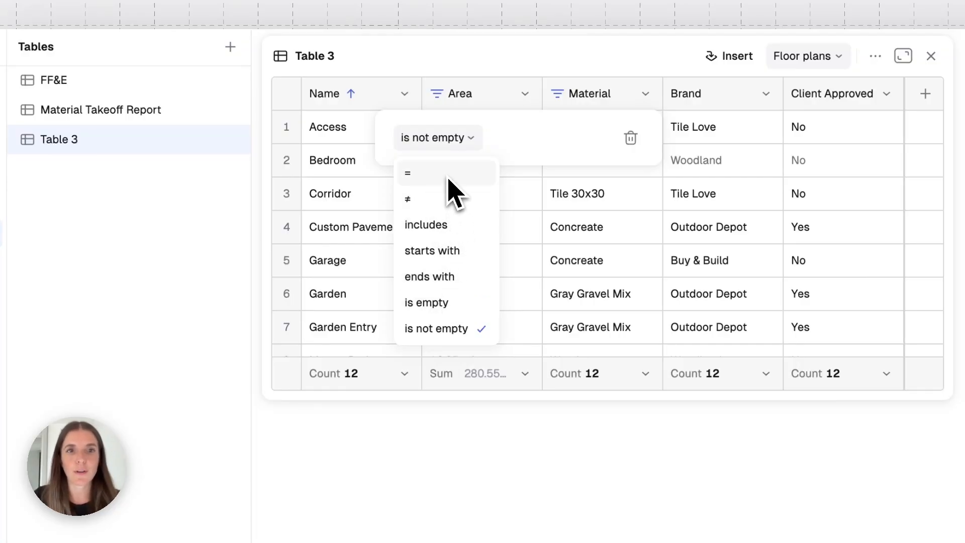
{"action": "left_click", "coordinate": [407, 173]}
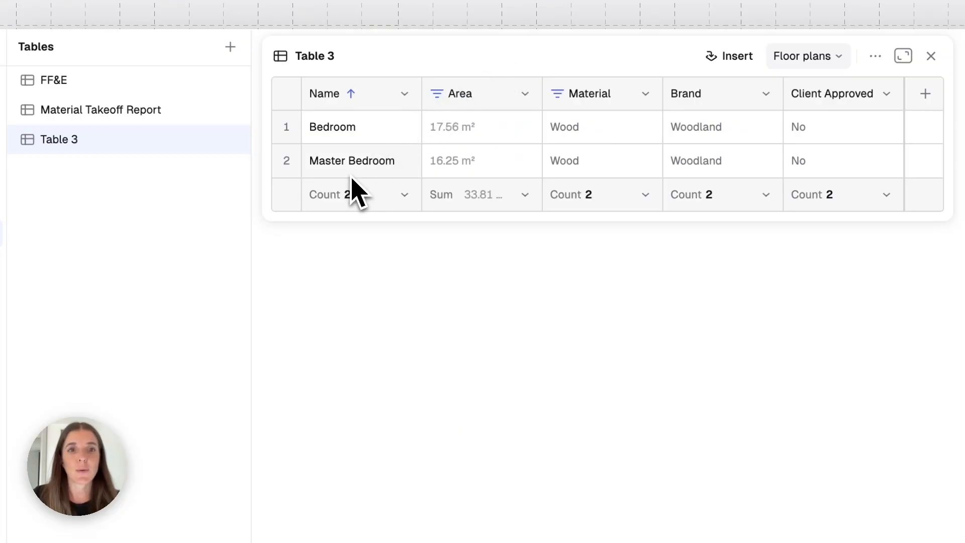
{"action": "mouse_move", "coordinate": [598, 151]}
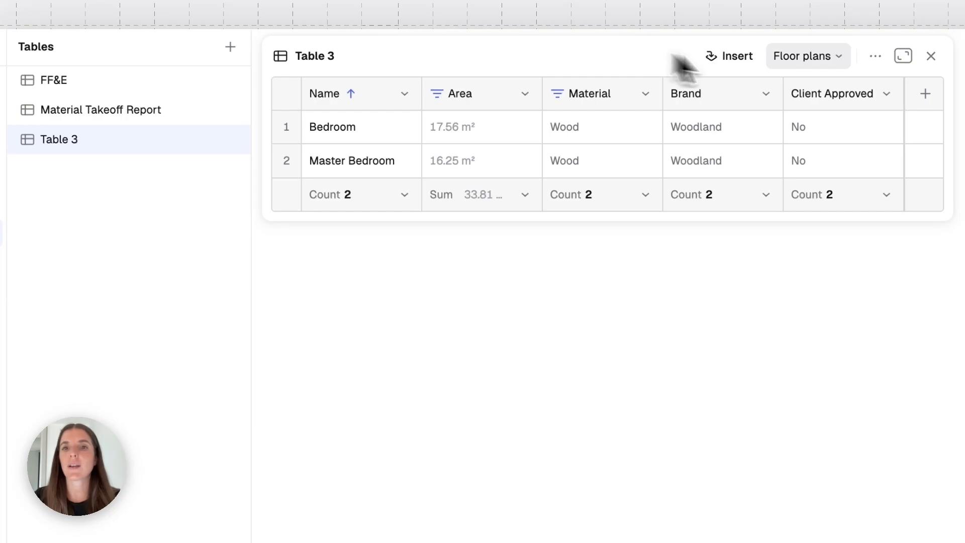
{"action": "mouse_move", "coordinate": [646, 100]}
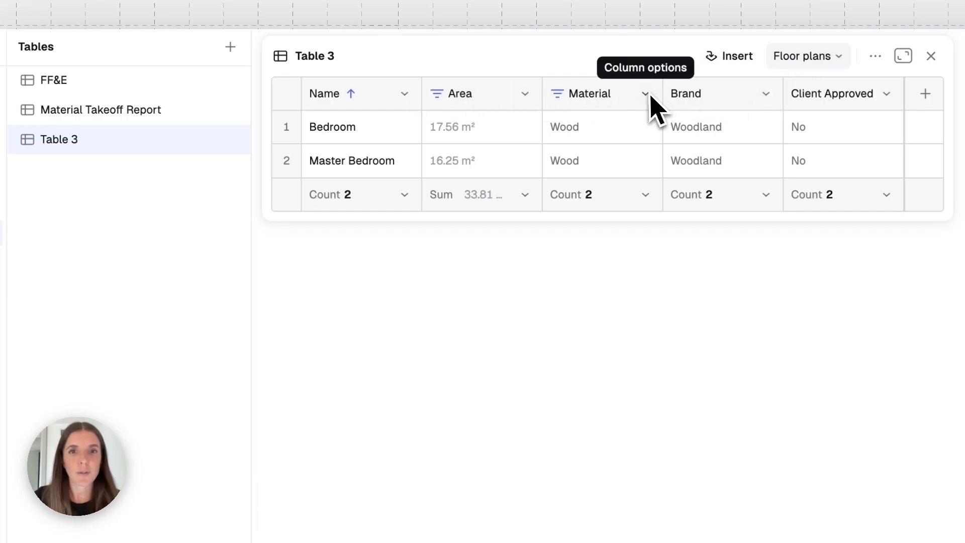
{"action": "left_click", "coordinate": [645, 94]}
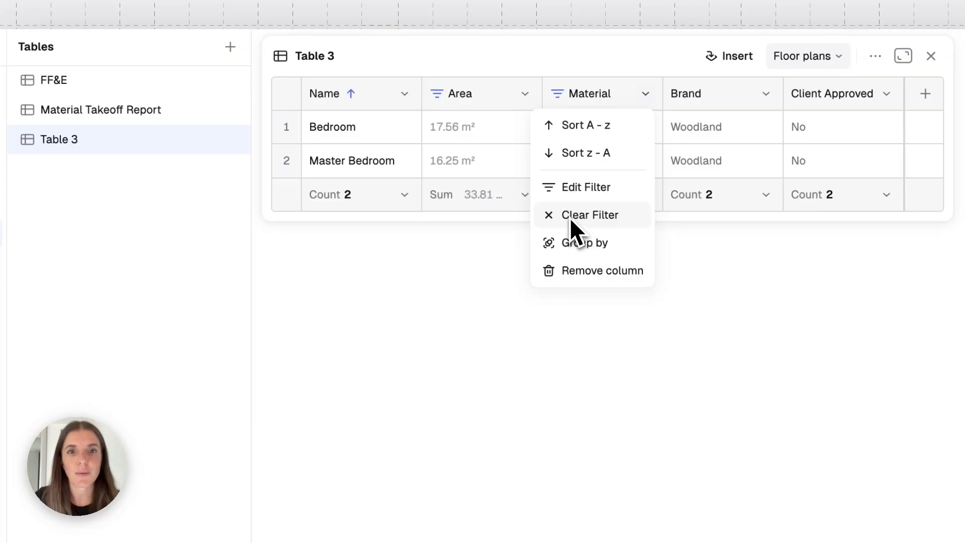
{"action": "left_click", "coordinate": [590, 215]}
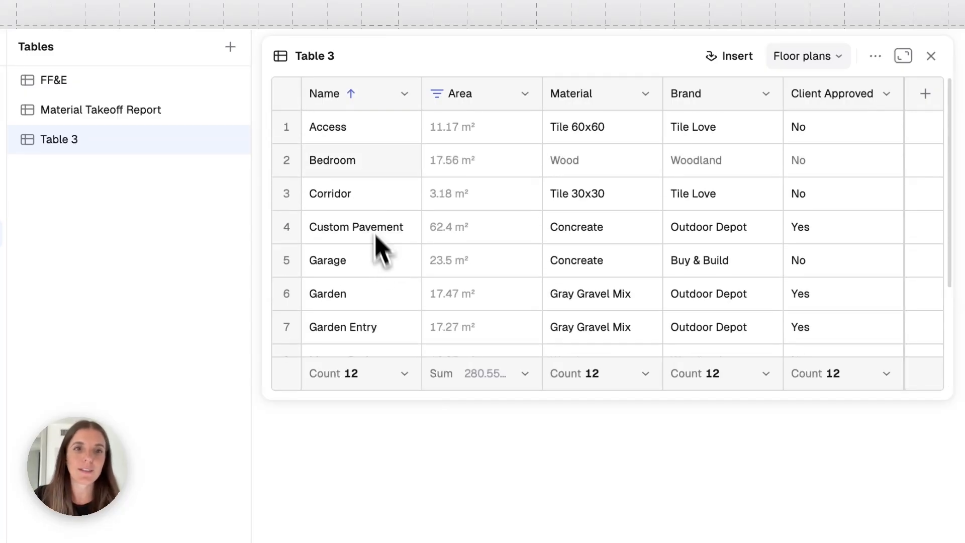
{"action": "mouse_move", "coordinate": [471, 151]}
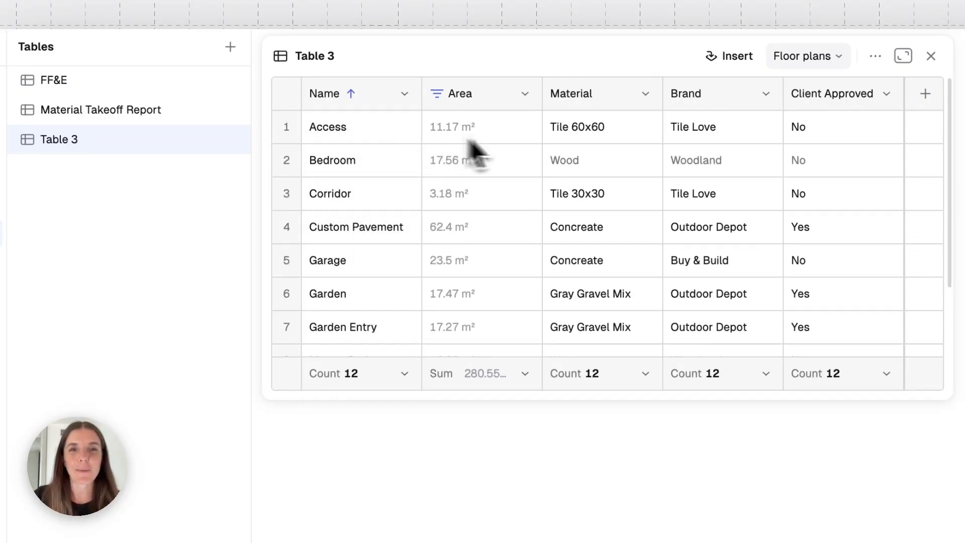
{"action": "mouse_move", "coordinate": [527, 158]}
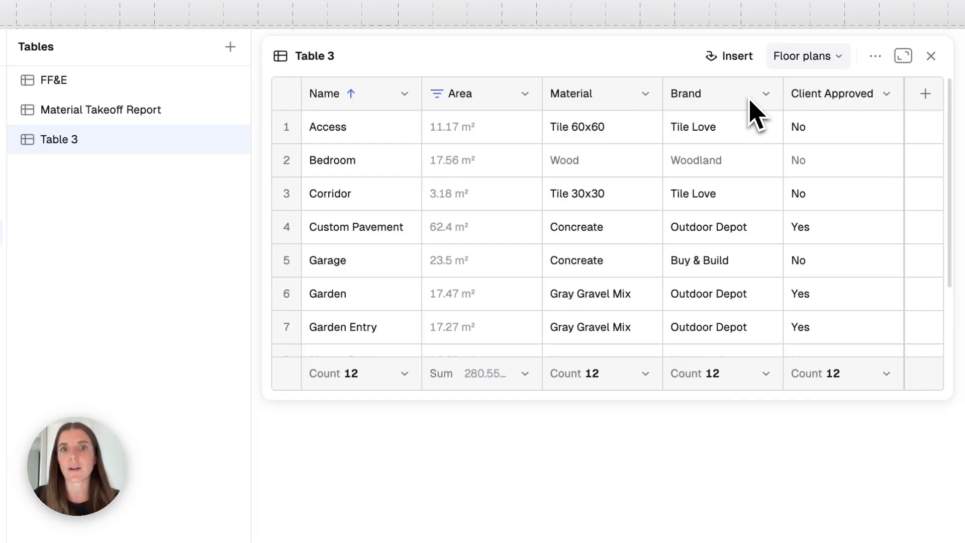
Group Table 3 by Brand, collapse the Tile Love and Woodland groups, then ungroup
{"action": "left_click", "coordinate": [767, 94]}
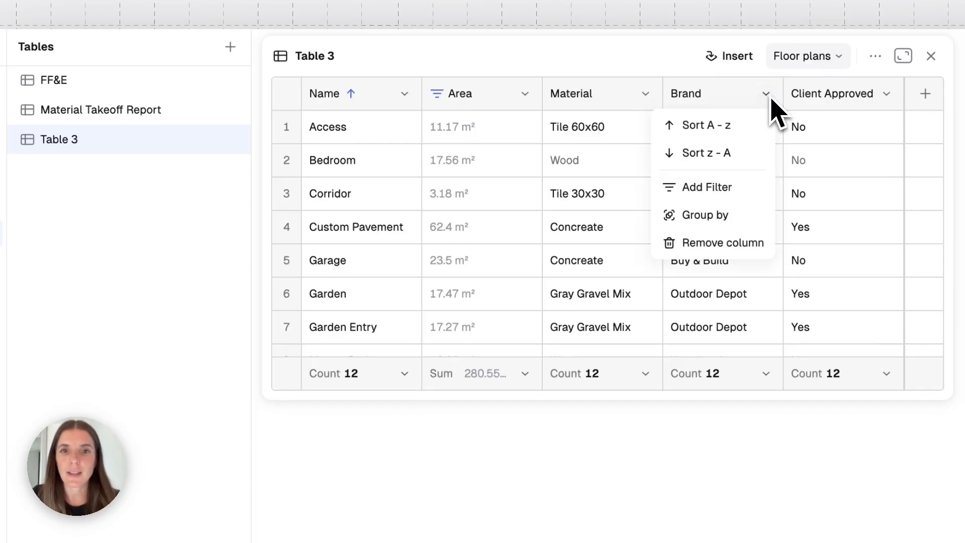
{"action": "left_click", "coordinate": [704, 216]}
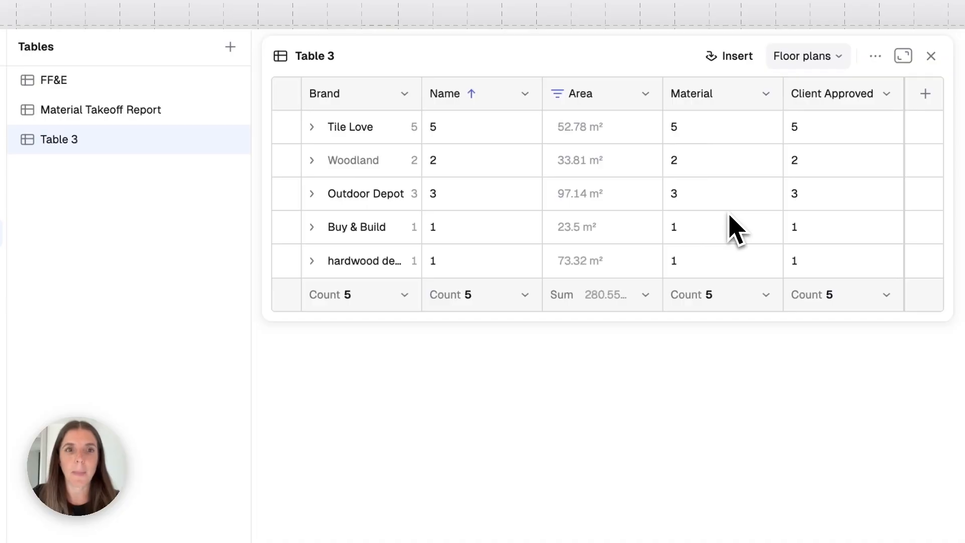
{"action": "mouse_move", "coordinate": [303, 143]}
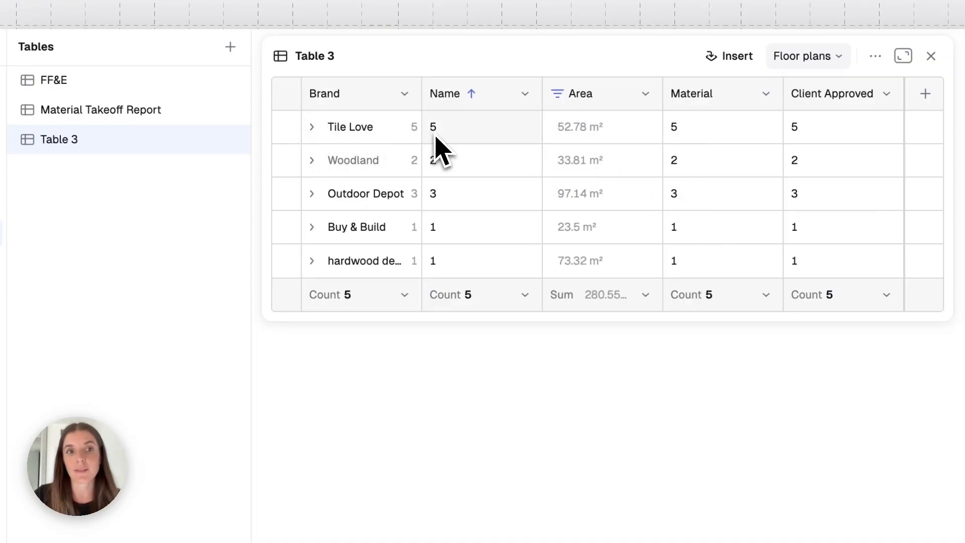
{"action": "left_click", "coordinate": [311, 127]}
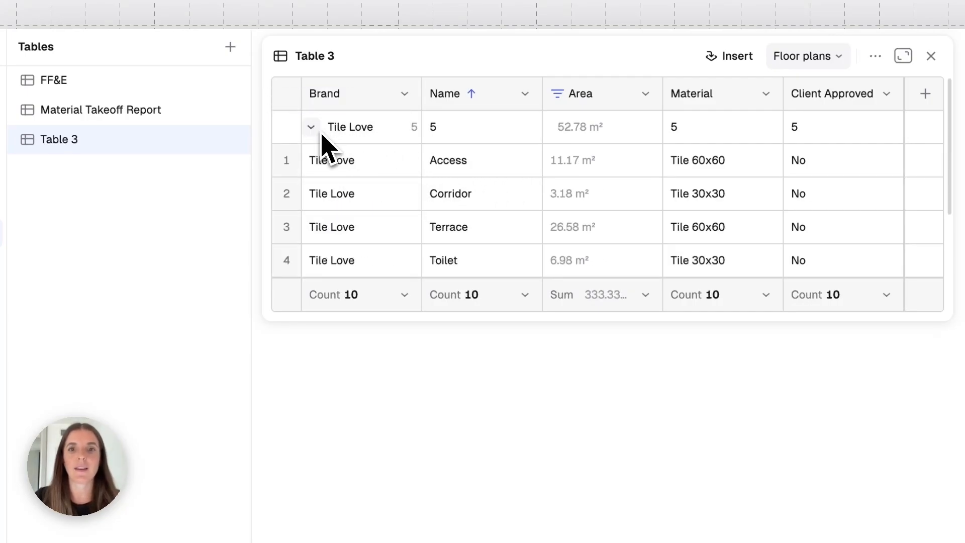
{"action": "left_click", "coordinate": [312, 127]}
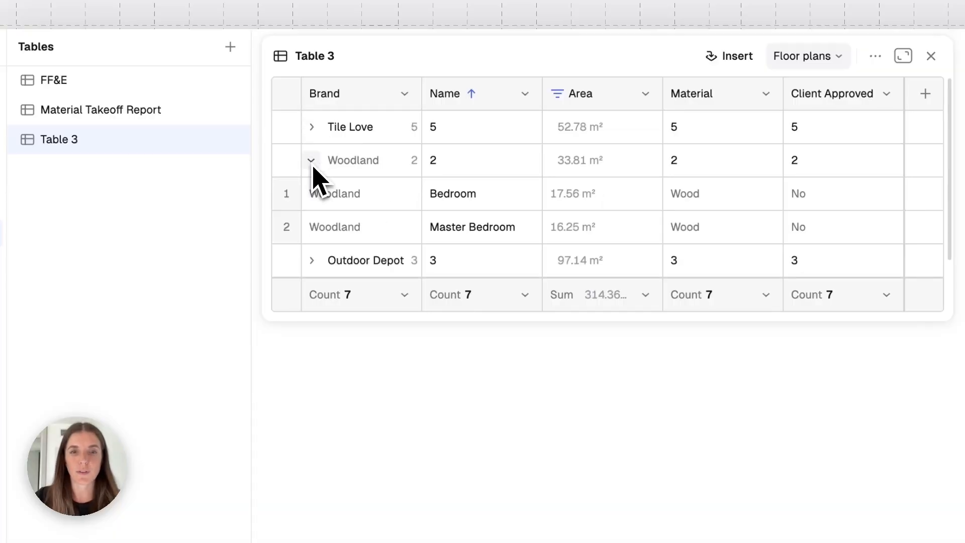
{"action": "left_click", "coordinate": [311, 160]}
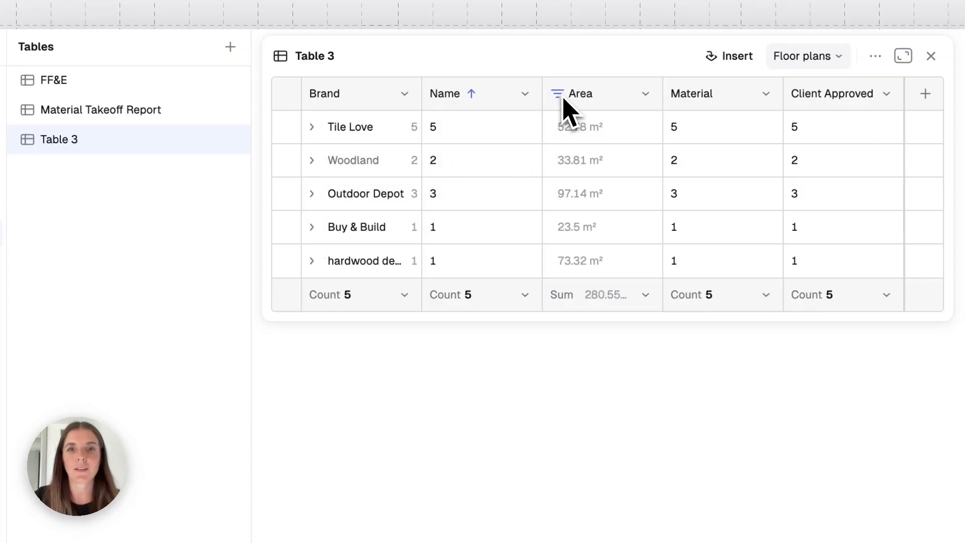
{"action": "left_click", "coordinate": [402, 94]}
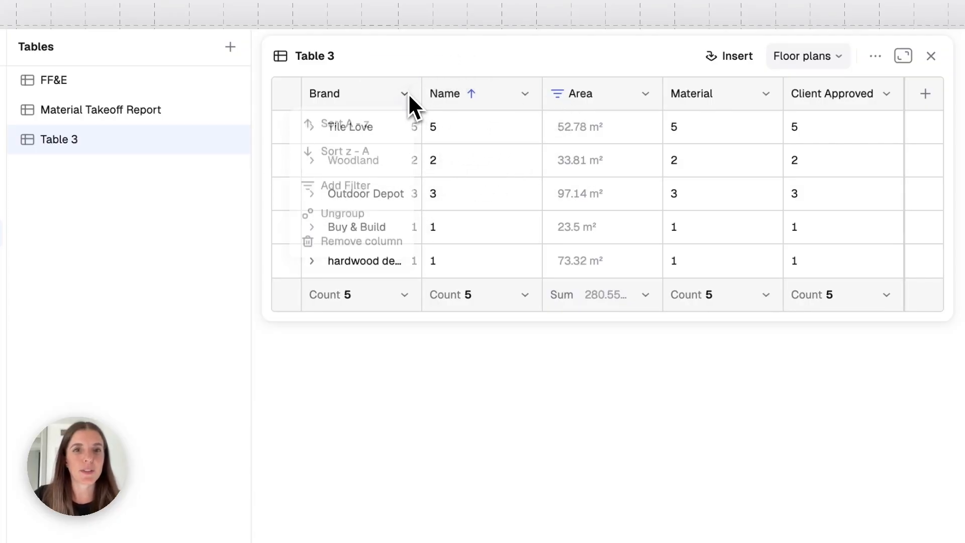
{"action": "left_click", "coordinate": [342, 213]}
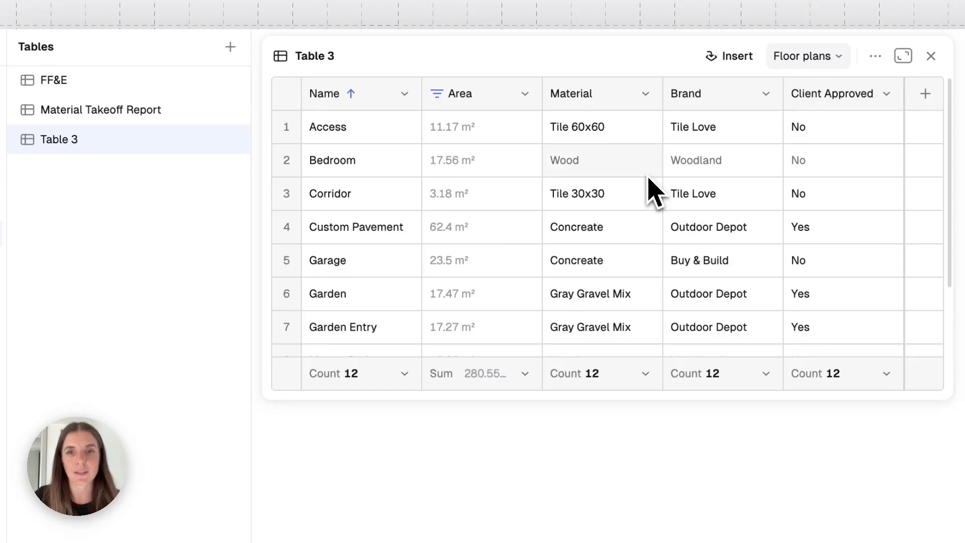
{"action": "mouse_move", "coordinate": [903, 56]}
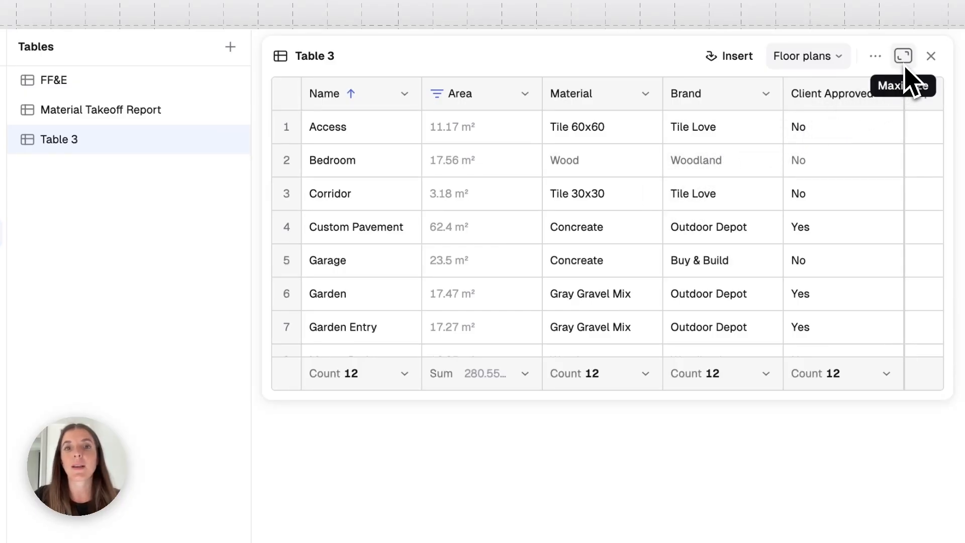
{"action": "left_click", "coordinate": [901, 55]}
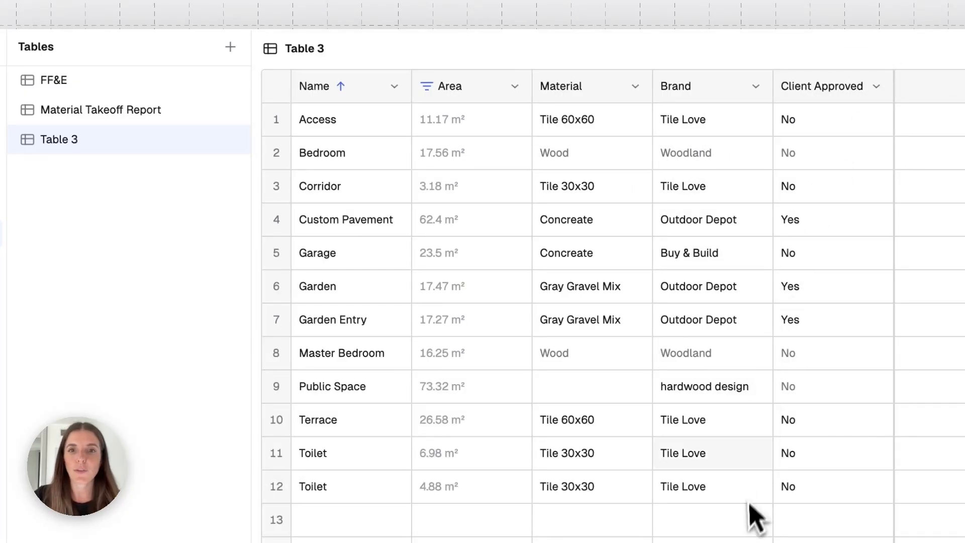
{"action": "mouse_move", "coordinate": [843, 329]}
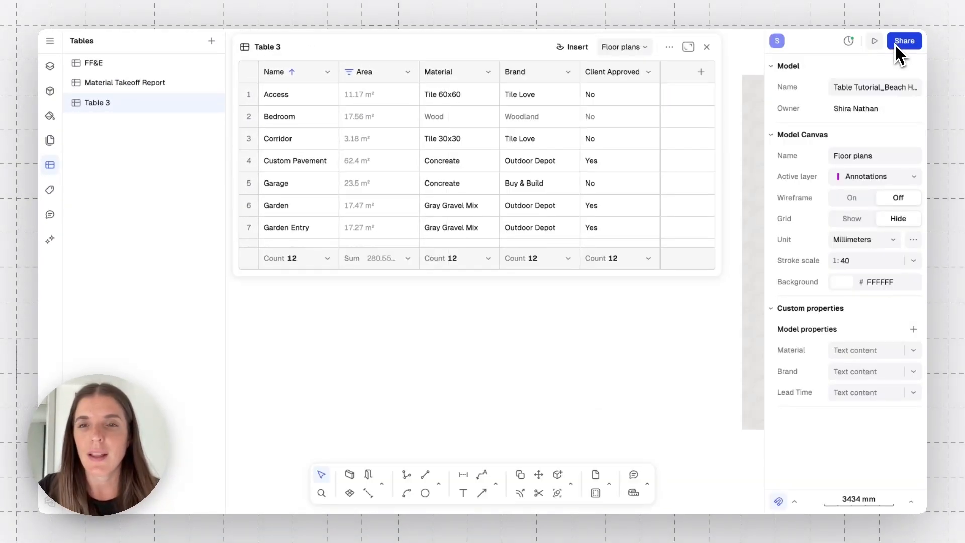
{"action": "mouse_move", "coordinate": [720, 62]}
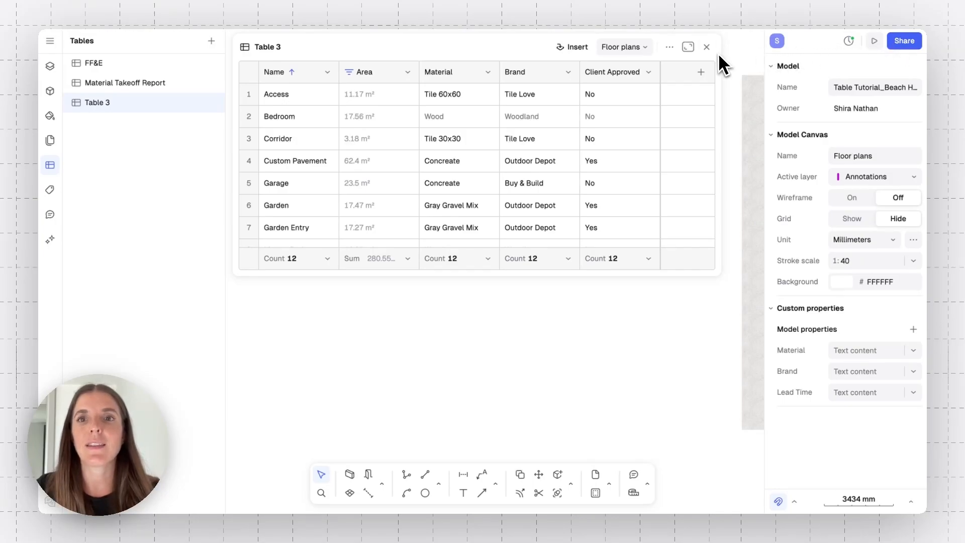
{"action": "left_click", "coordinate": [664, 47]}
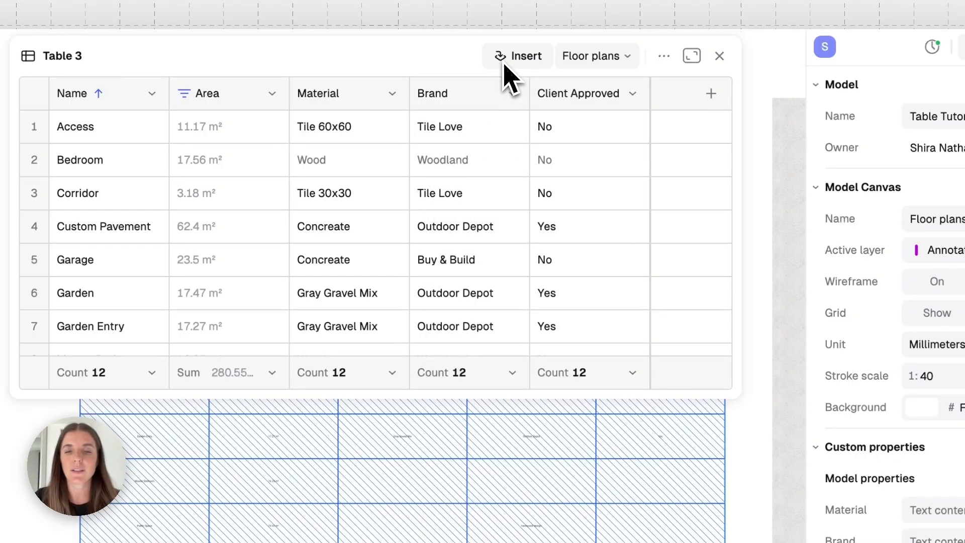
Insert Table 3 onto the floor plan canvas as a 13-row, 5-column table
{"action": "left_click", "coordinate": [720, 56]}
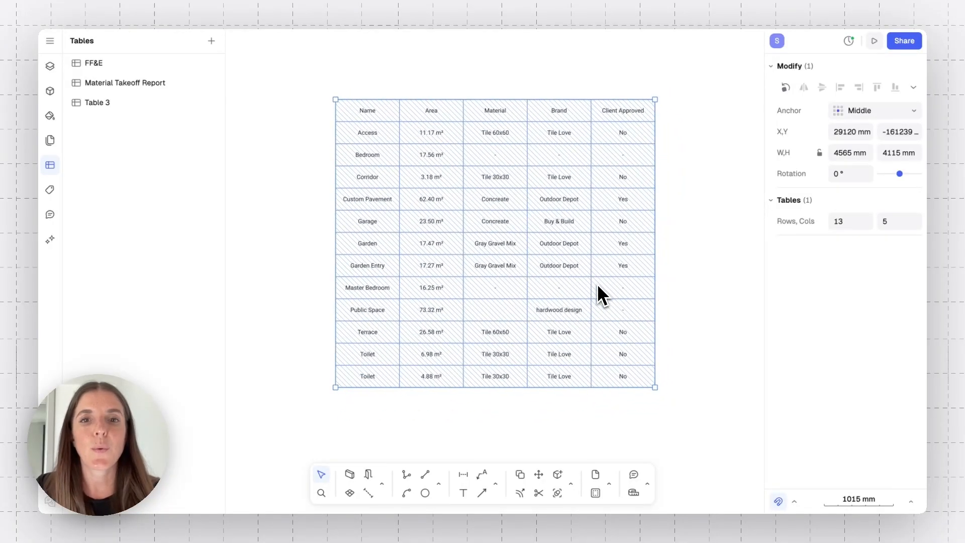
{"action": "mouse_move", "coordinate": [495, 273]}
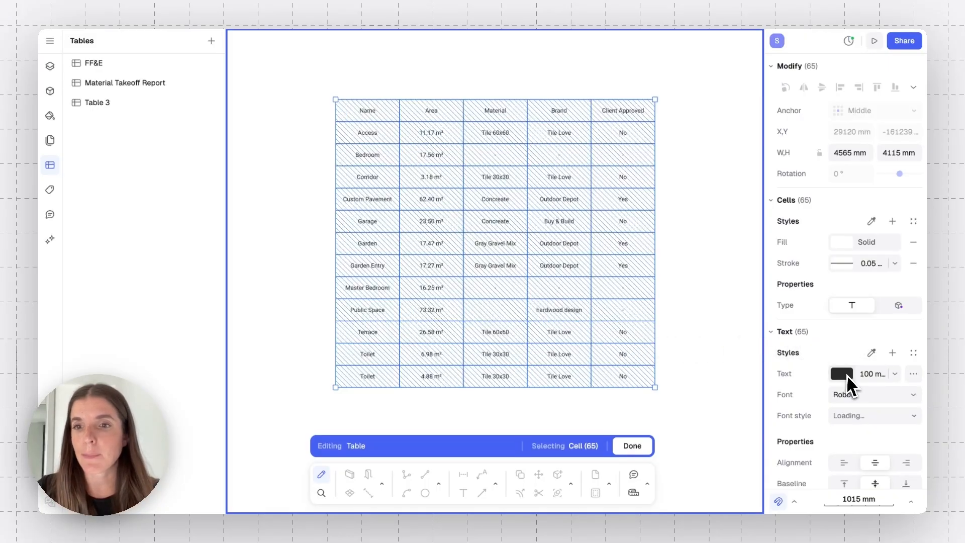
Give the table cells grey text, adjust the stroke, wrap text within cells, and finish editing
{"action": "left_click", "coordinate": [841, 374]}
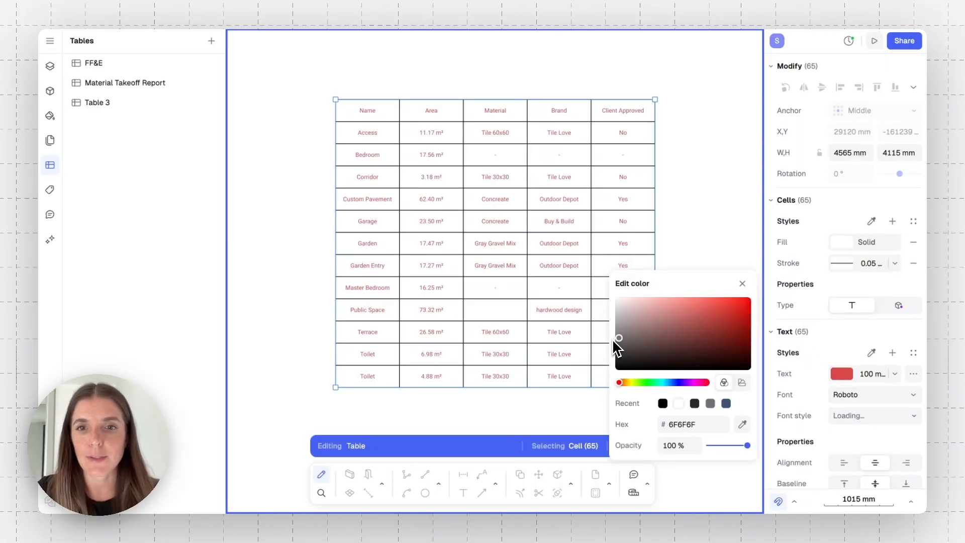
{"action": "left_click", "coordinate": [841, 263]}
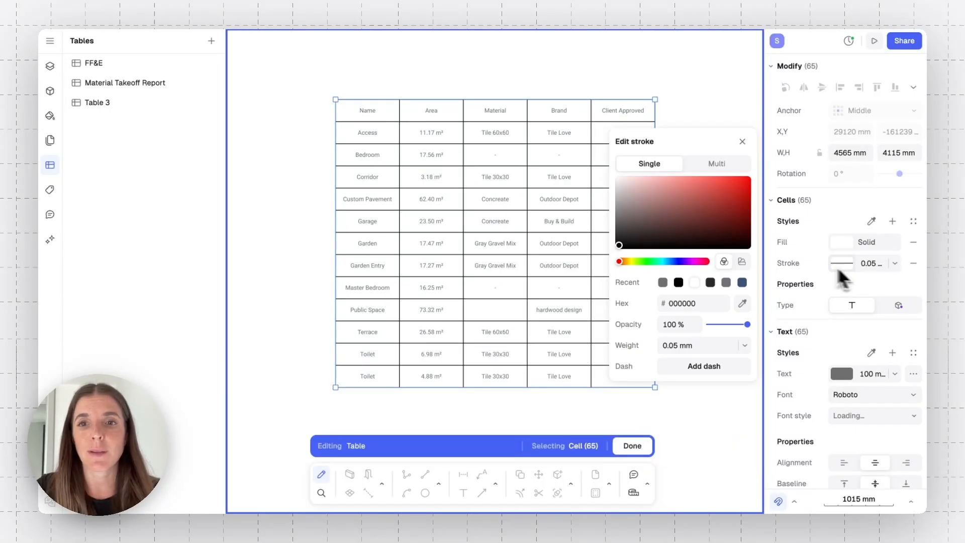
{"action": "left_click", "coordinate": [619, 209]}
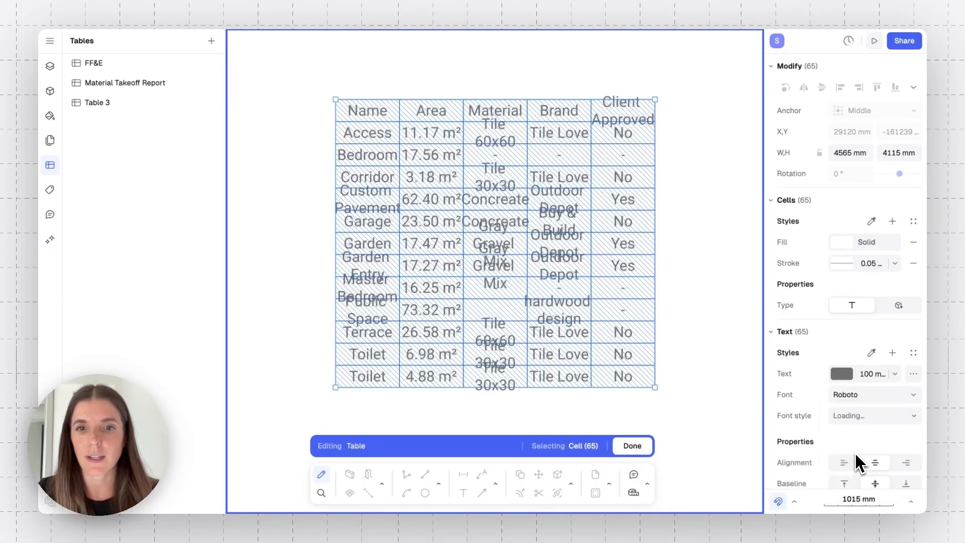
{"action": "left_click", "coordinate": [894, 374]}
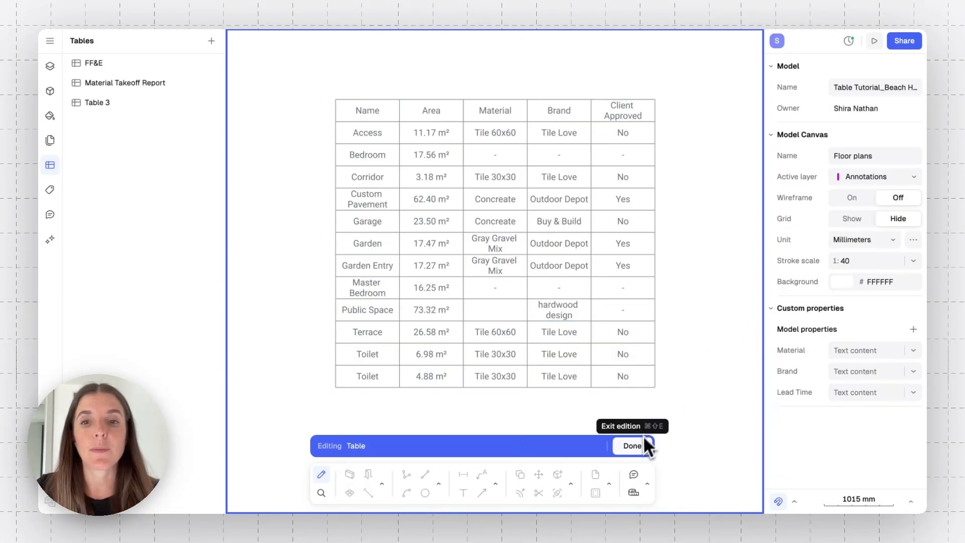
{"action": "left_click", "coordinate": [632, 445]}
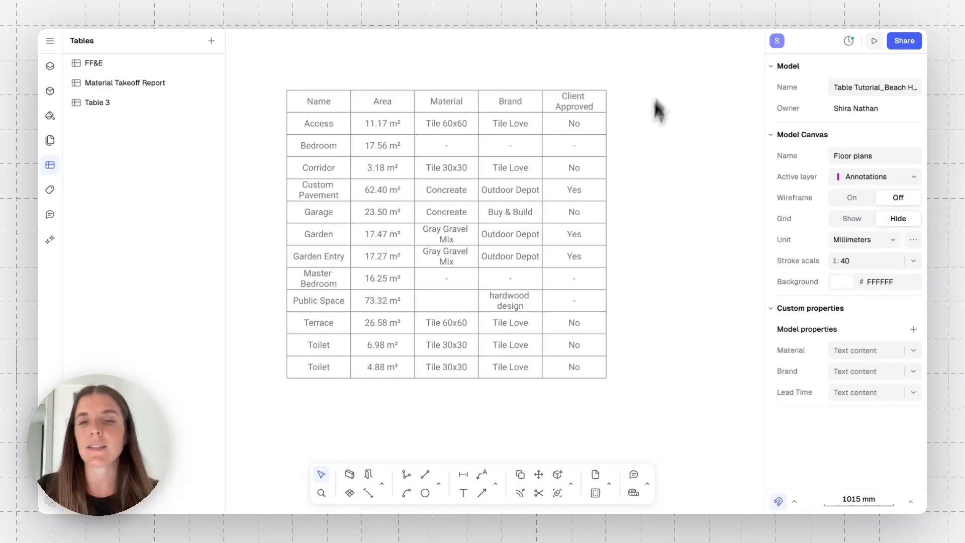
{"action": "mouse_move", "coordinate": [670, 199]}
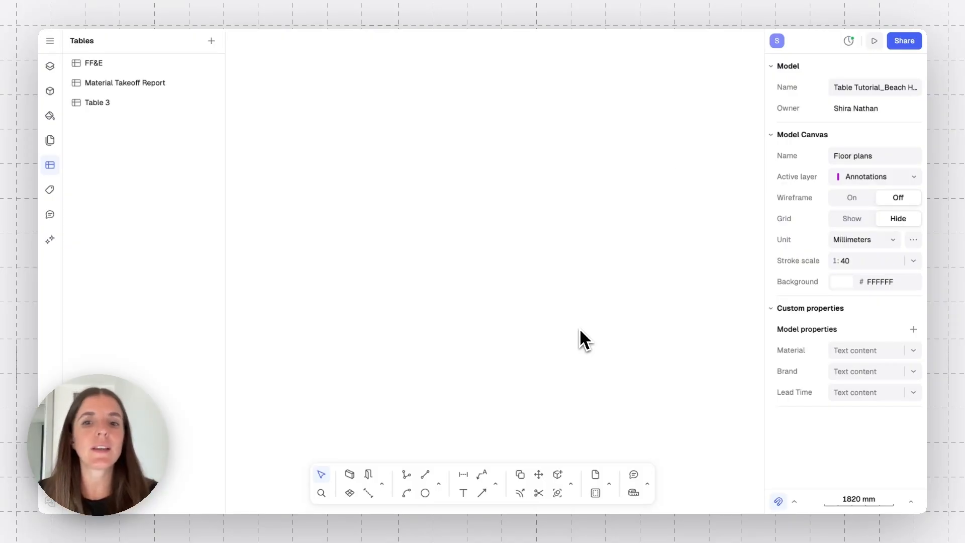
{"action": "mouse_move", "coordinate": [594, 384]}
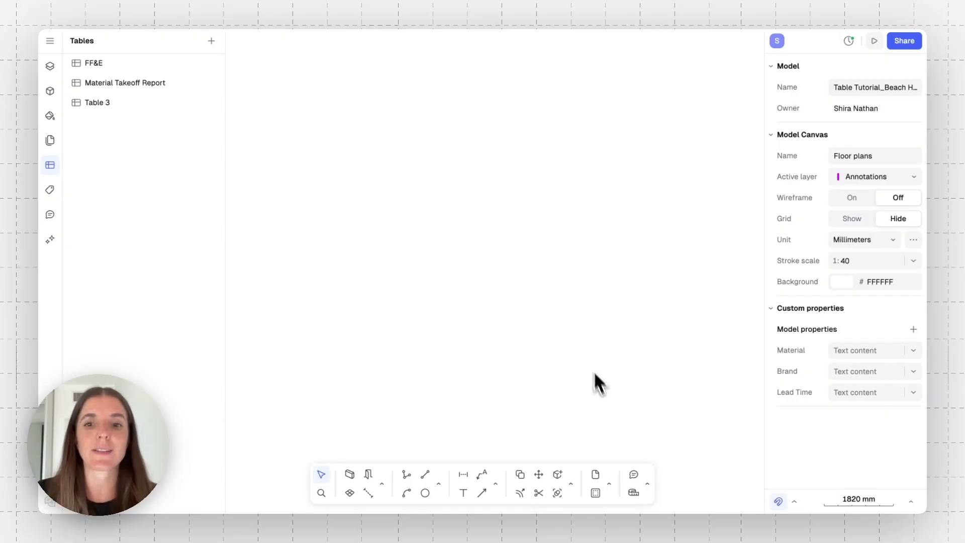
Draw a 4-row, 3-column table on the canvas with Item in its top-left cell
{"action": "left_click", "coordinate": [608, 483]}
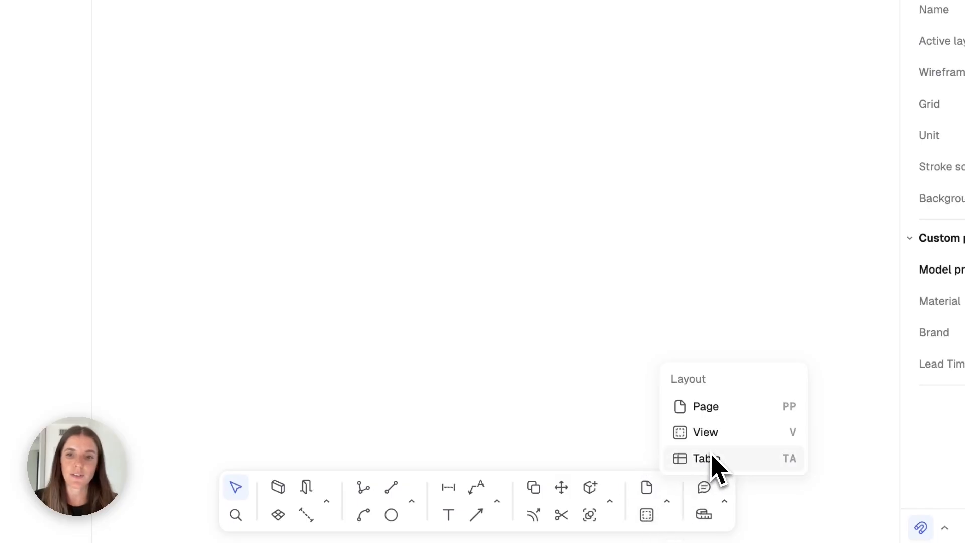
{"action": "left_click", "coordinate": [707, 459]}
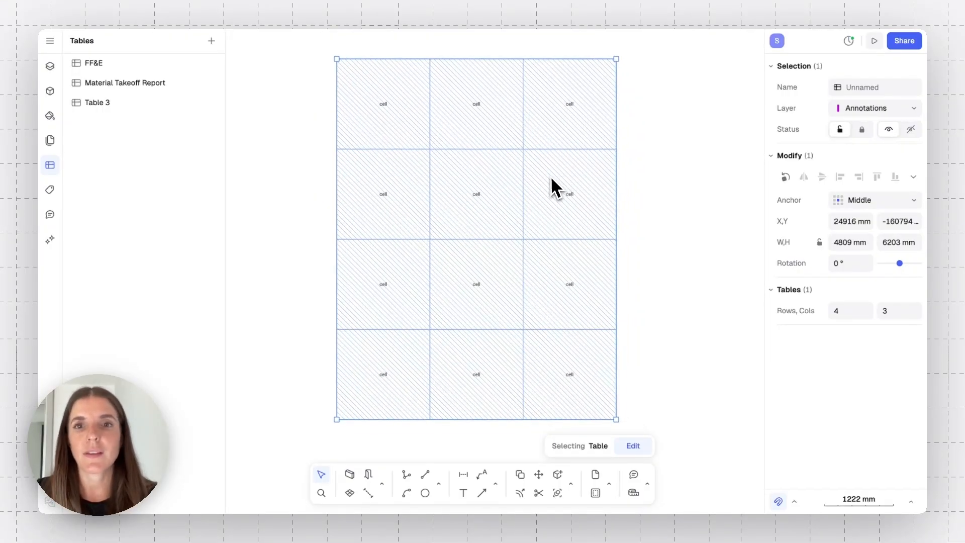
{"action": "left_click", "coordinate": [633, 446]}
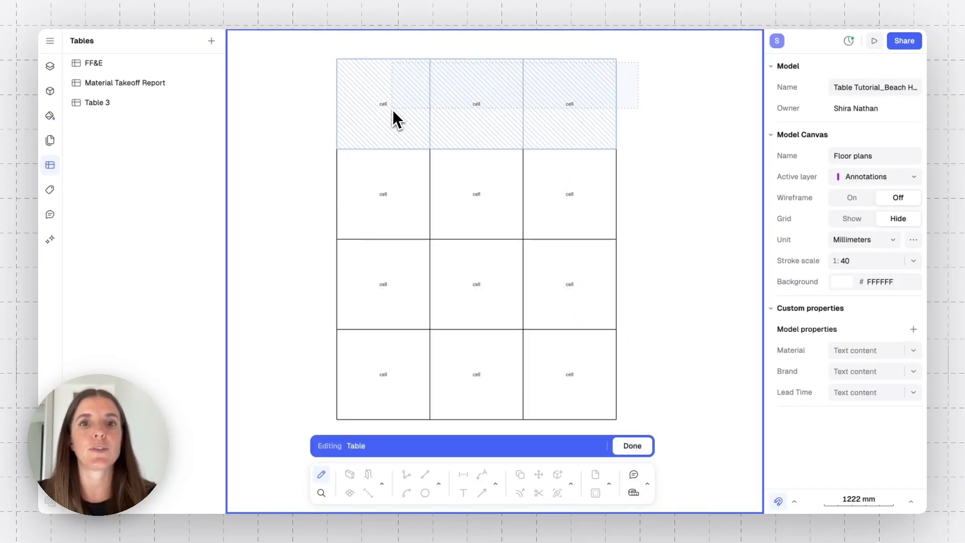
{"action": "left_click", "coordinate": [384, 104]}
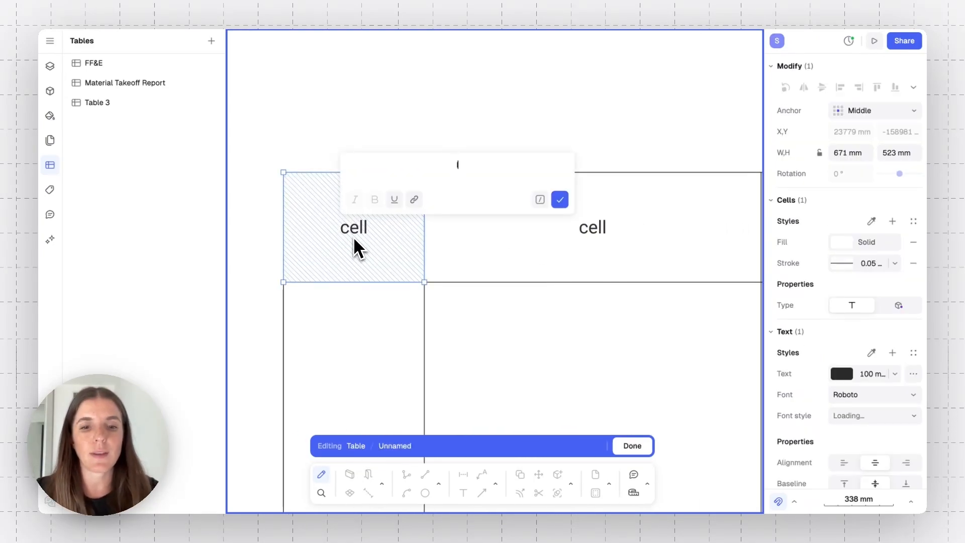
{"action": "type", "text": "Item"}
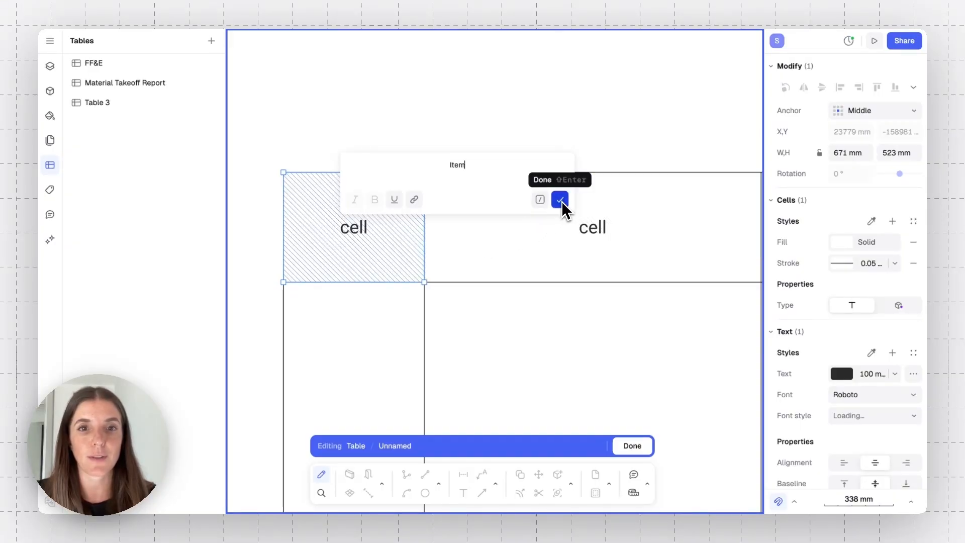
{"action": "left_click", "coordinate": [559, 199]}
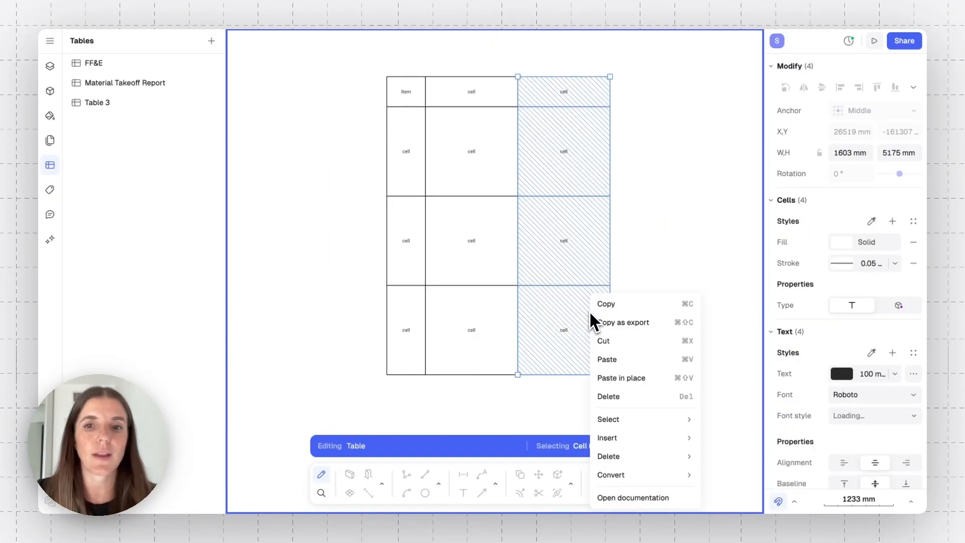
{"action": "mouse_move", "coordinate": [607, 438]}
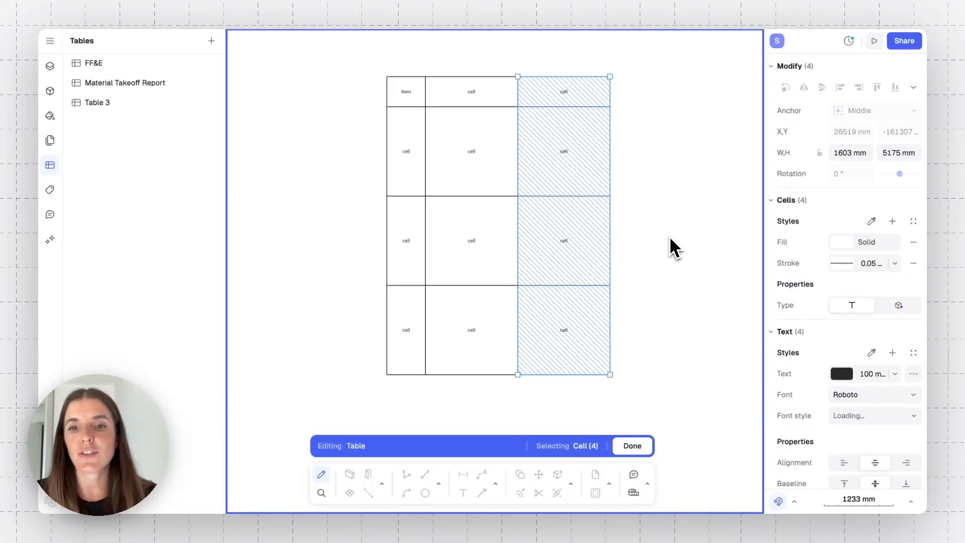
Fill the second row with Double Bed and its linked Bed Abundance variable
{"action": "left_click", "coordinate": [632, 446]}
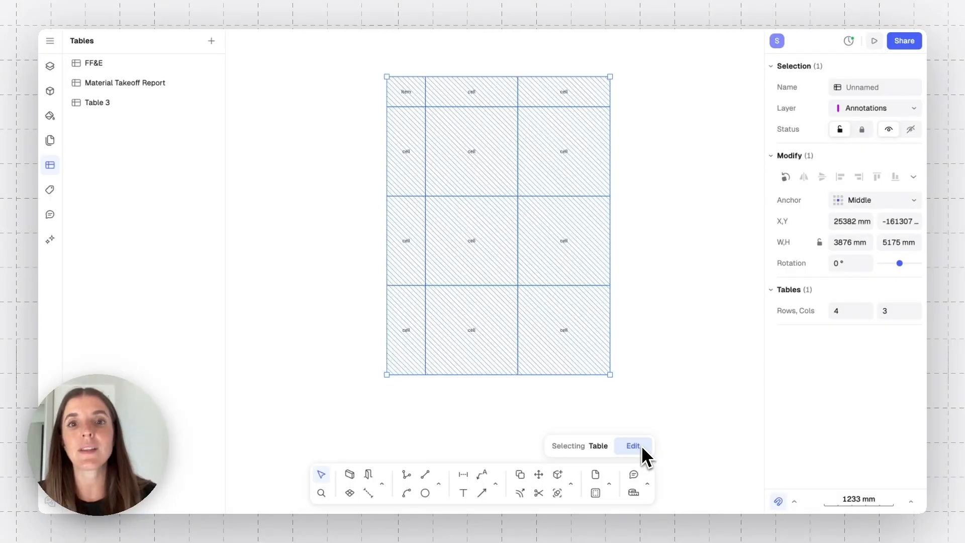
{"action": "mouse_move", "coordinate": [453, 191]}
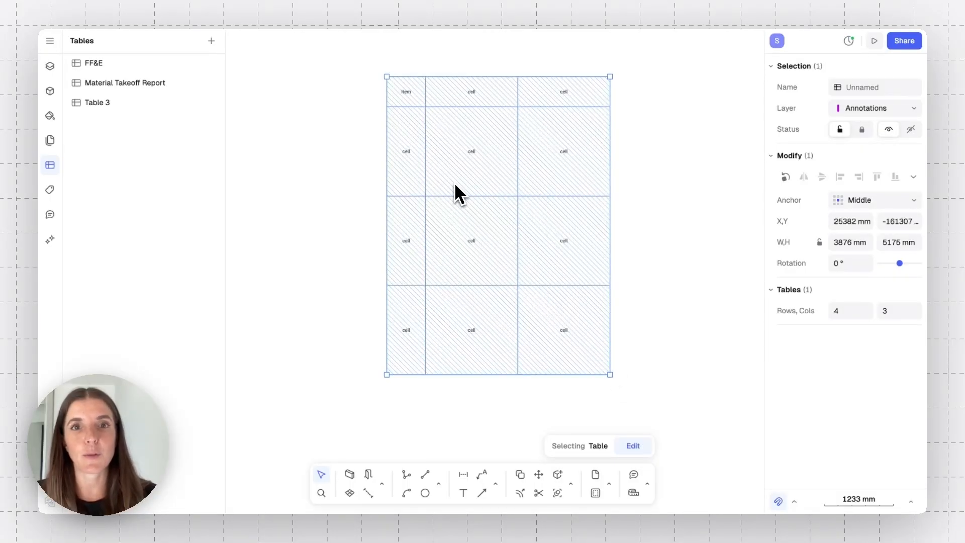
{"action": "mouse_move", "coordinate": [309, 153]}
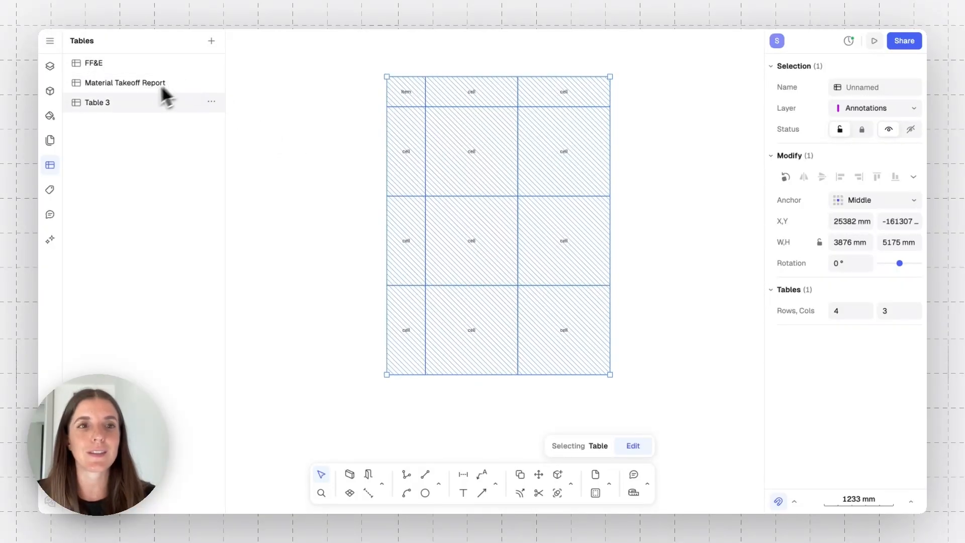
{"action": "mouse_move", "coordinate": [419, 191]}
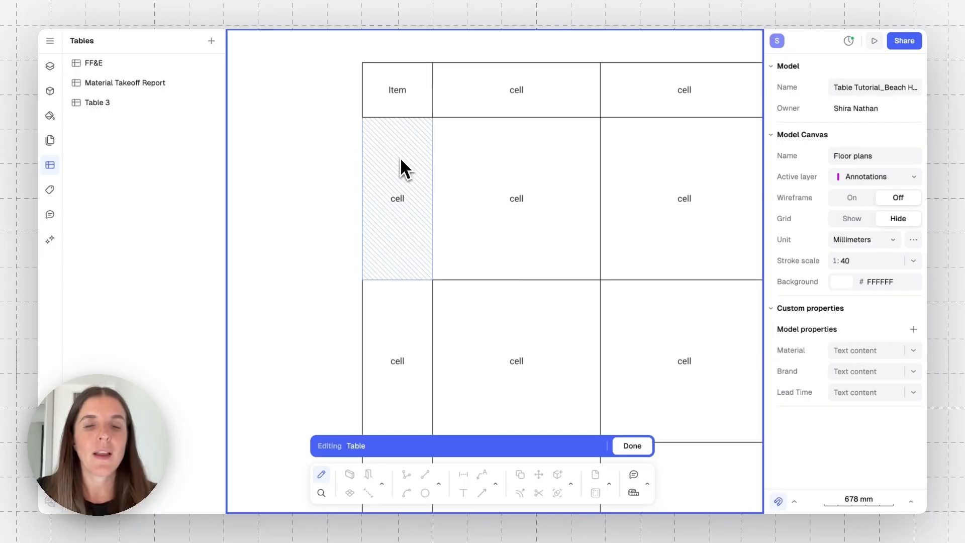
{"action": "double_click", "coordinate": [397, 199]}
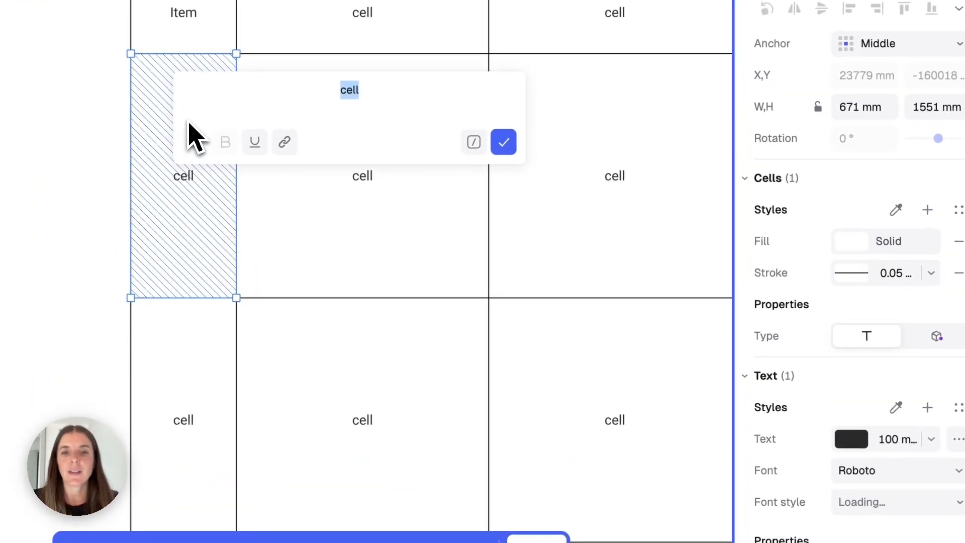
{"action": "key", "text": "Backspace"}
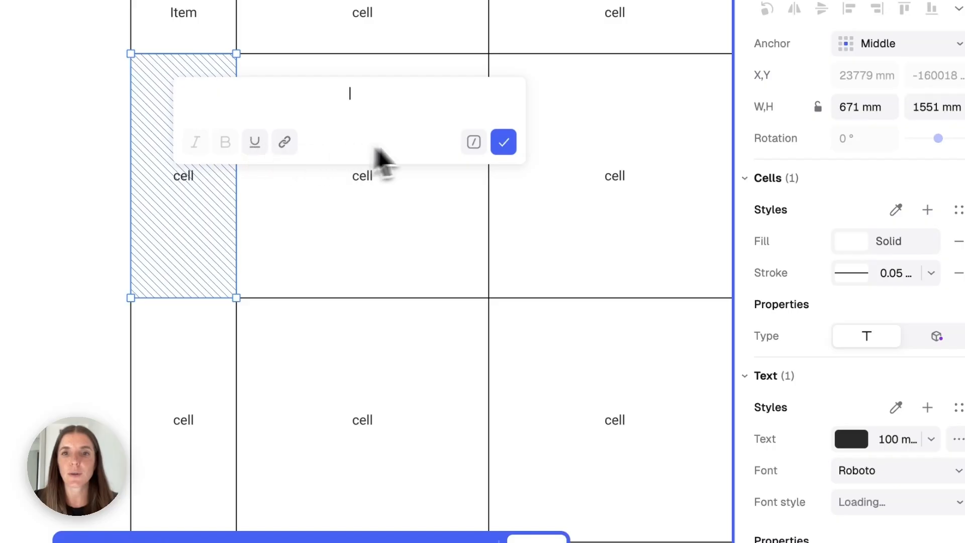
{"action": "mouse_move", "coordinate": [474, 142]}
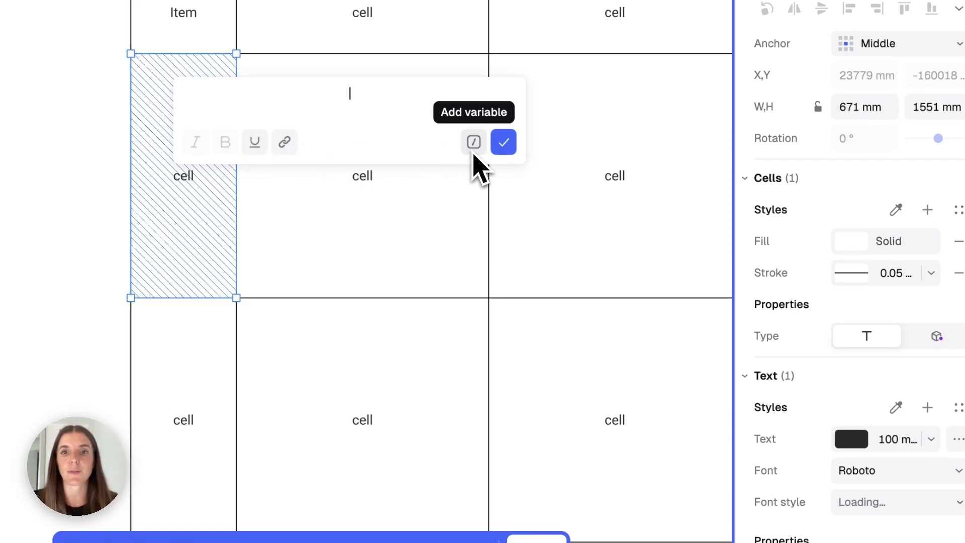
{"action": "left_click", "coordinate": [474, 142]}
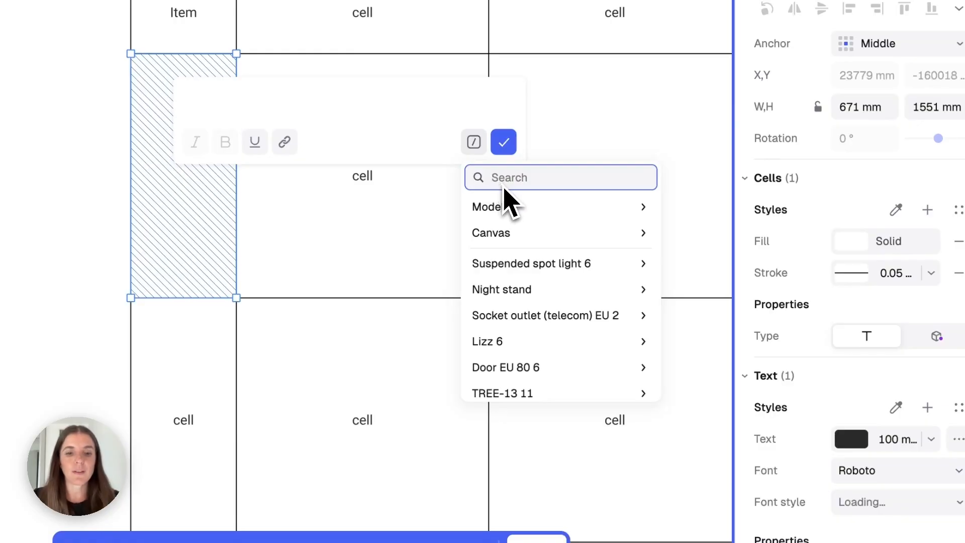
{"action": "type", "text": "bead"}
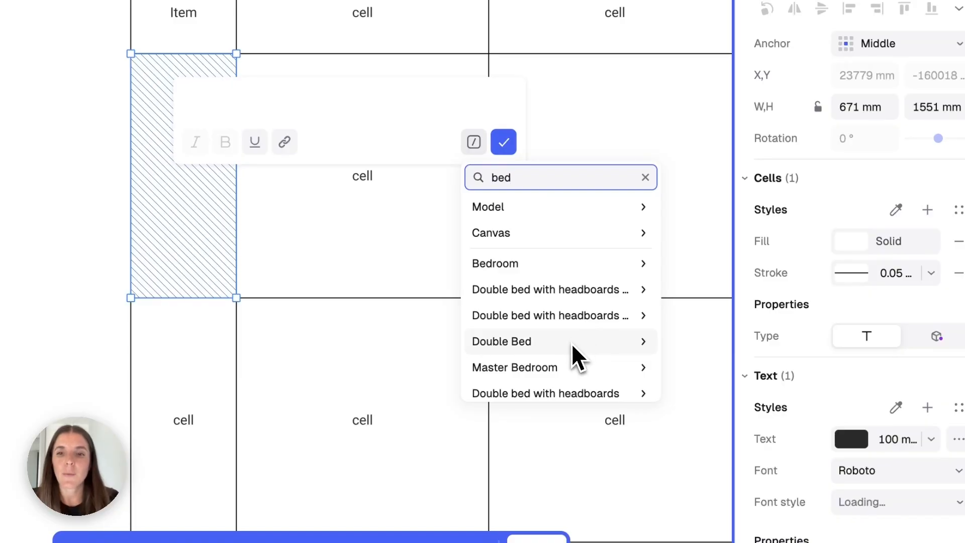
{"action": "left_click", "coordinate": [501, 341]}
{"action": "type", "text": "doub"}
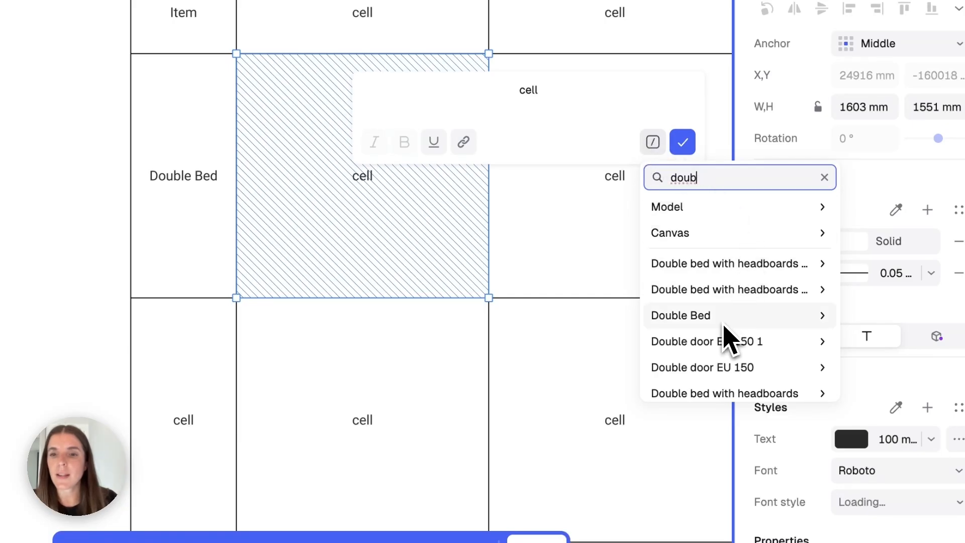
{"action": "left_click", "coordinate": [681, 316]}
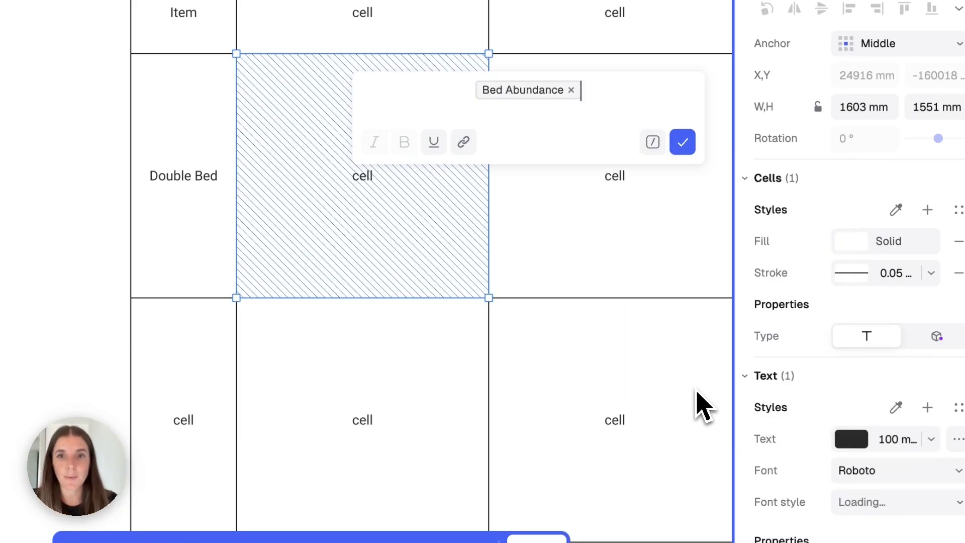
{"action": "left_click", "coordinate": [683, 142]}
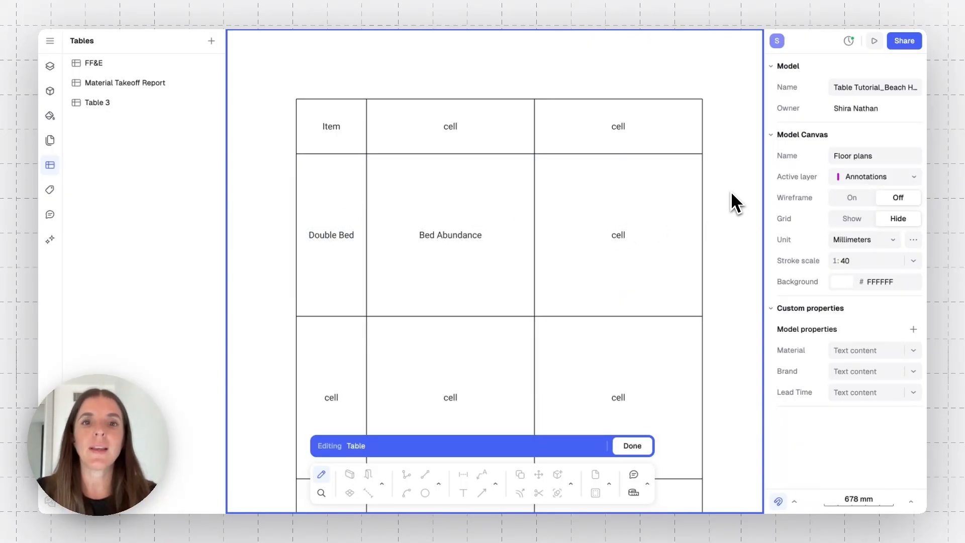
{"action": "mouse_move", "coordinate": [619, 370]}
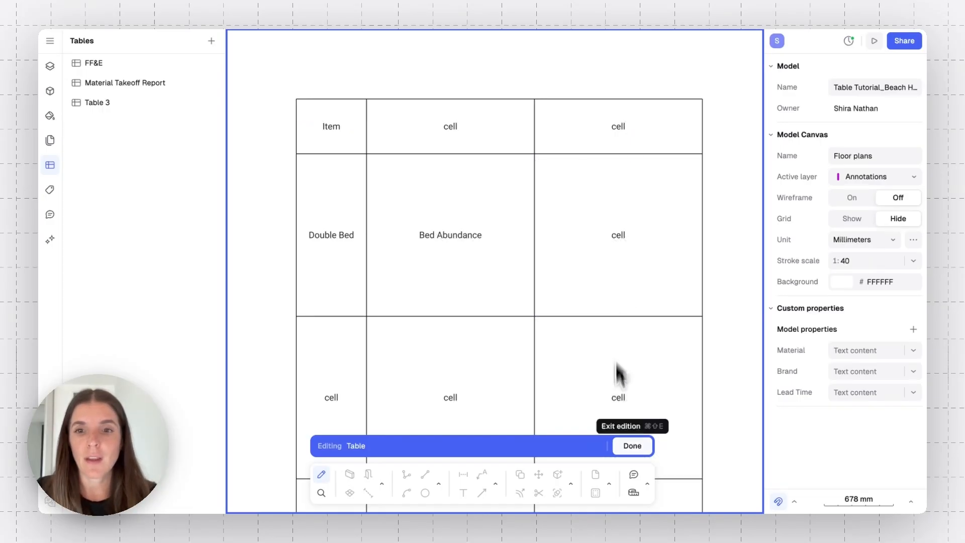
Finish the current table edit and insert the FF&E table left of the house plan
{"action": "left_click", "coordinate": [632, 446]}
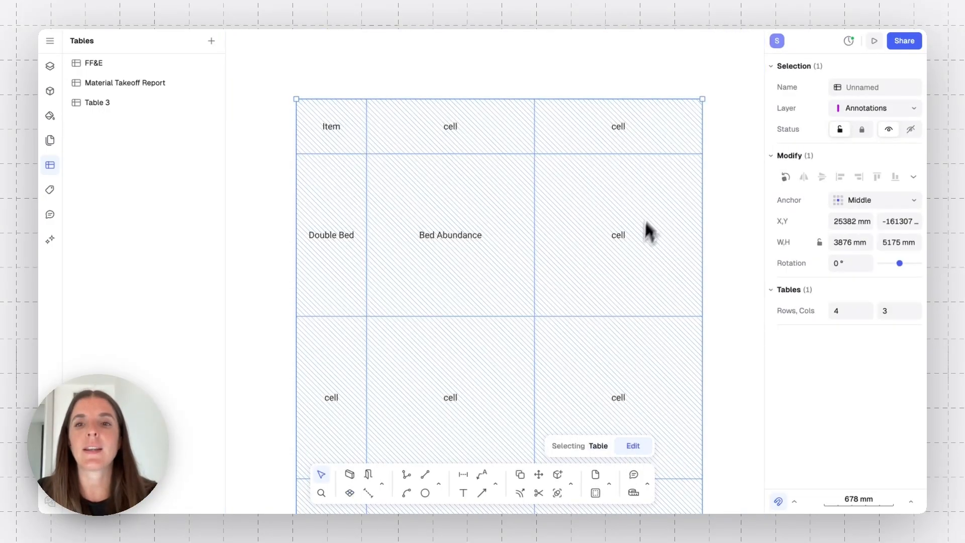
{"action": "mouse_move", "coordinate": [681, 246]}
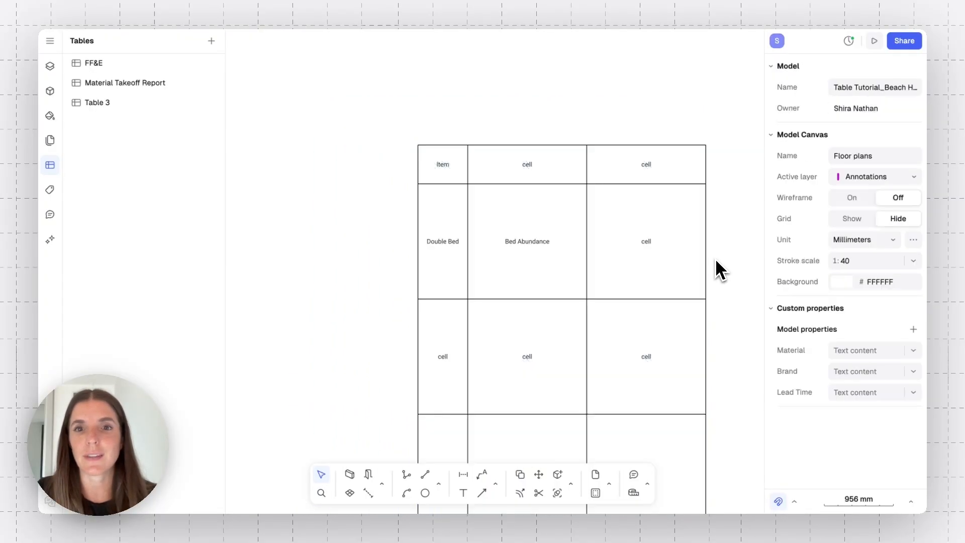
{"action": "scroll", "scroll_direction": "down", "scroll_amount": 3}
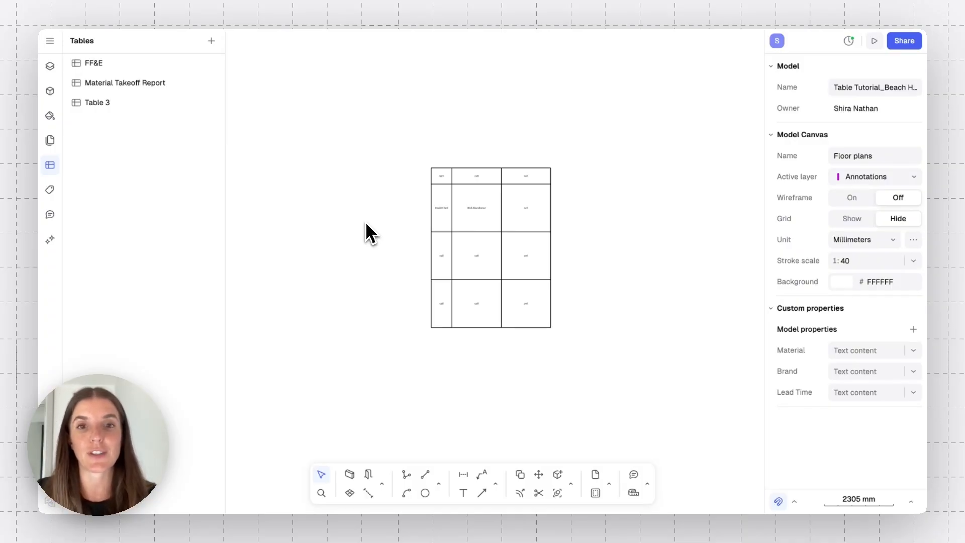
{"action": "left_click", "coordinate": [491, 253]}
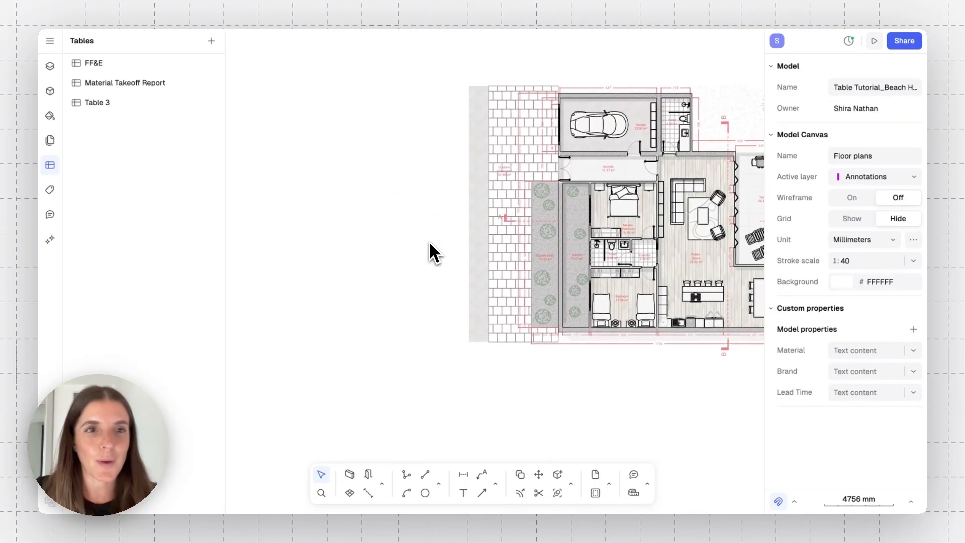
{"action": "left_click", "coordinate": [94, 63]}
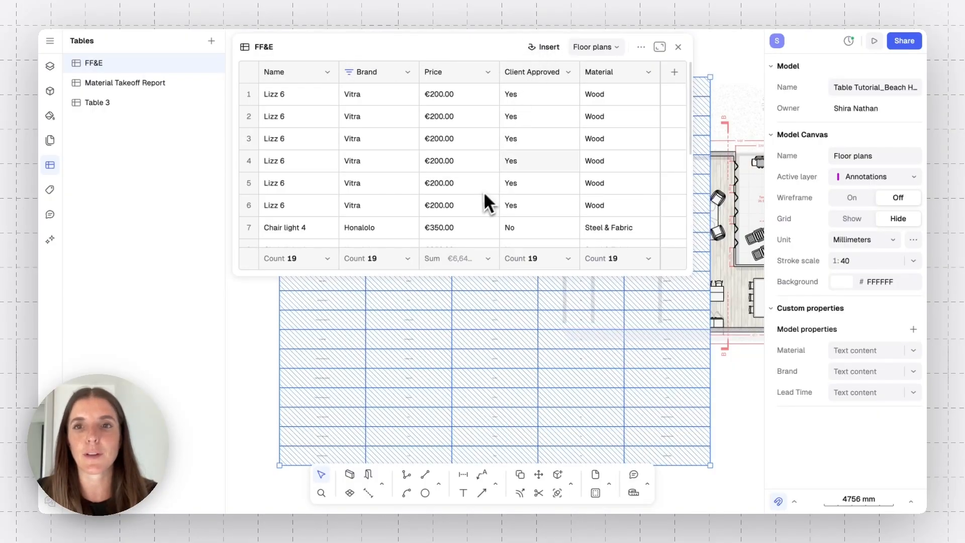
{"action": "left_click", "coordinate": [678, 47]}
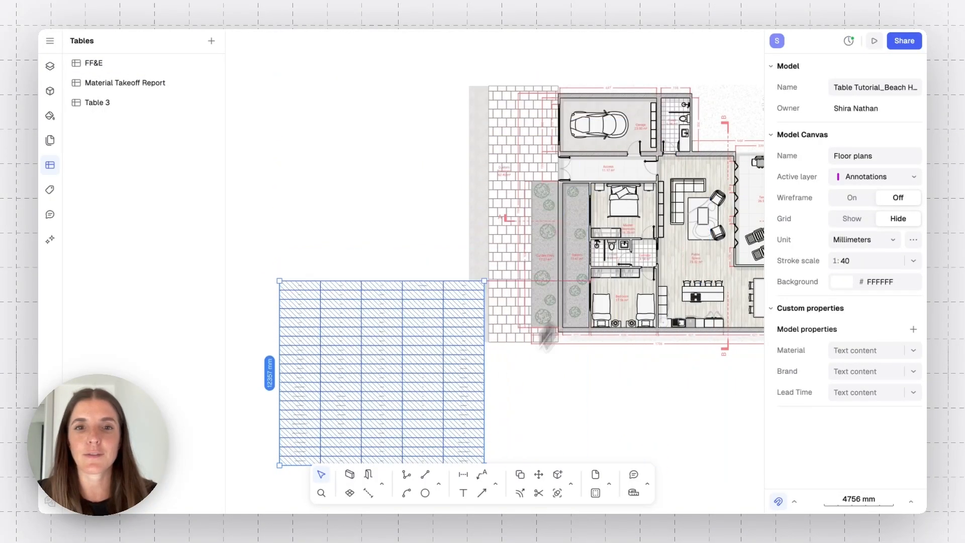
{"action": "left_click_drag", "start_coordinate": [380, 369], "coordinate": [365, 167]}
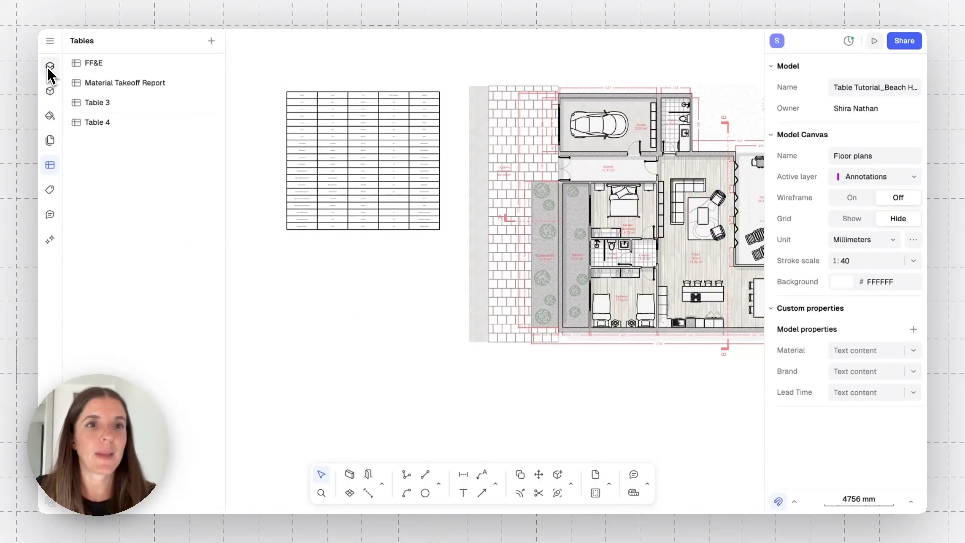
Add a seventh paper-canvas page and draw a Floor plans view frame on it
{"action": "left_click", "coordinate": [50, 66]}
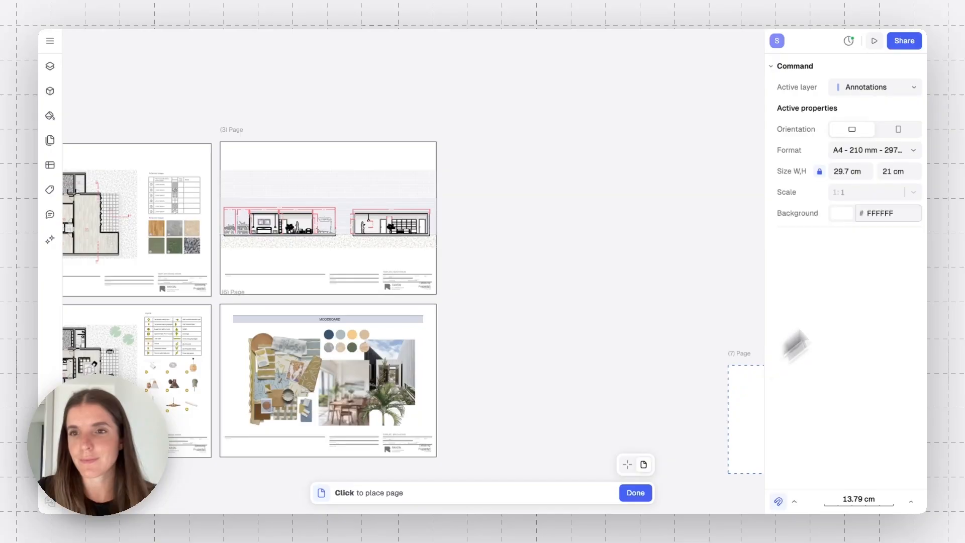
{"action": "left_click", "coordinate": [874, 150]}
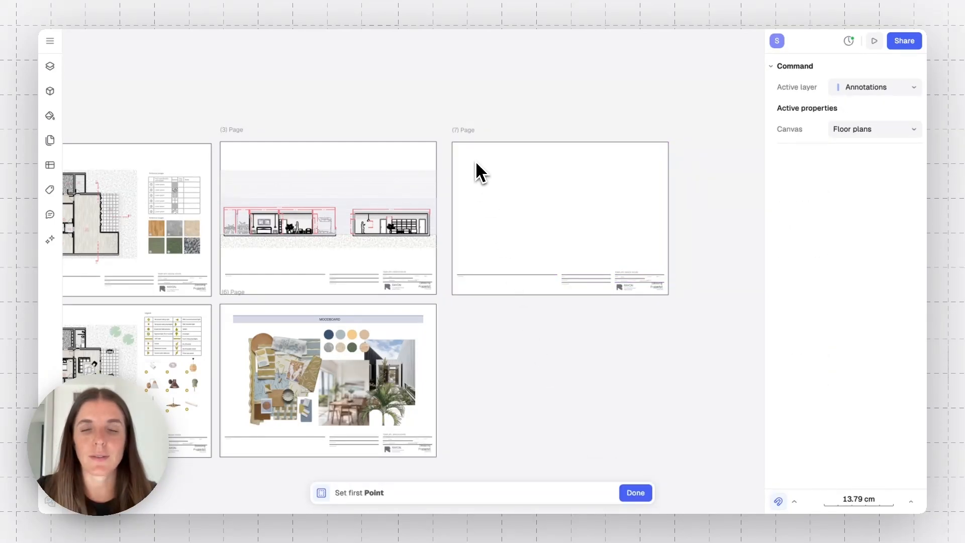
{"action": "left_click_drag", "start_coordinate": [480, 171], "coordinate": [636, 262]}
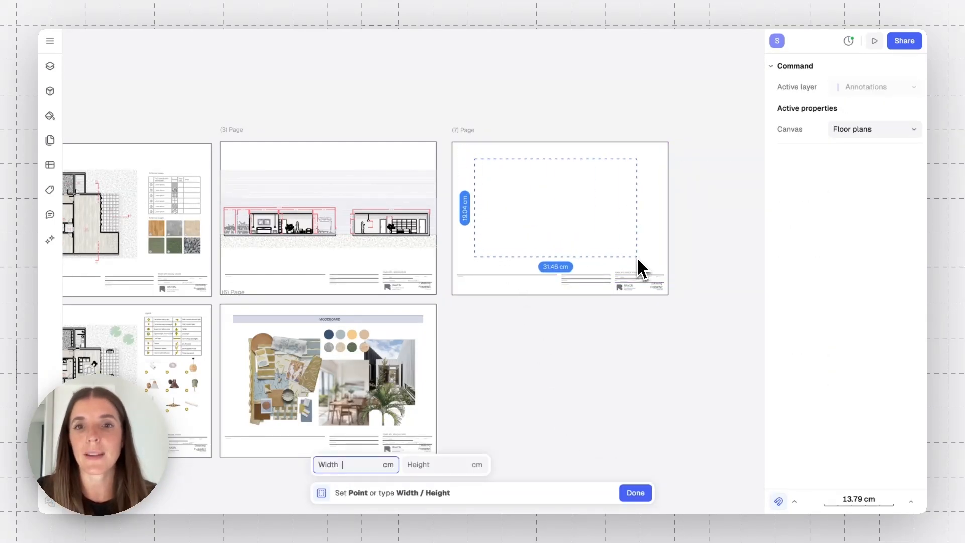
{"action": "left_click", "coordinate": [636, 492]}
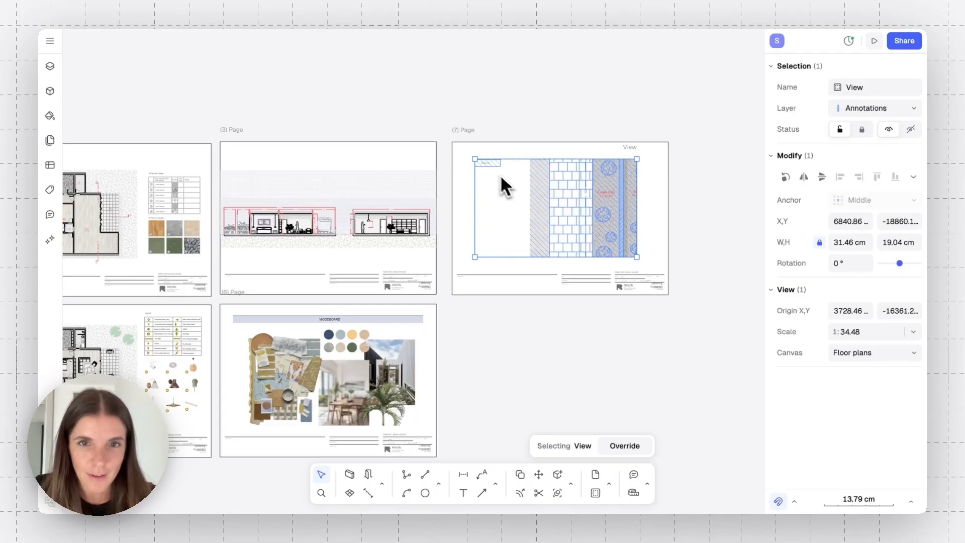
Override the view framing so it shows the placed table
{"action": "left_click", "coordinate": [624, 446]}
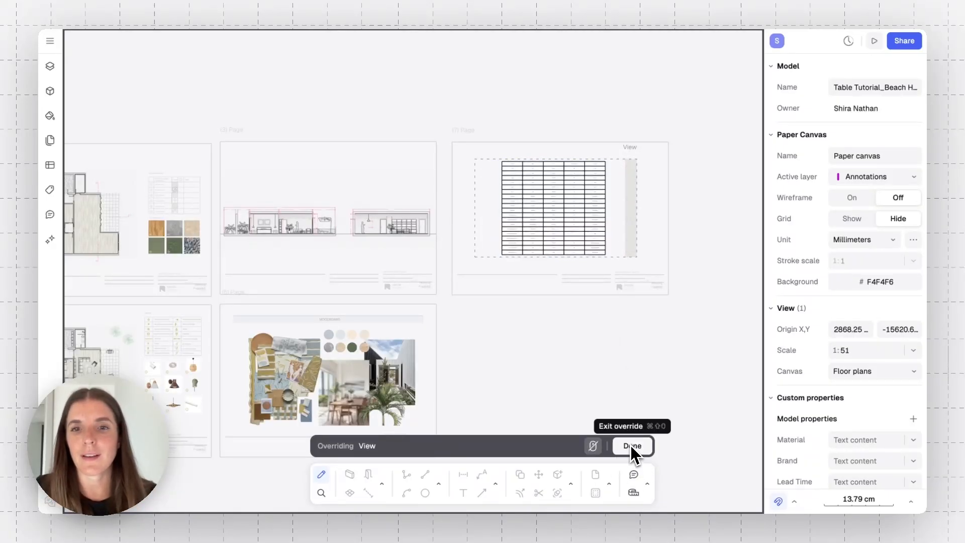
{"action": "left_click", "coordinate": [632, 446]}
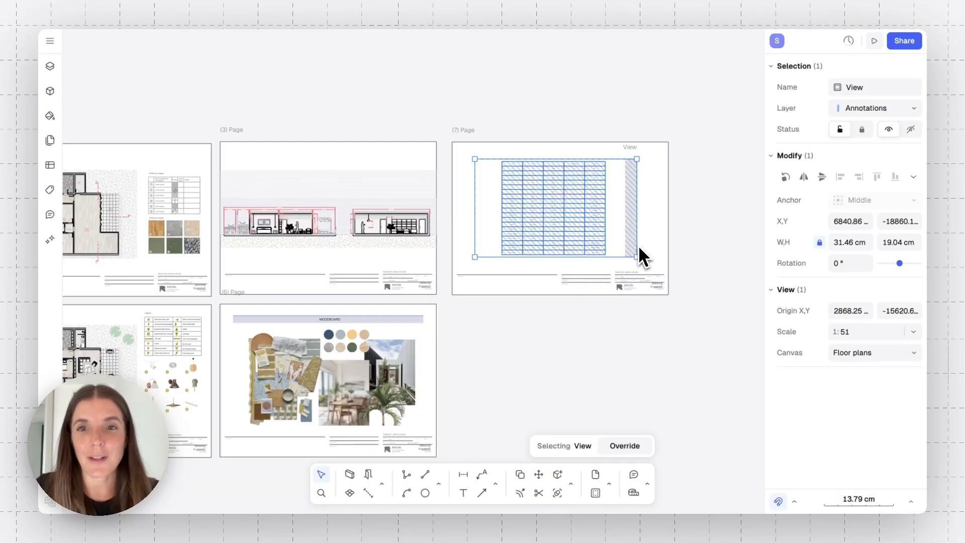
{"action": "left_click_drag", "start_coordinate": [637, 209], "coordinate": [608, 209]}
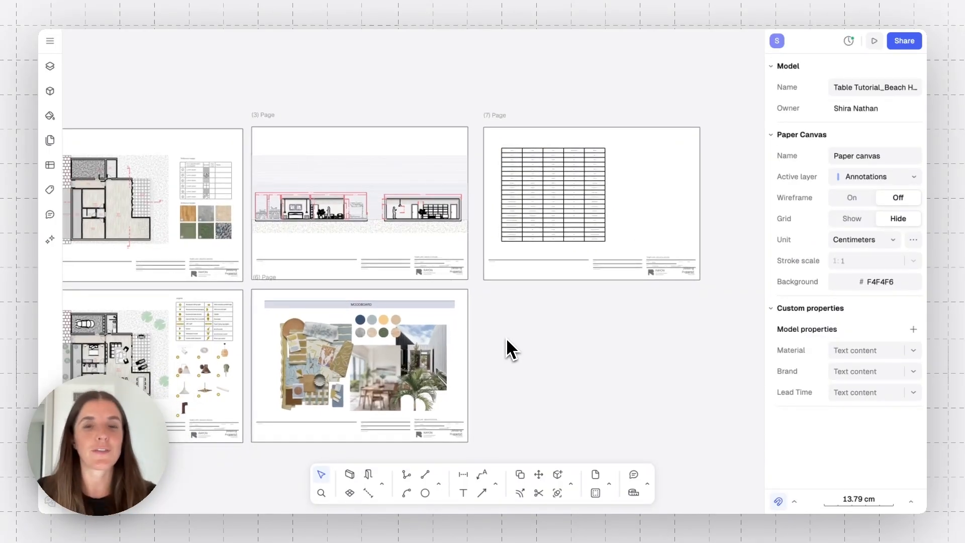
{"action": "scroll", "scroll_direction": "down", "scroll_amount": 3}
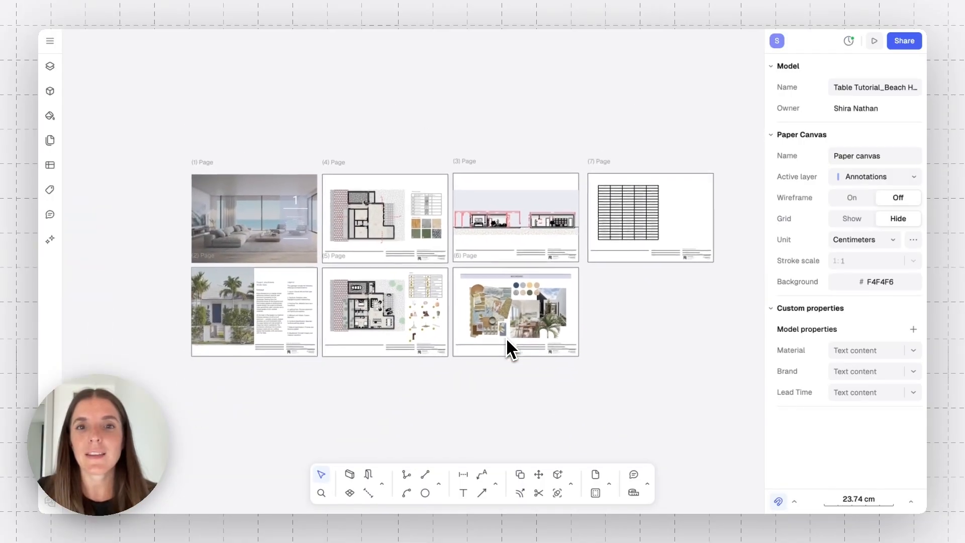